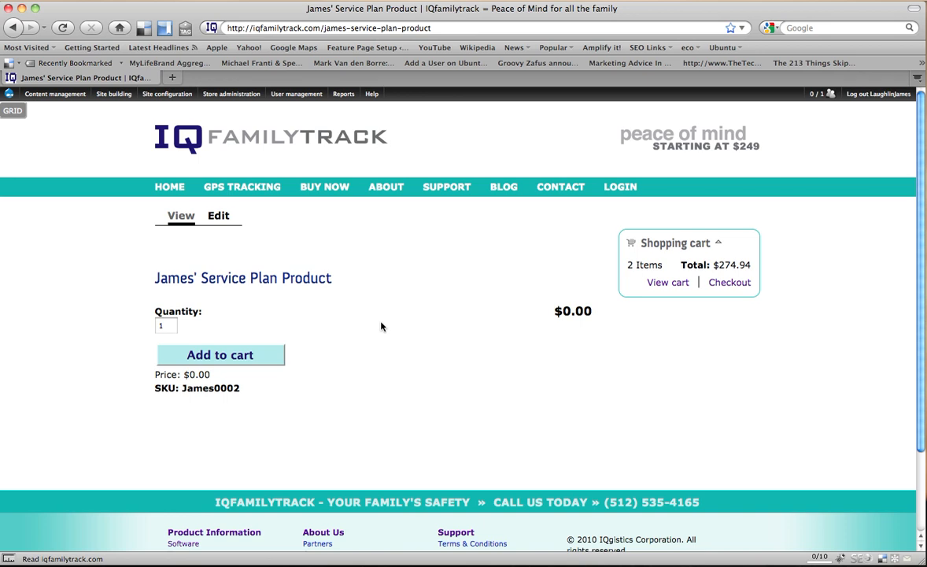
{"action": "mouse_move", "coordinate": [384, 332]}
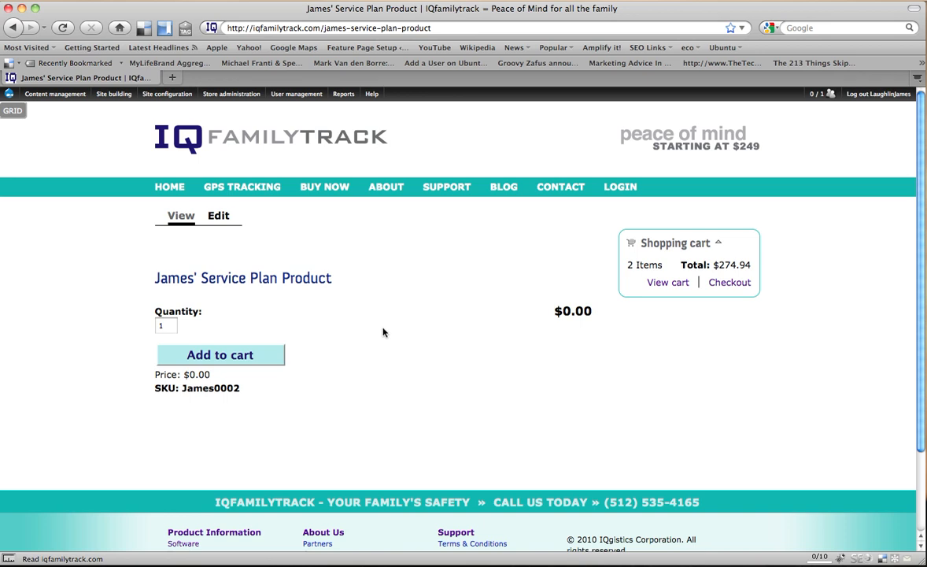
Go to the store's product attributes overview via Store administration.
{"action": "left_click", "coordinate": [232, 95]}
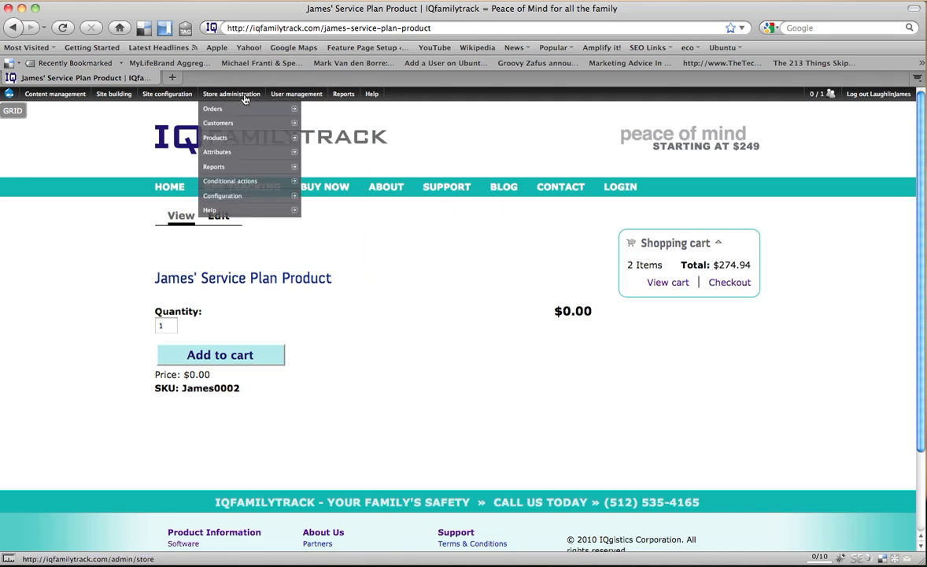
{"action": "mouse_move", "coordinate": [243, 101]}
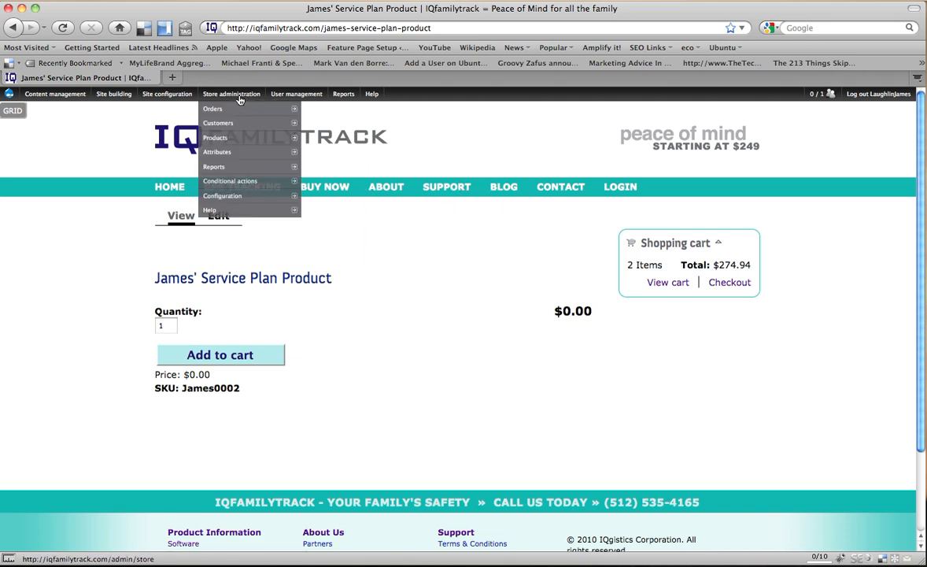
{"action": "mouse_move", "coordinate": [217, 151]}
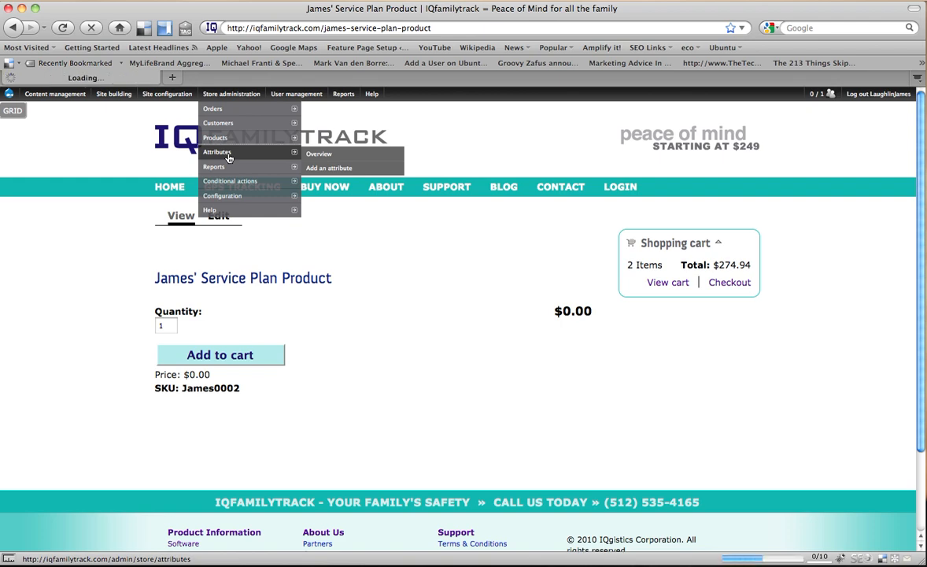
{"action": "left_click", "coordinate": [319, 154]}
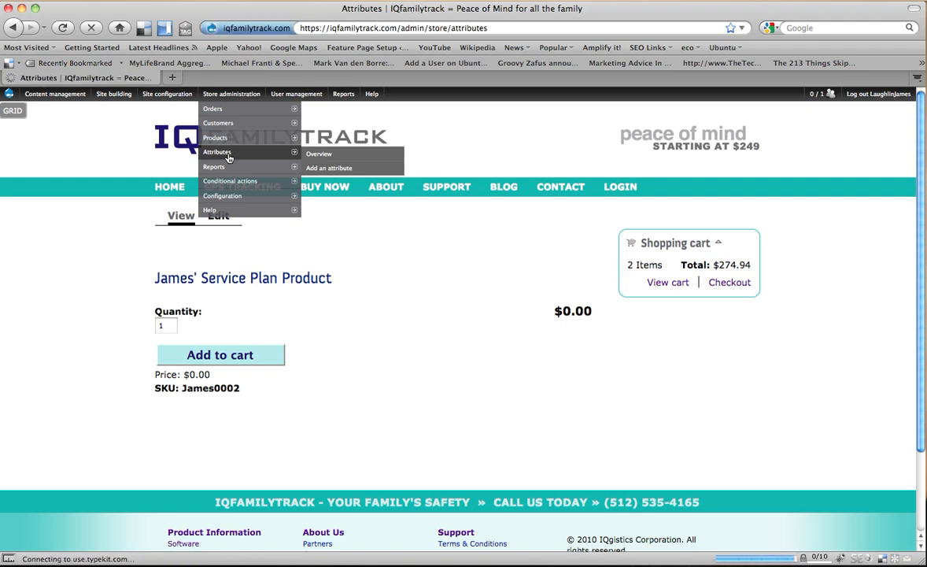
Start a new attribute from the Attributes overview, alongside IQlite Service Plan Options.
{"action": "left_click", "coordinate": [320, 155]}
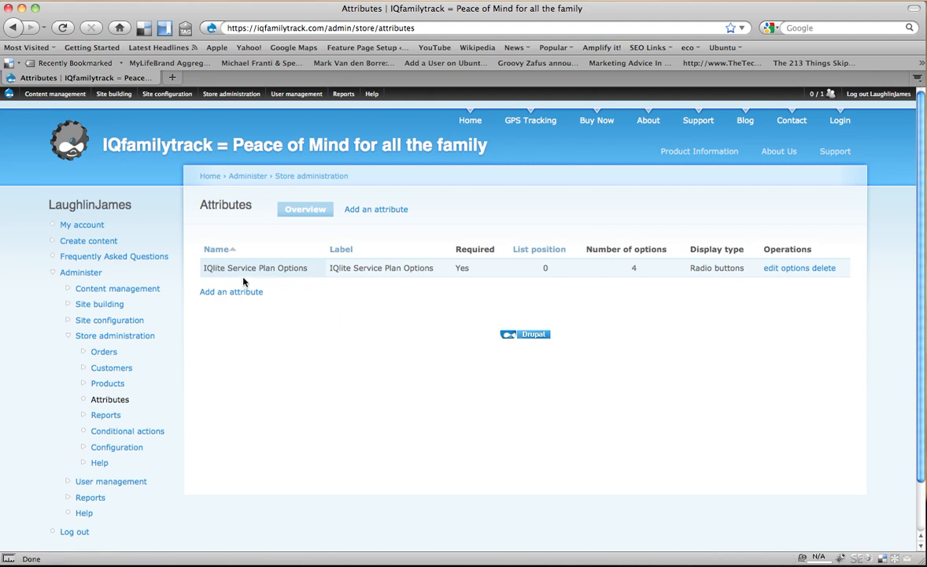
{"action": "mouse_move", "coordinate": [353, 326]}
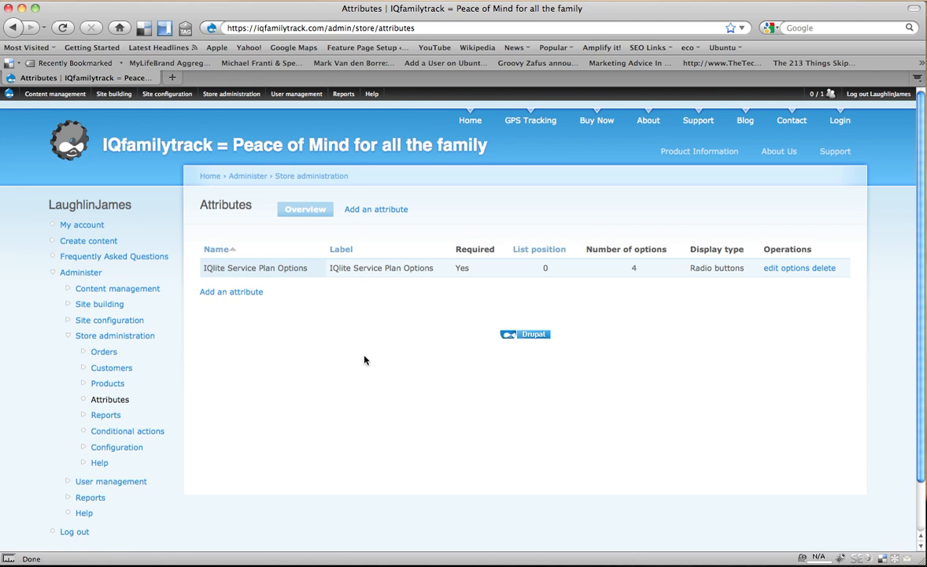
{"action": "left_click", "coordinate": [232, 291]}
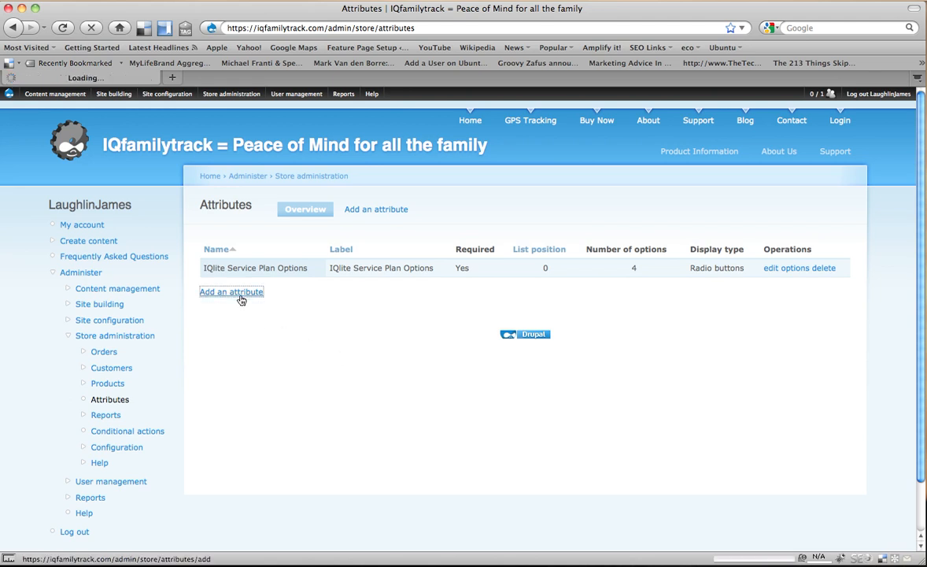
Name and label the new attribute 'Reporting'.
{"action": "left_click", "coordinate": [231, 291]}
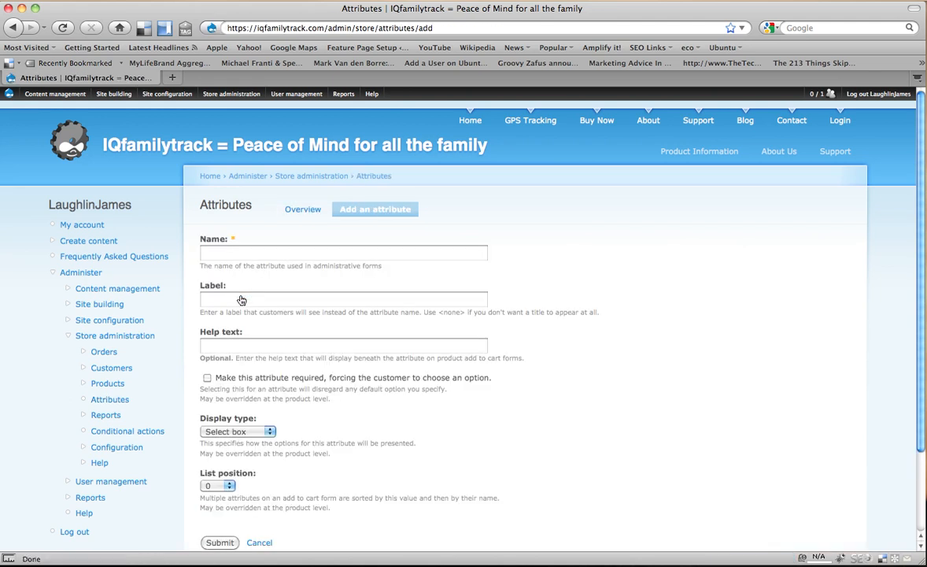
{"action": "left_click", "coordinate": [343, 252]}
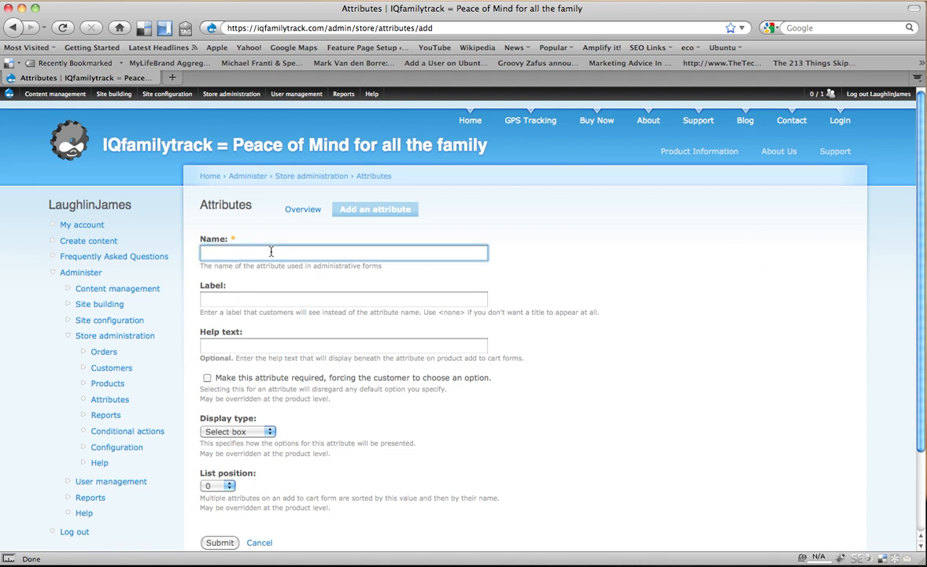
{"action": "type", "text": "Reporting"}
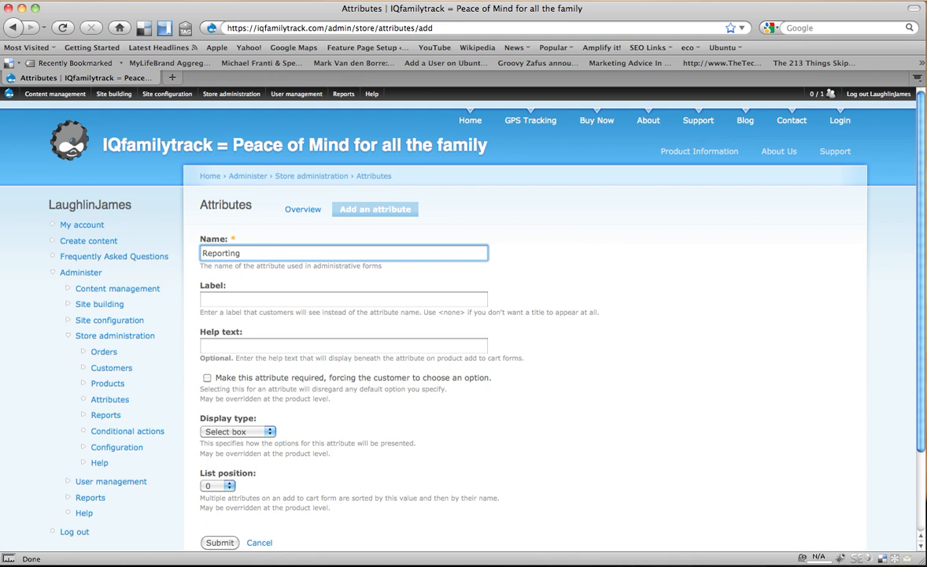
{"action": "left_click", "coordinate": [343, 252]}
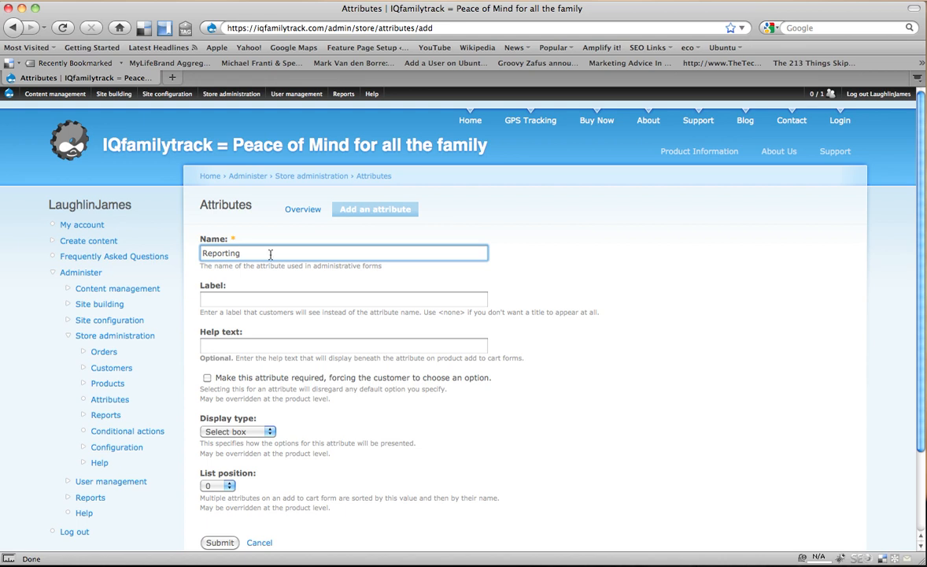
{"action": "type", "text": "R"}
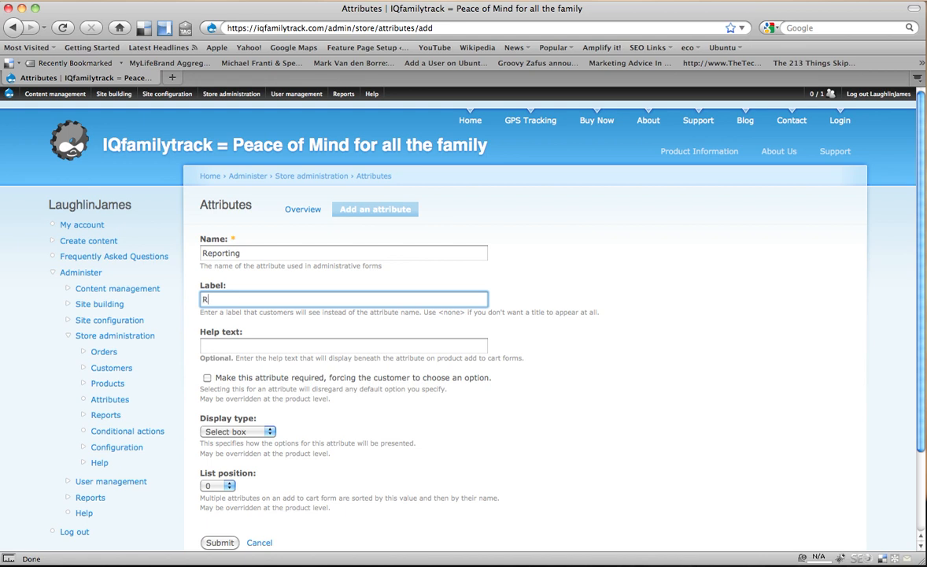
{"action": "type", "text": "eporting"}
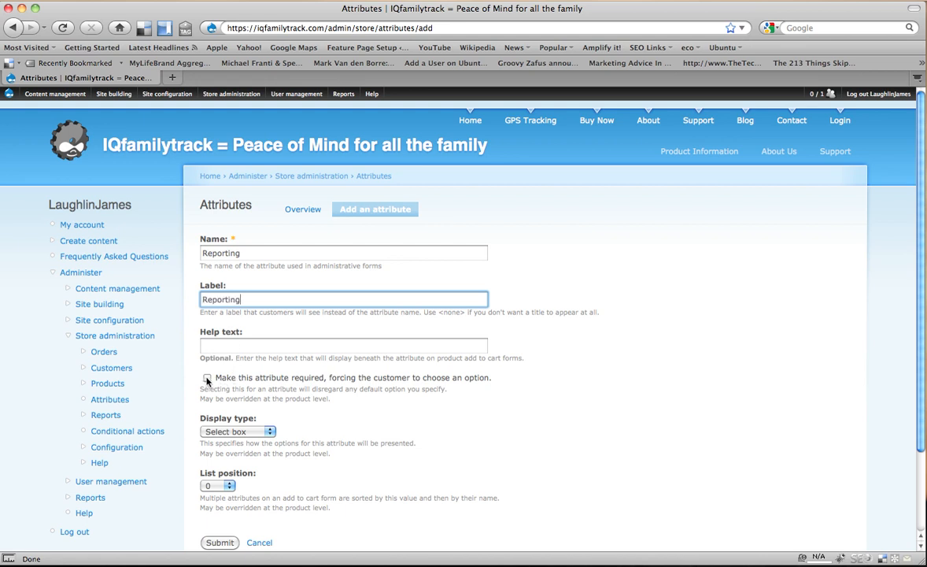
Make Reporting required, displayed as radio buttons, and submit it.
{"action": "left_click", "coordinate": [208, 378]}
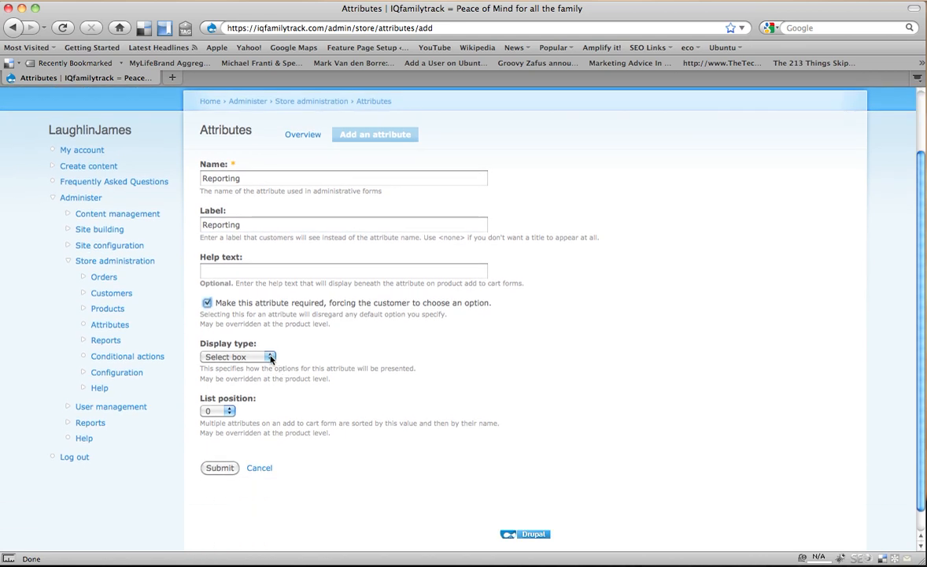
{"action": "left_click", "coordinate": [238, 356]}
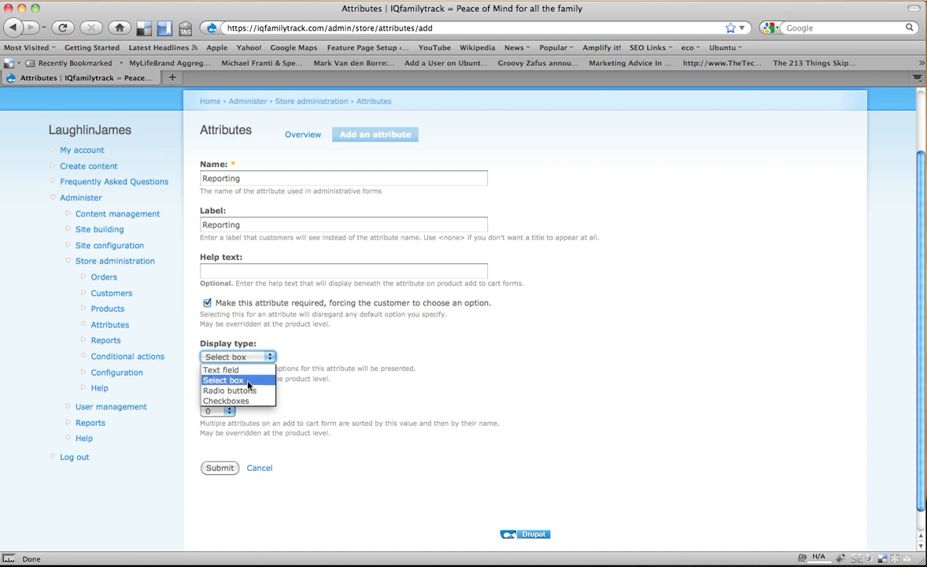
{"action": "mouse_move", "coordinate": [230, 391]}
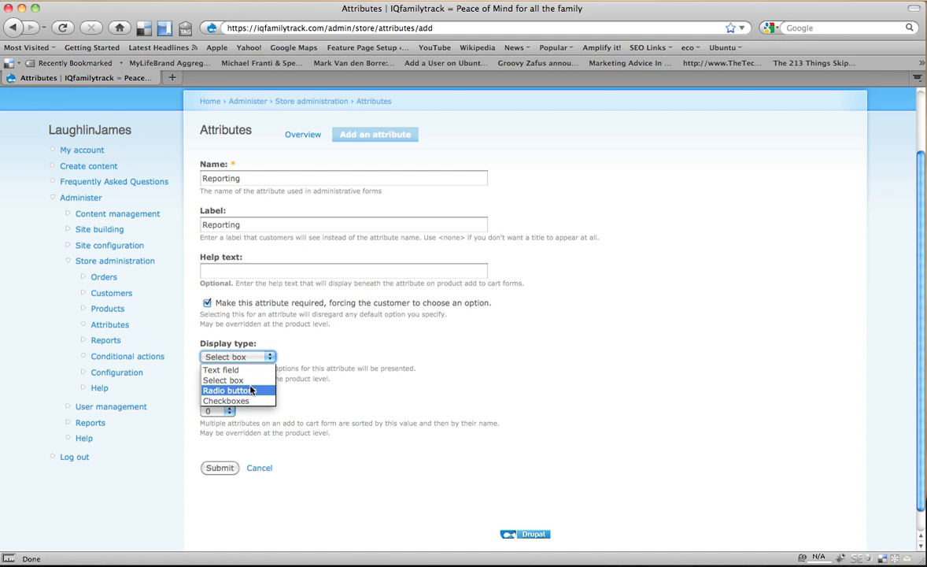
{"action": "left_click", "coordinate": [227, 391]}
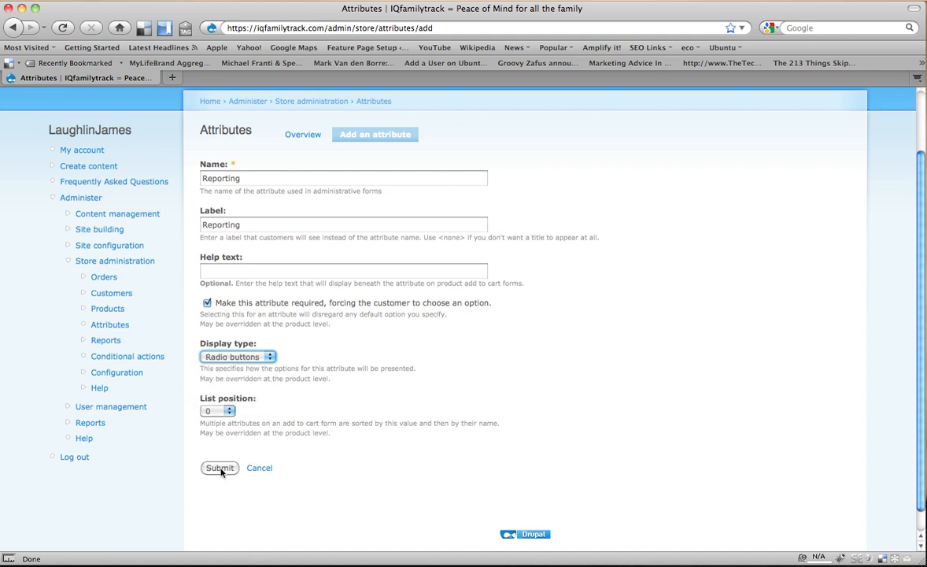
{"action": "mouse_move", "coordinate": [230, 412]}
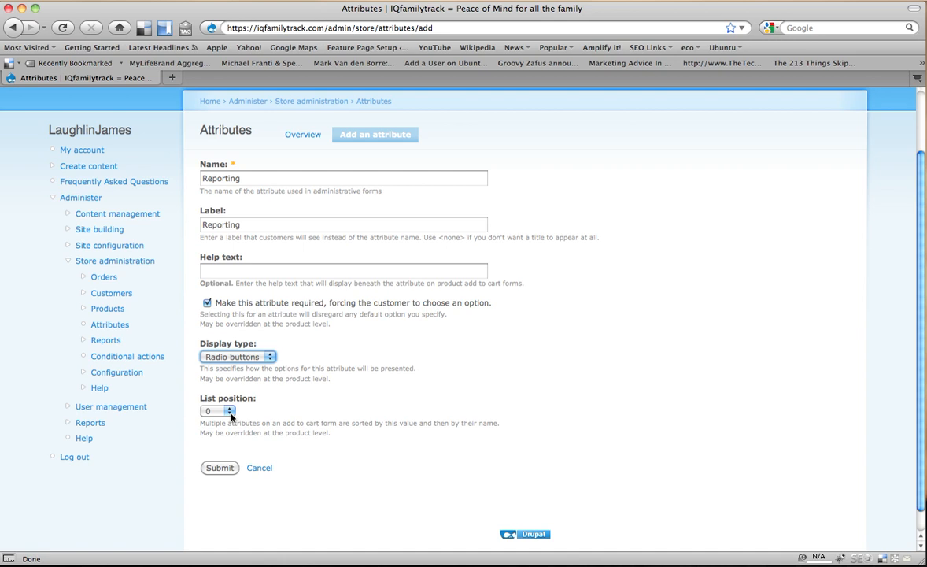
{"action": "mouse_move", "coordinate": [231, 468]}
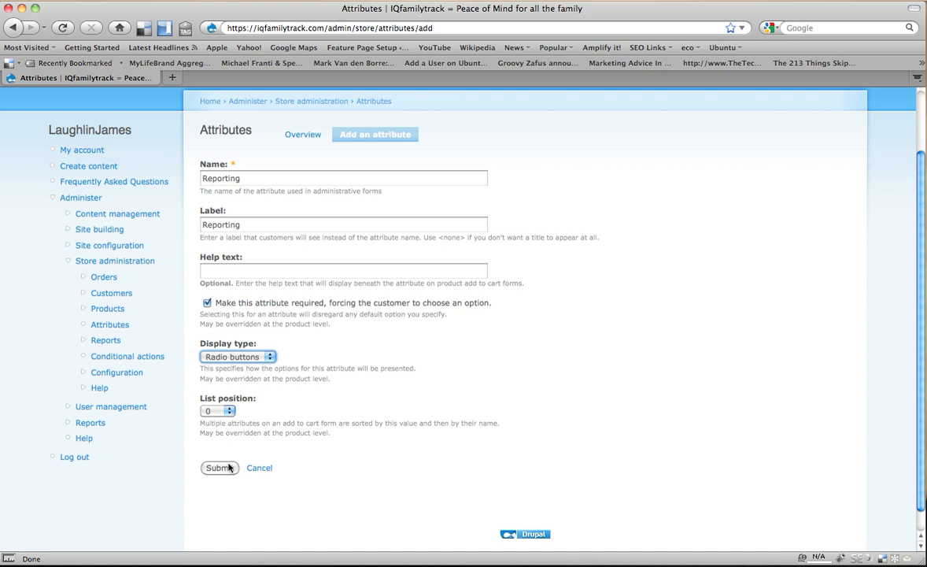
{"action": "left_click", "coordinate": [220, 468]}
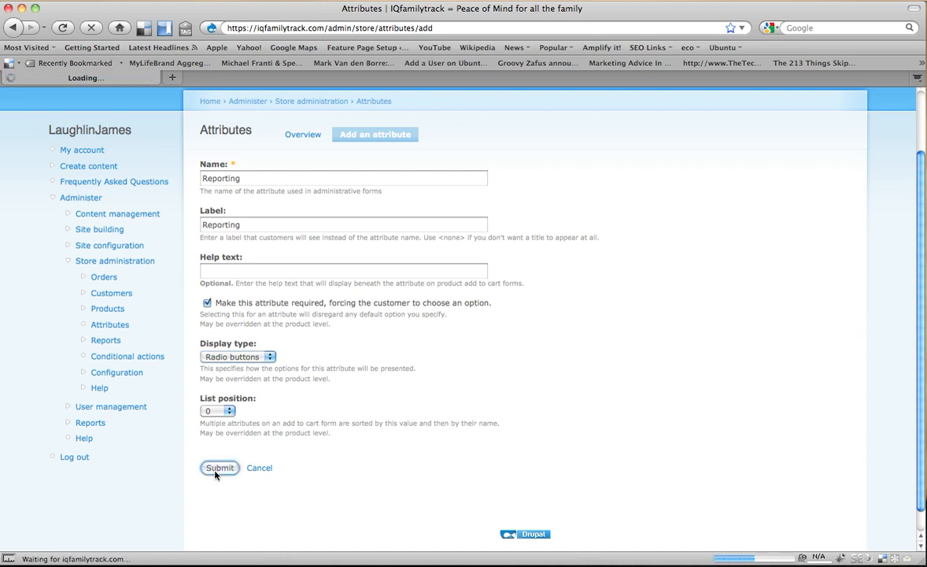
{"action": "left_click", "coordinate": [221, 468]}
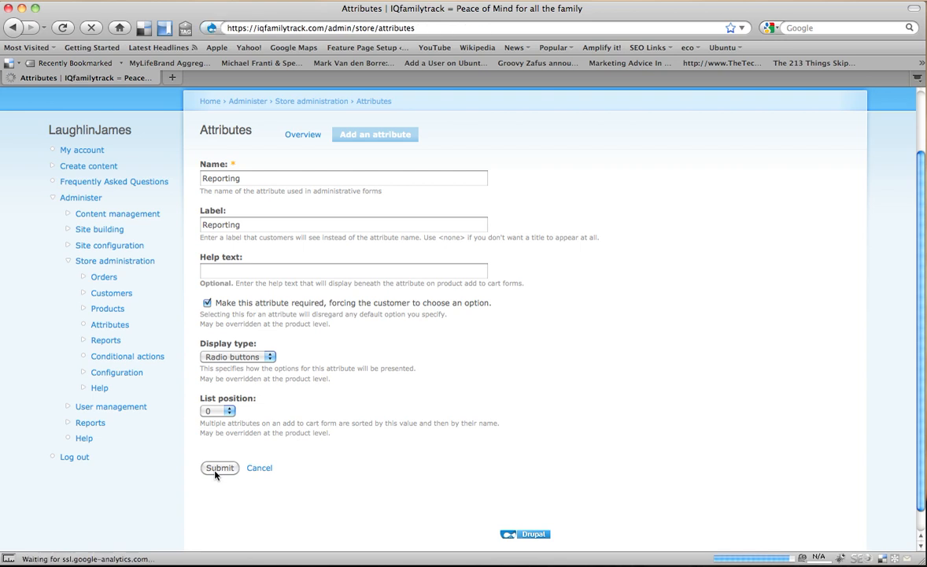
Go to Reporting's empty options list and start adding an option.
{"action": "left_click", "coordinate": [220, 468]}
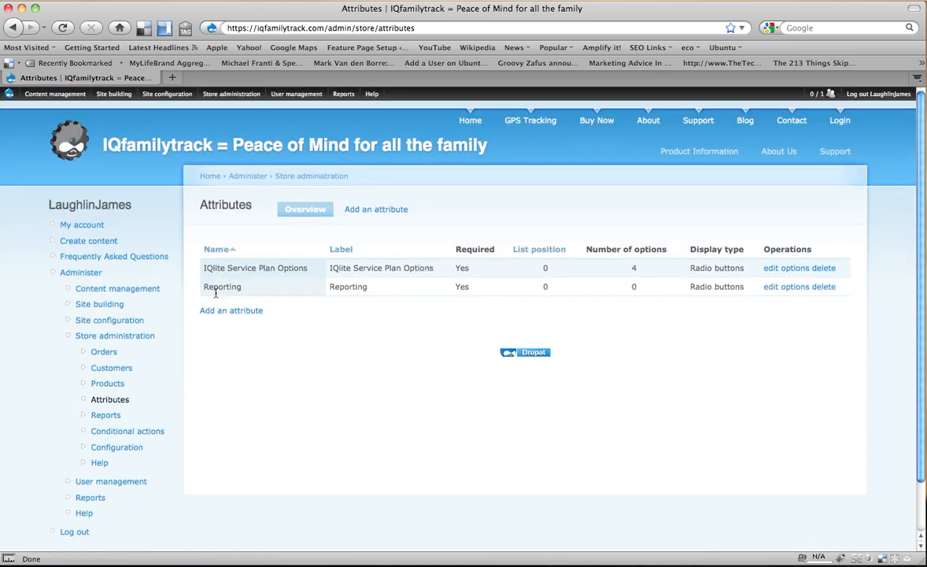
{"action": "mouse_move", "coordinate": [646, 304]}
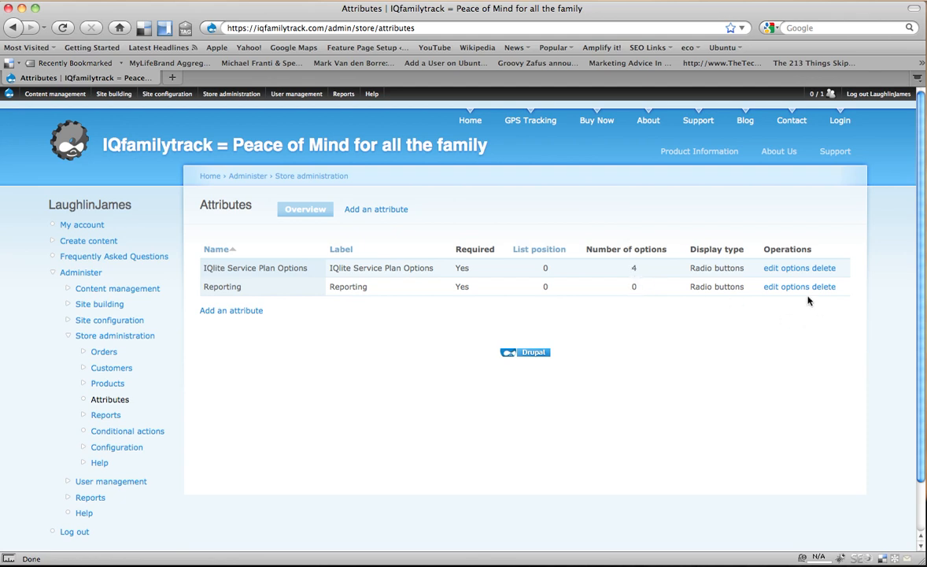
{"action": "left_click", "coordinate": [790, 287]}
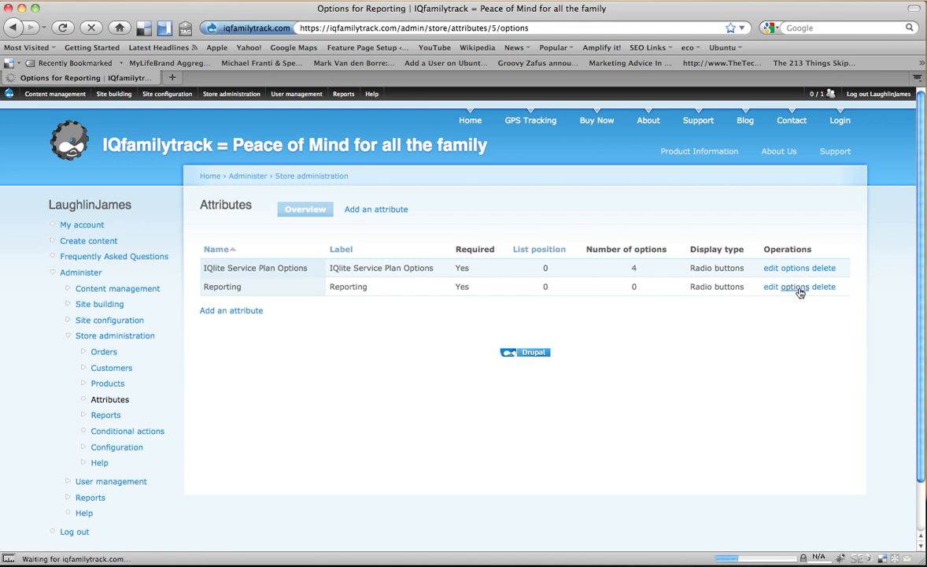
{"action": "left_click", "coordinate": [793, 287]}
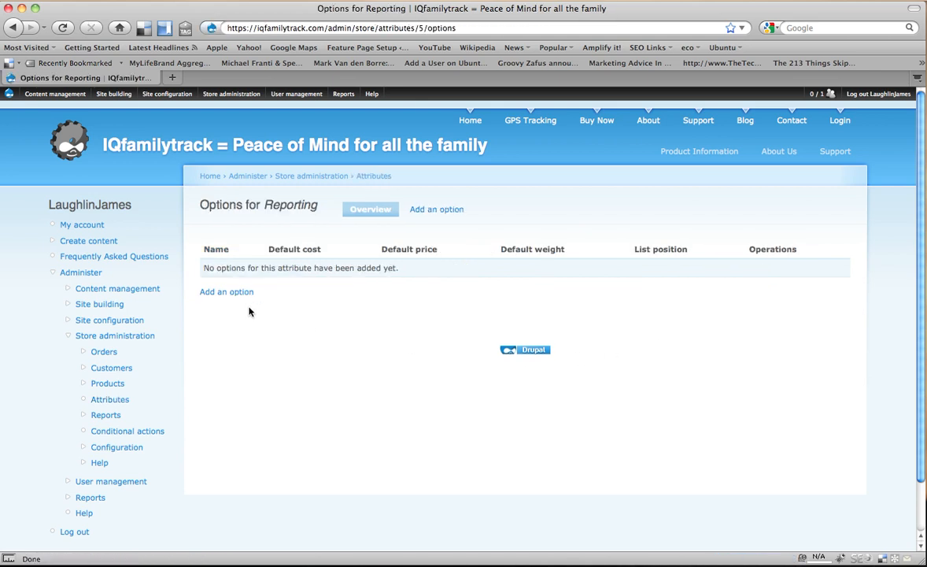
{"action": "left_click", "coordinate": [226, 292]}
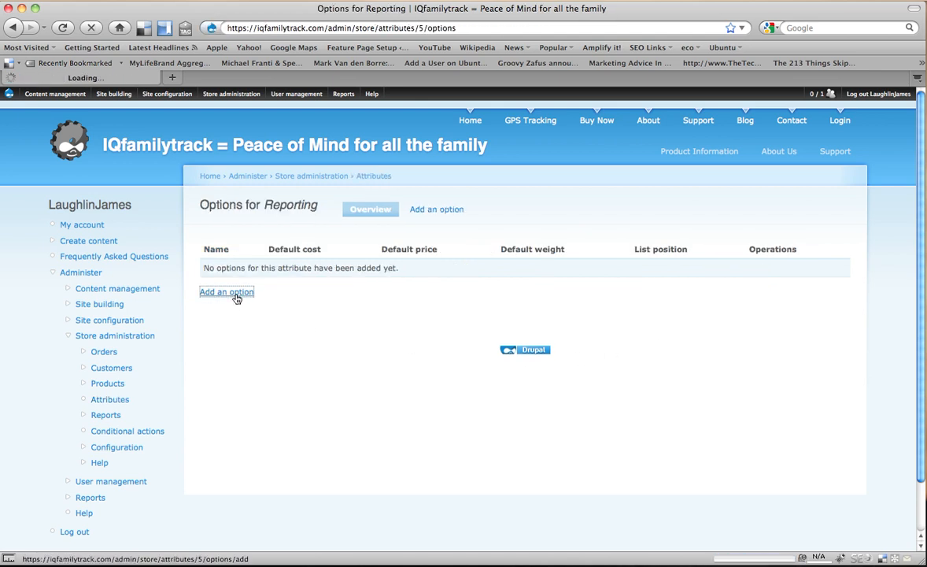
Name the option '5 Minute Reporting Monthly Service ($100)'.
{"action": "left_click", "coordinate": [227, 291]}
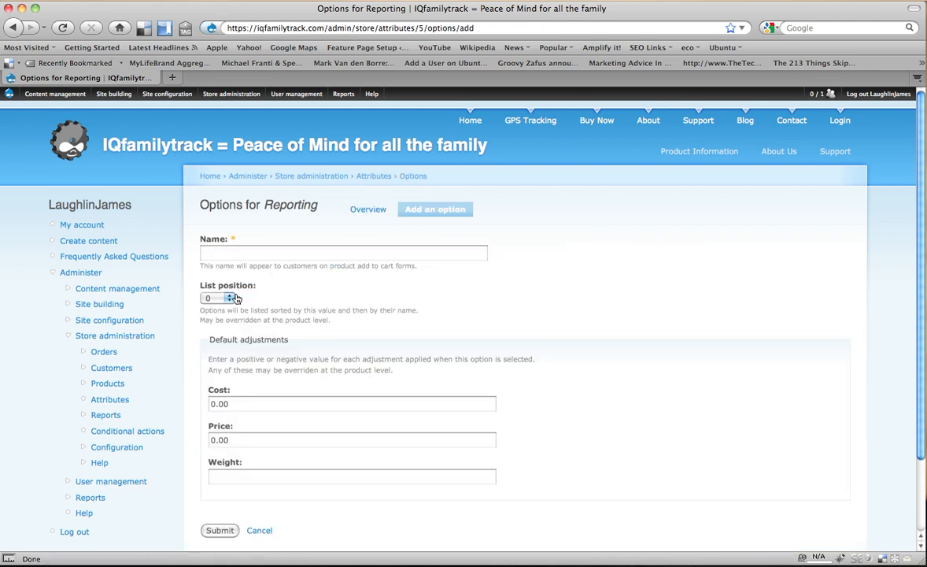
{"action": "left_click", "coordinate": [343, 252]}
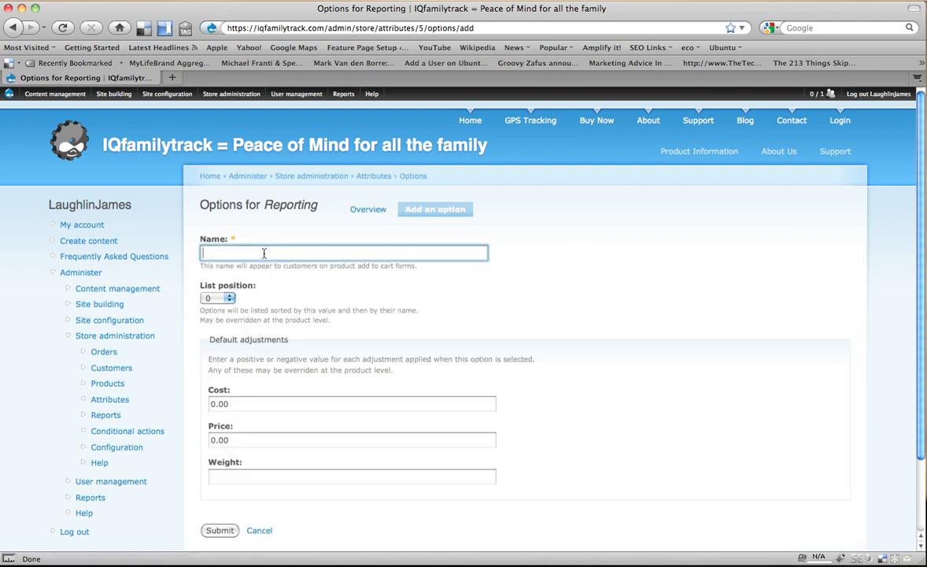
{"action": "type", "text": "5 Minute"}
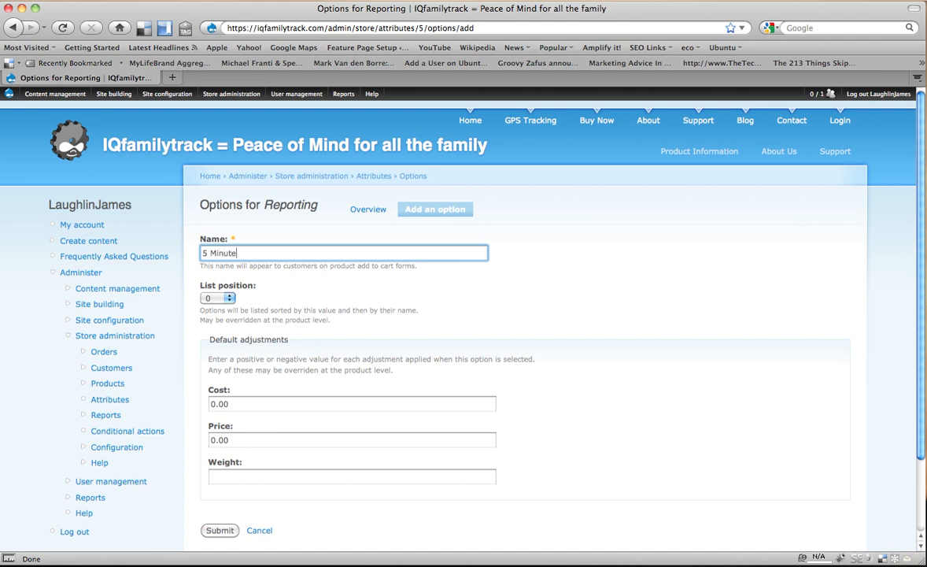
{"action": "type", "text": "Reporting"}
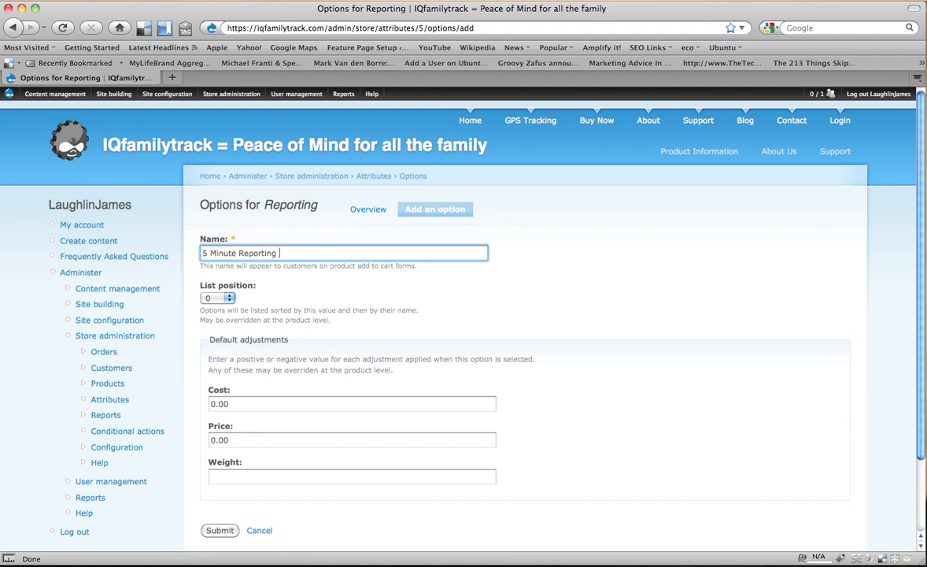
{"action": "type", "text": "(mo"}
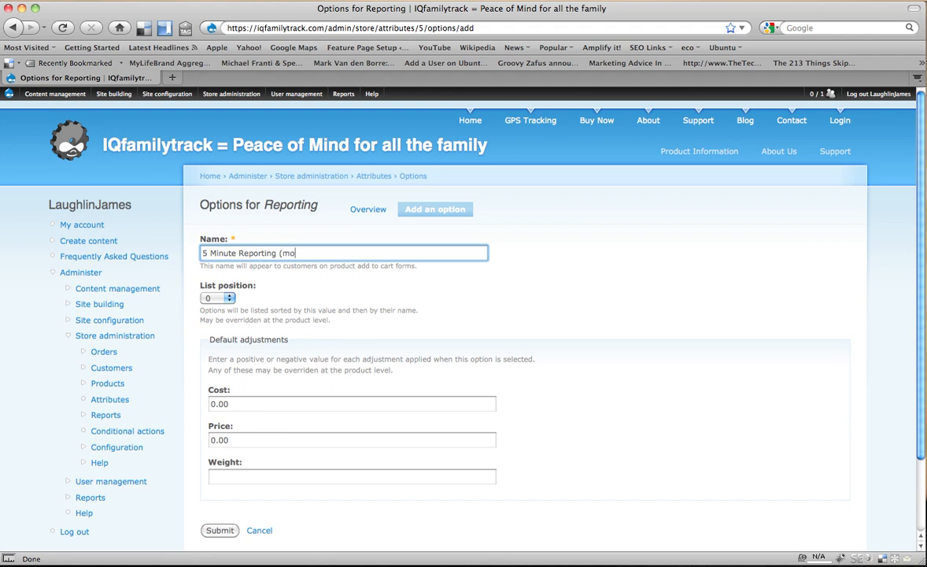
{"action": "type", "text": "Mon"}
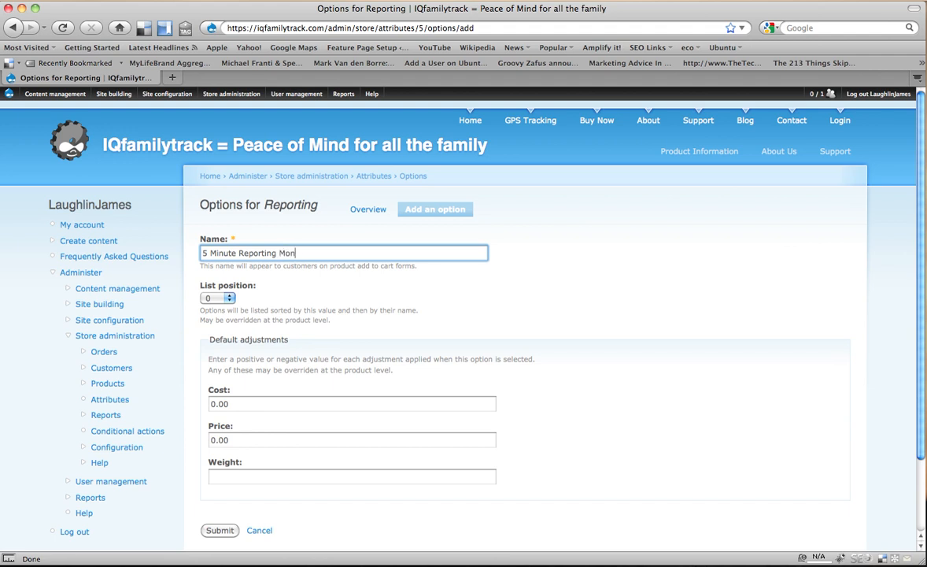
{"action": "type", "text": "thly Service ("}
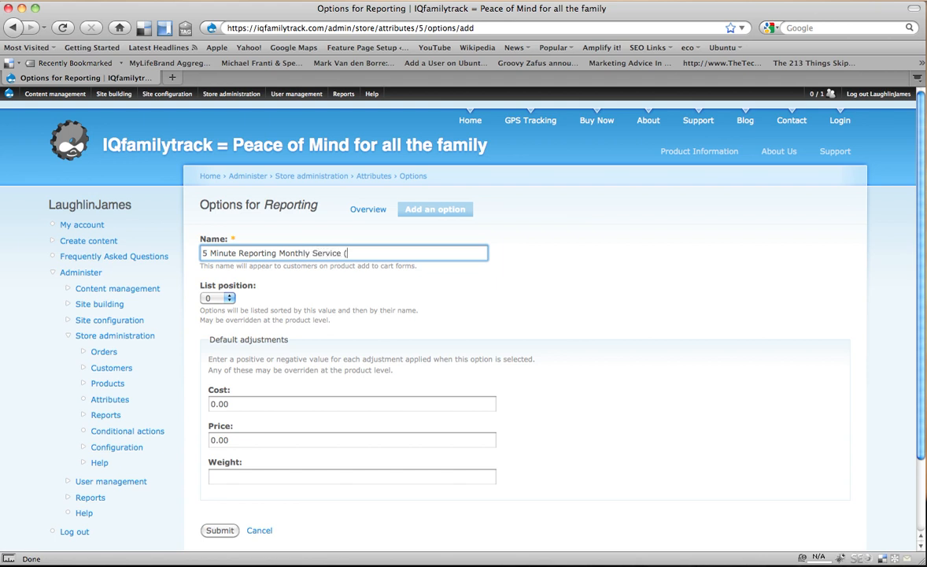
{"action": "type", "text": "$"}
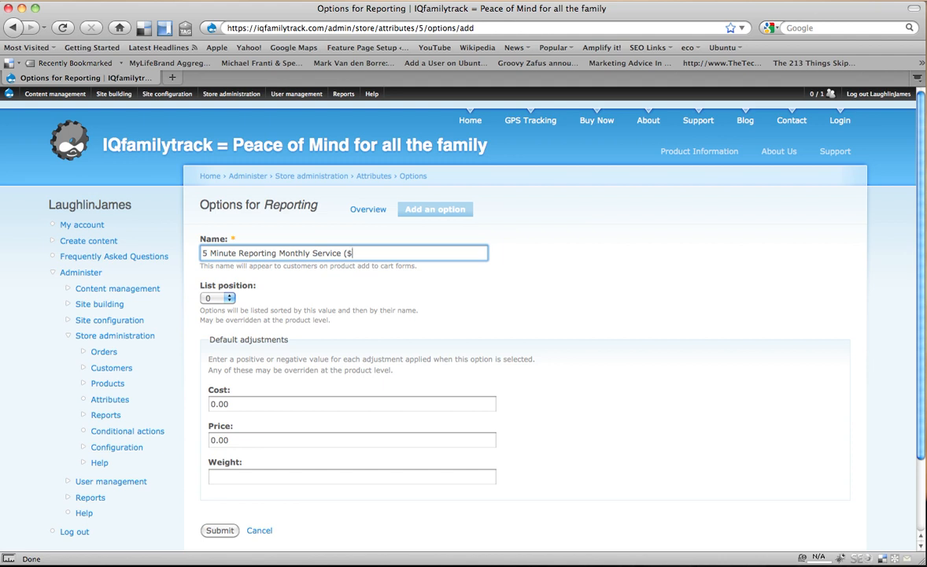
{"action": "type", "text": "100)"}
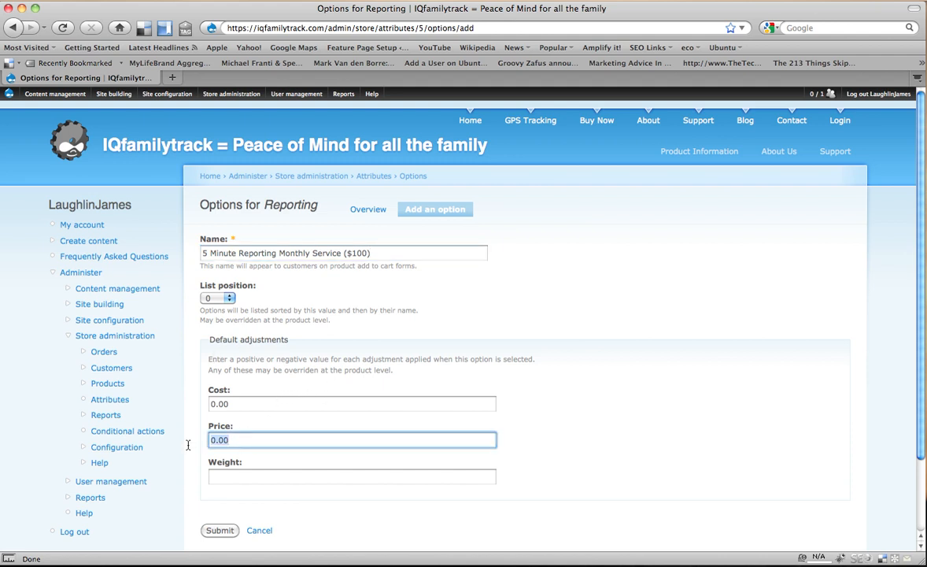
Price the option at 100.00 and submit it.
{"action": "type", "text": "100."}
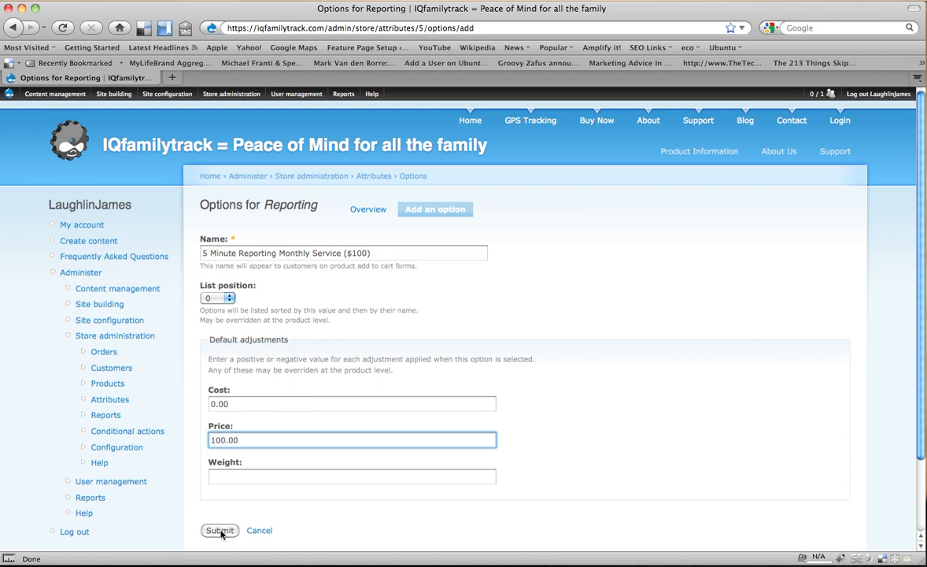
{"action": "left_click", "coordinate": [220, 529]}
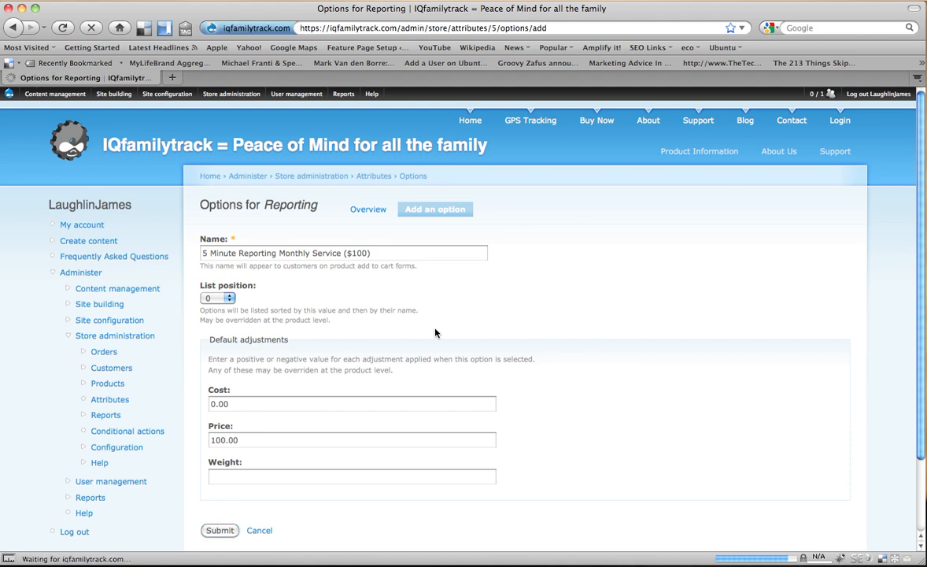
Name the next option '5 Minute Reporting Yearly Service ($90)'.
{"action": "left_click", "coordinate": [221, 529]}
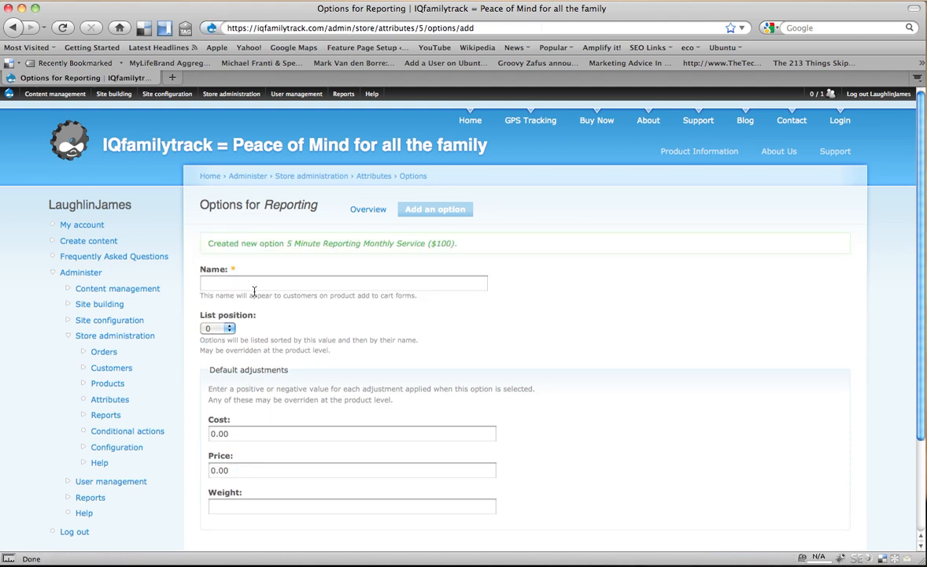
{"action": "left_click", "coordinate": [344, 283]}
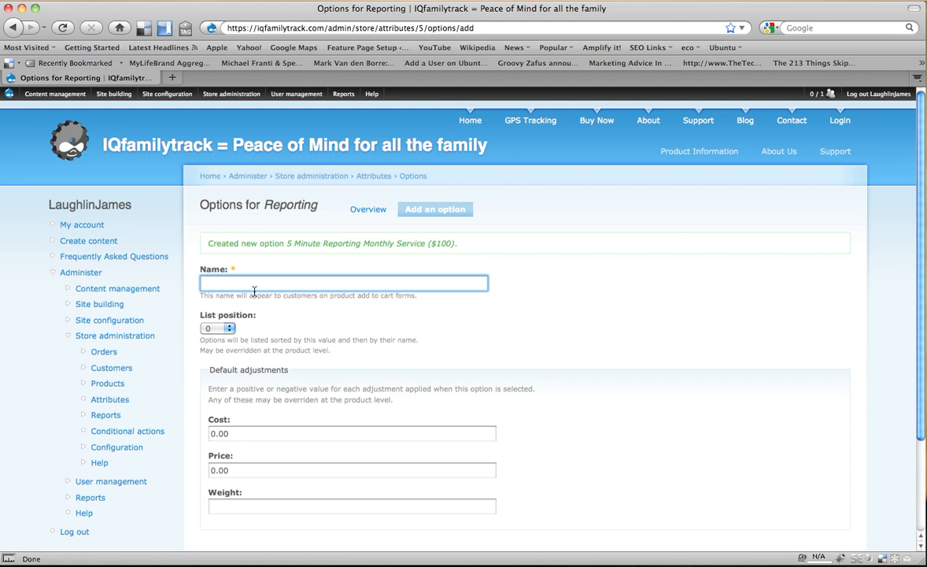
{"action": "type", "text": "5Min"}
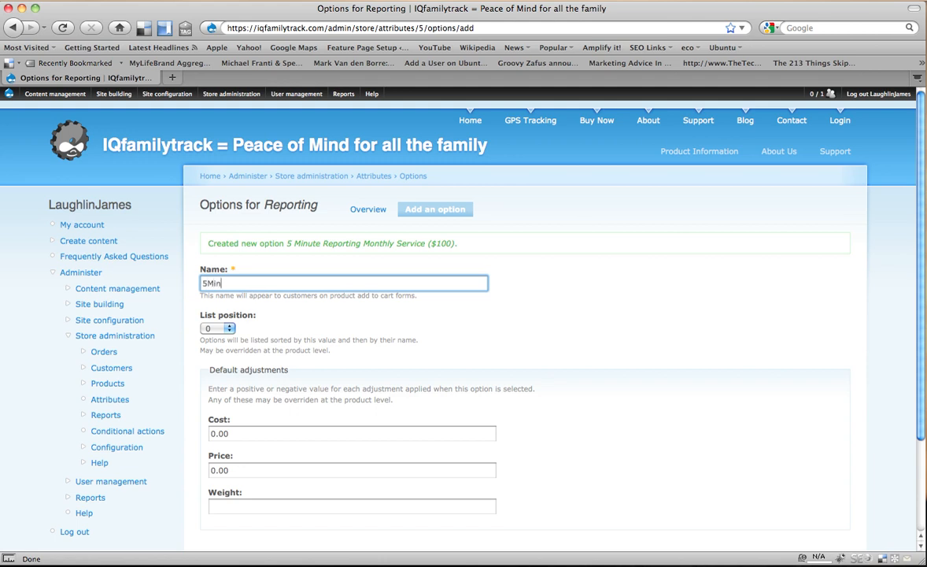
{"action": "type", "text": "ute Reportin"}
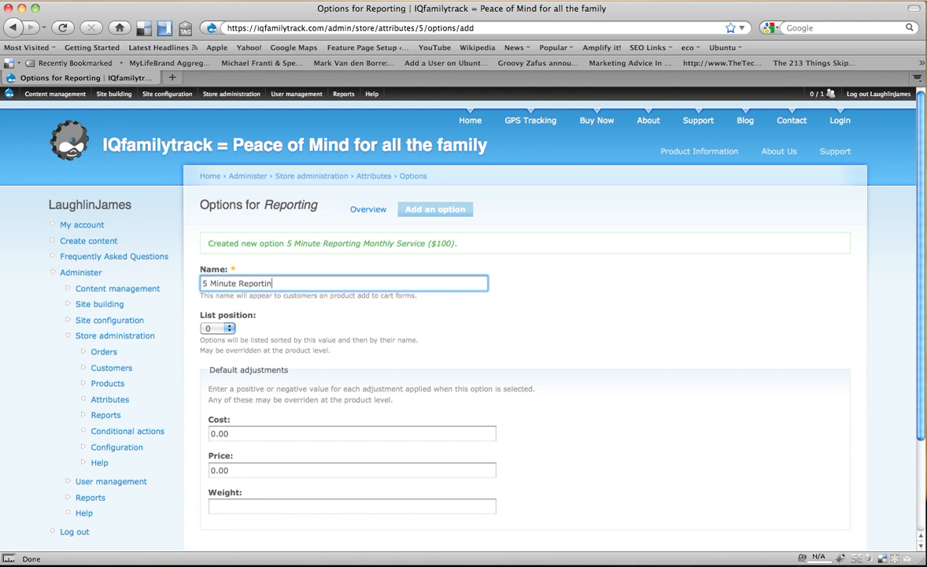
{"action": "type", "text": "Yea"}
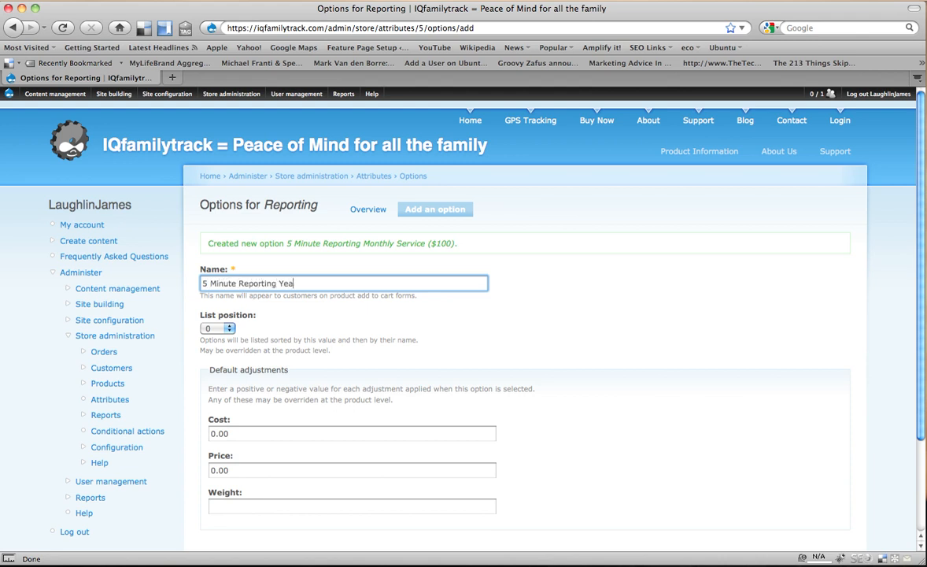
{"action": "type", "text": "rly Ser"}
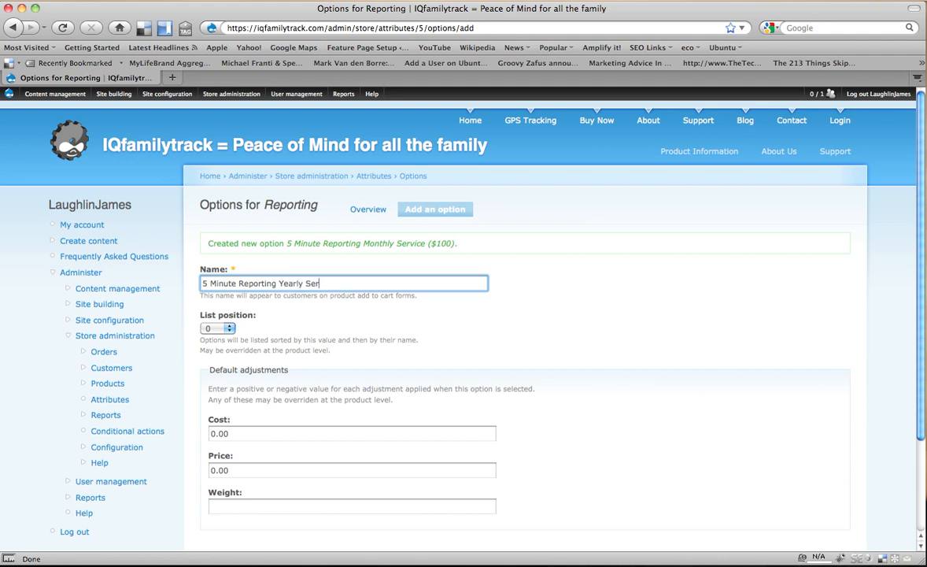
{"action": "type", "text": "vice ("}
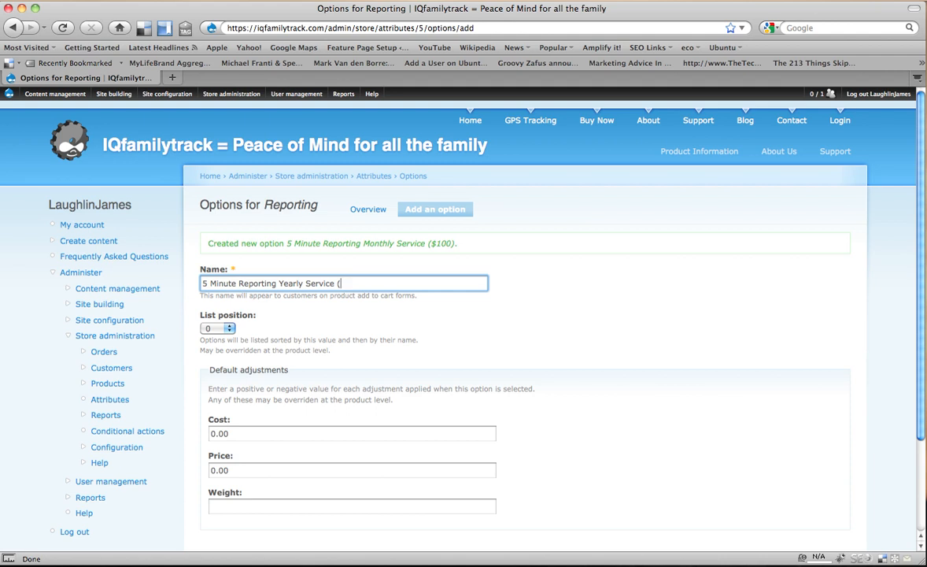
{"action": "type", "text": "$9"}
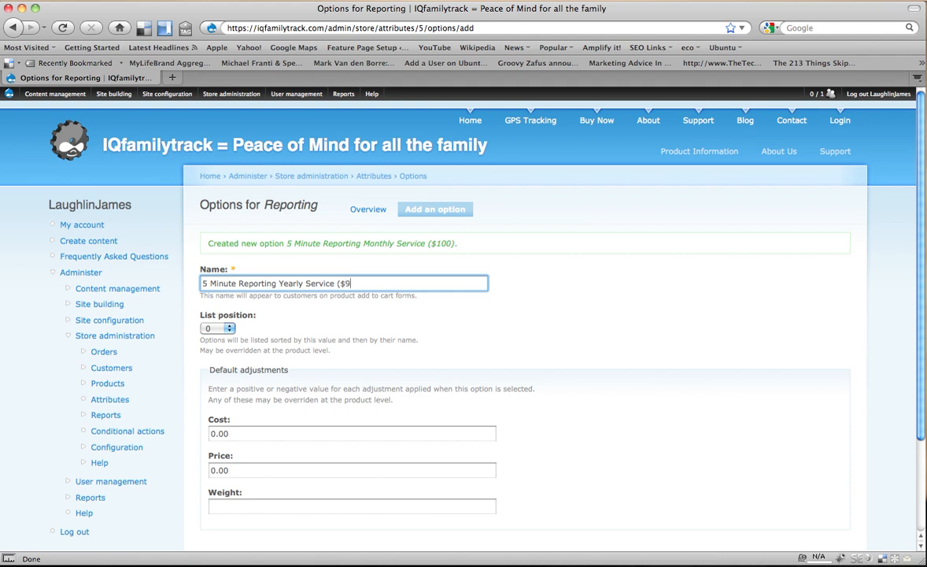
{"action": "type", "text": "0)"}
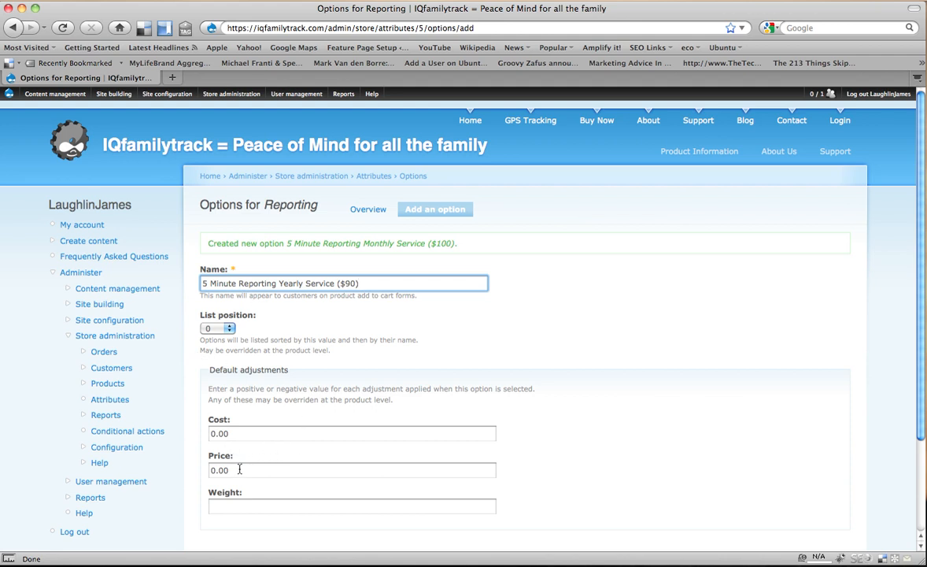
Price the option at 90.00 and submit it.
{"action": "type", "text": "90"}
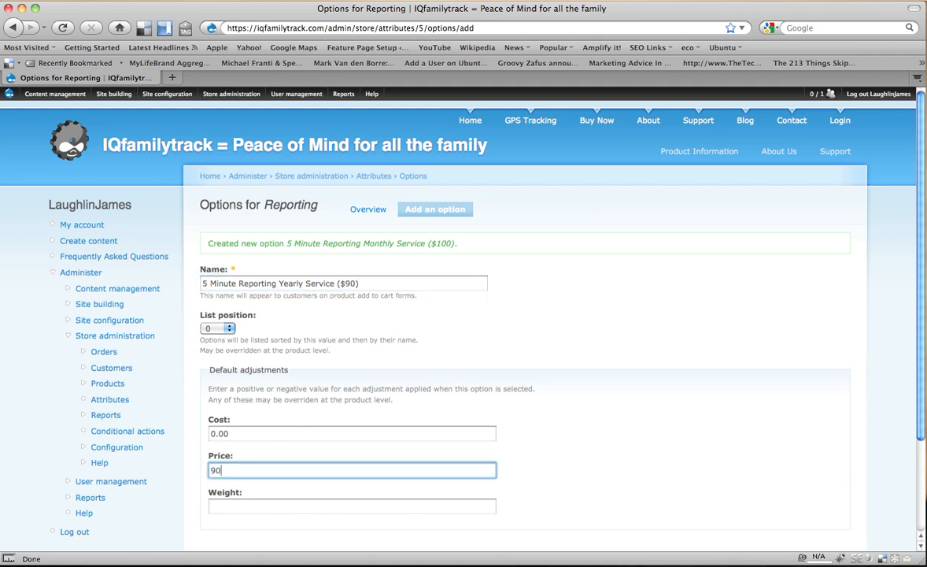
{"action": "scroll", "scroll_direction": "down", "scroll_amount": 3}
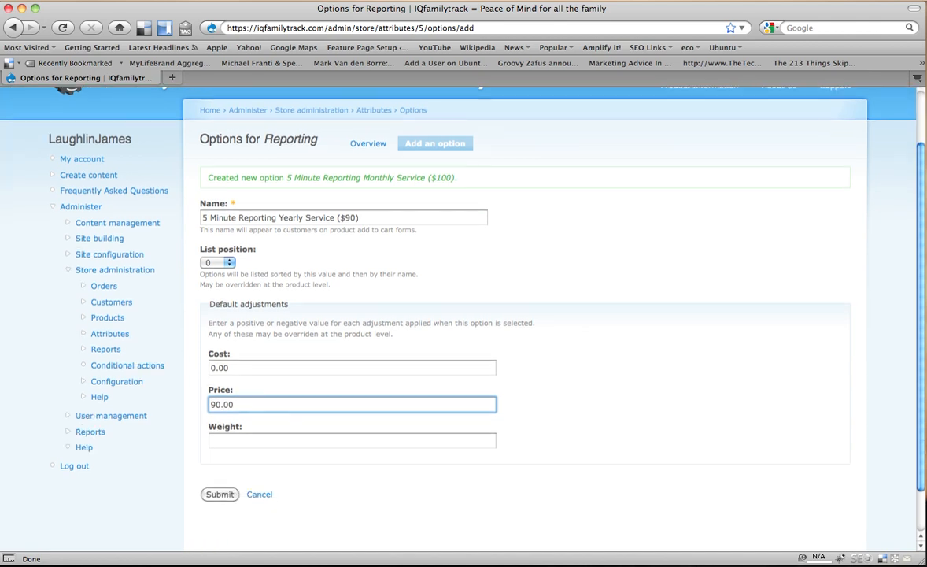
{"action": "left_click", "coordinate": [221, 494]}
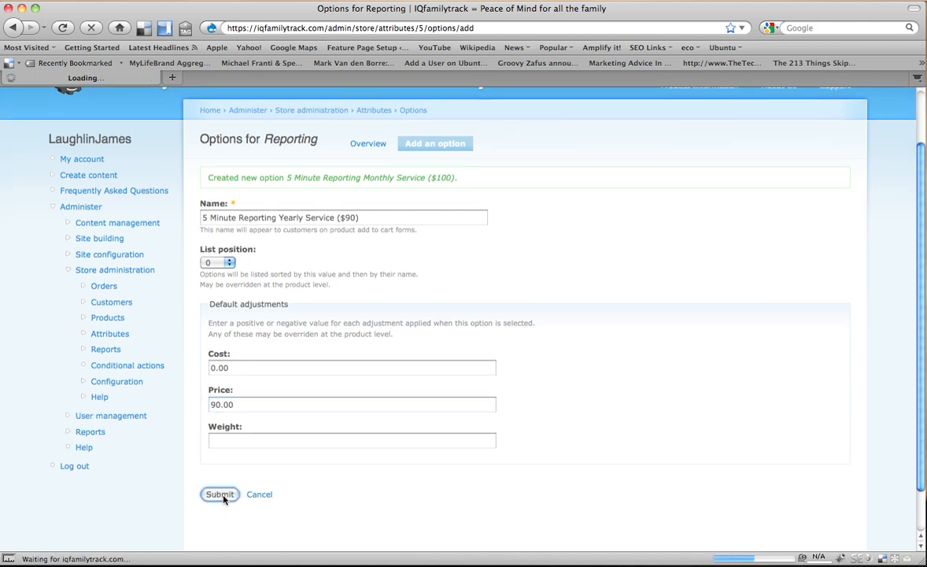
{"action": "left_click", "coordinate": [220, 495]}
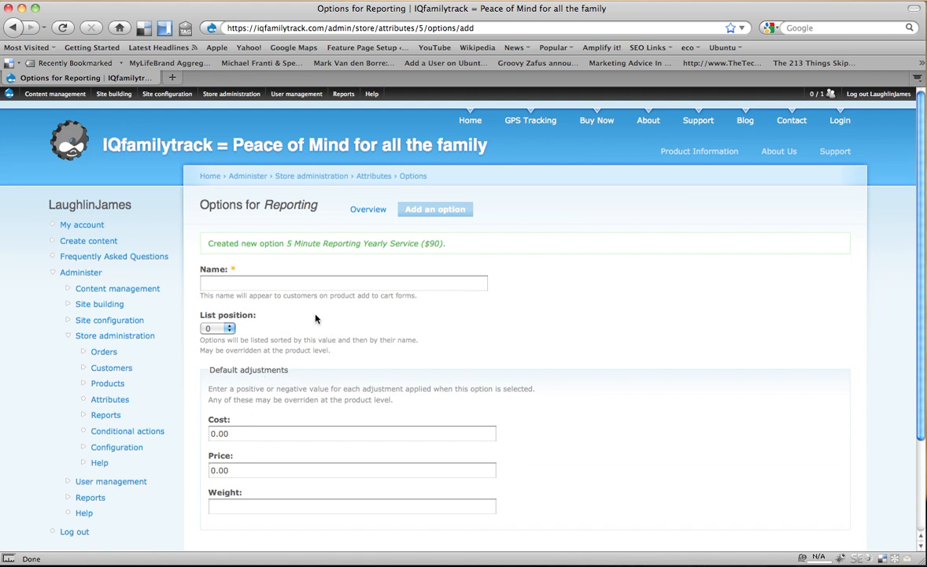
Name the next option '15 Minute Reporting Monthly Service ($70)'.
{"action": "left_click", "coordinate": [343, 284]}
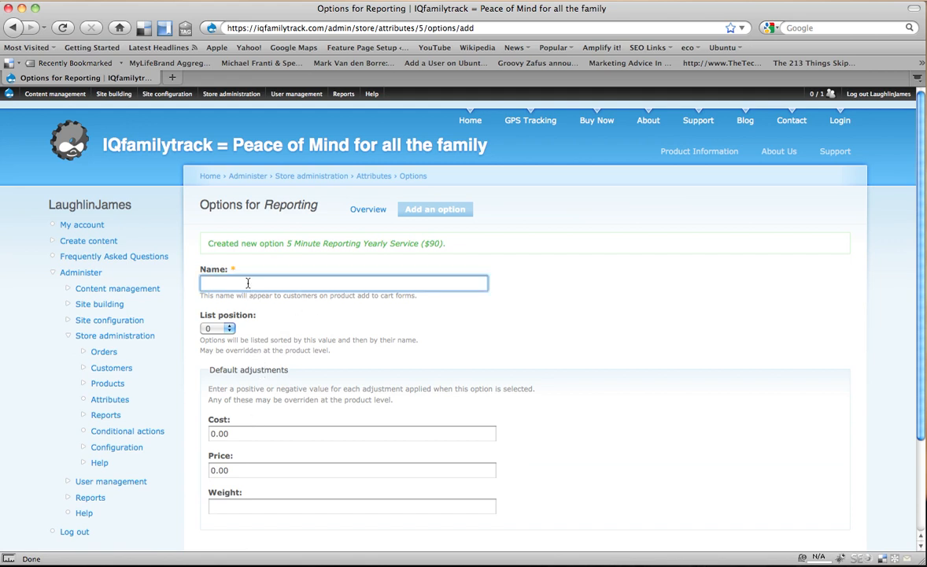
{"action": "type", "text": "15"}
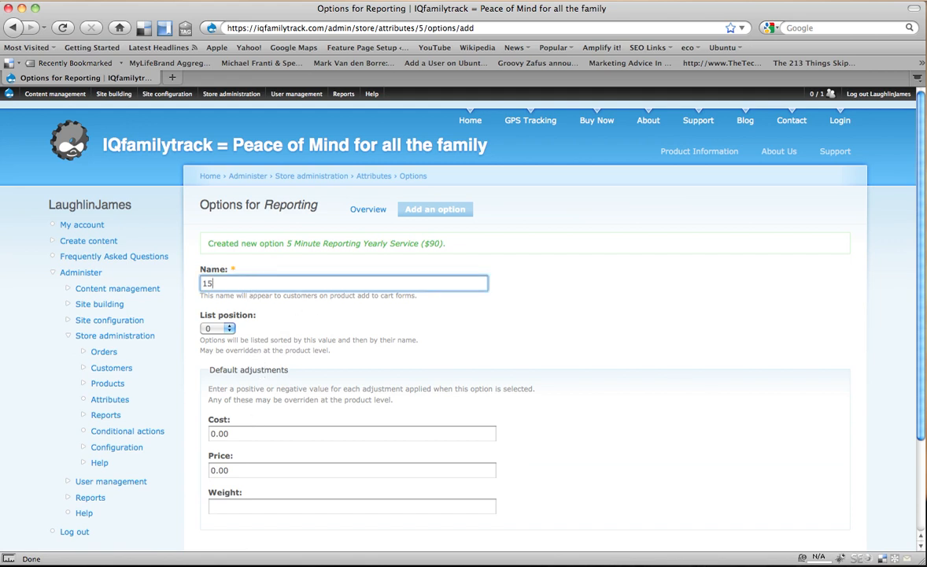
{"action": "type", "text": "Minute"}
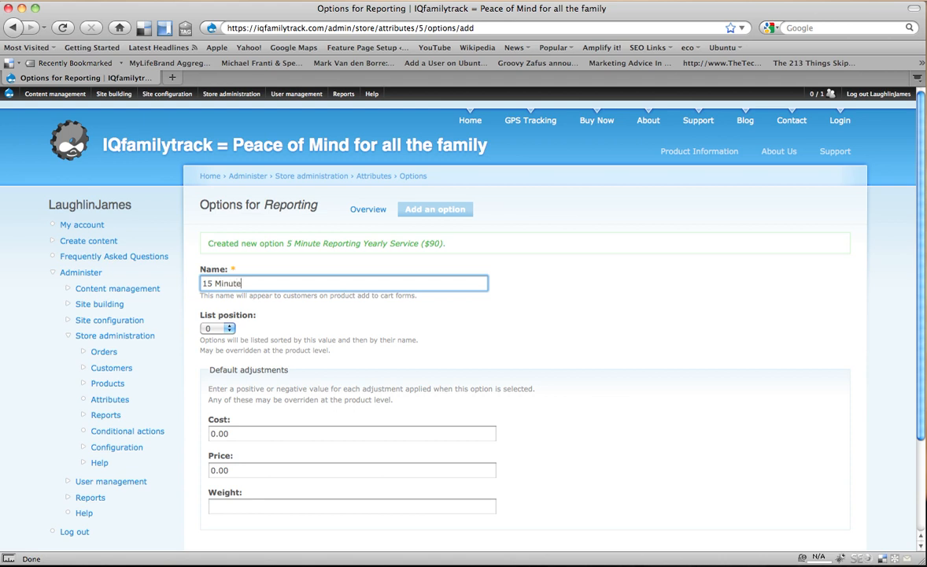
{"action": "type", "text": "Reporting"}
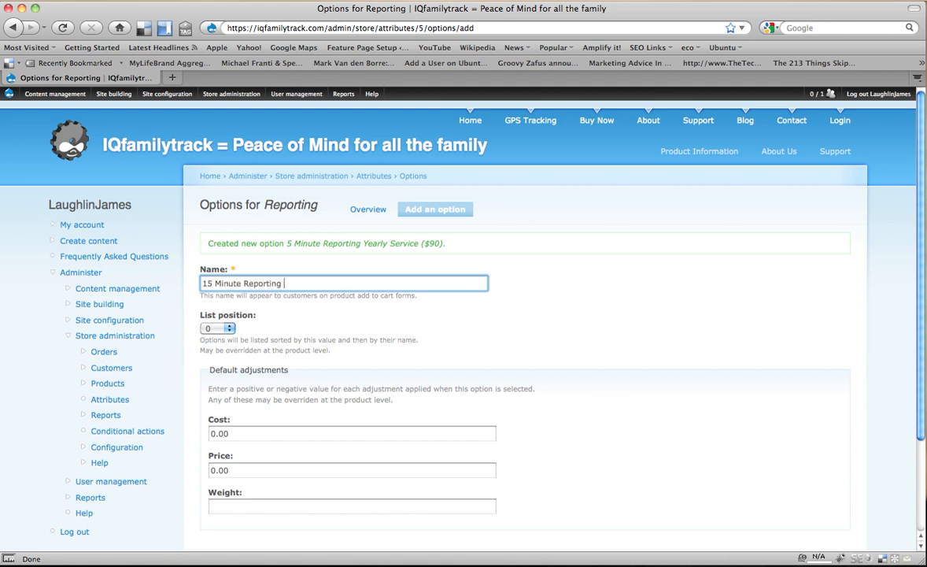
{"action": "type", "text": "Monthly Service ("}
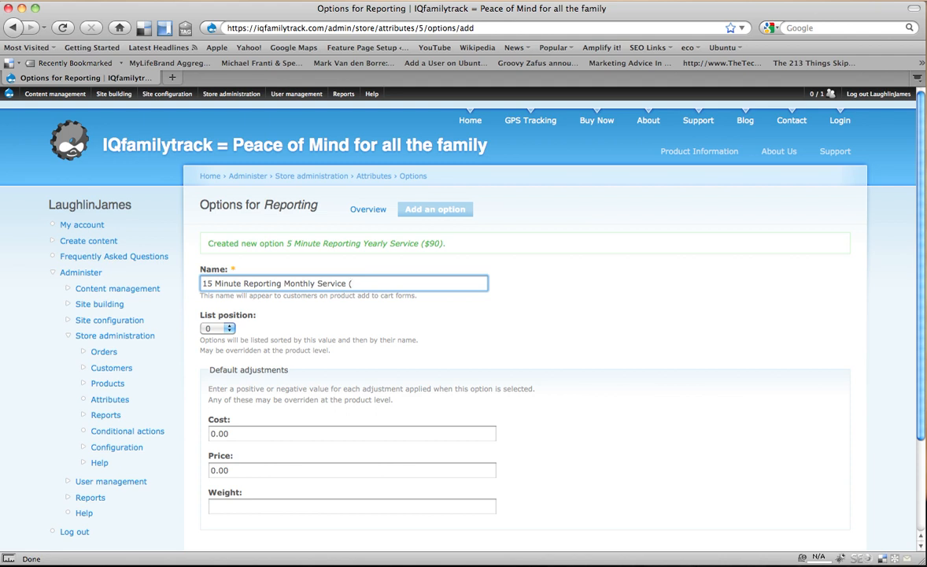
{"action": "type", "text": "$"}
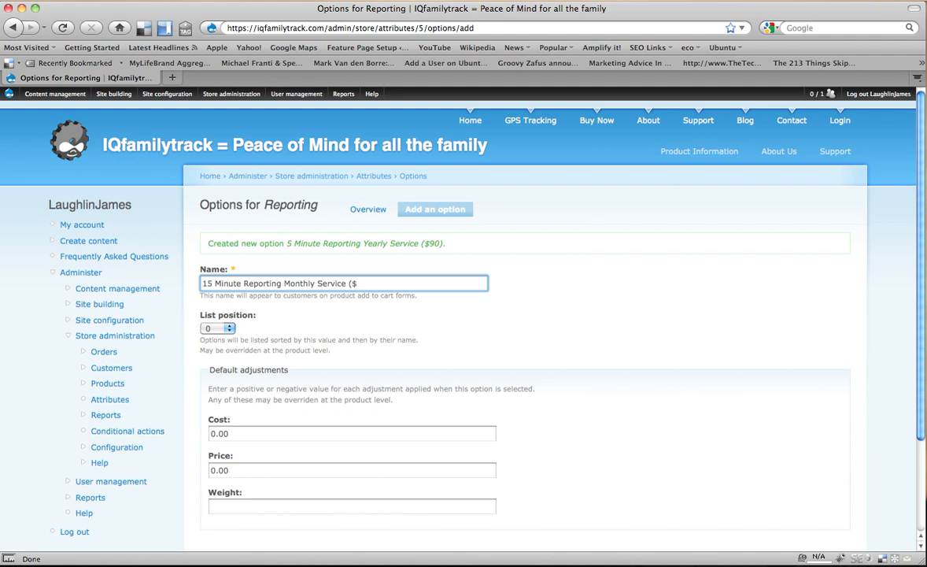
{"action": "type", "text": "70"}
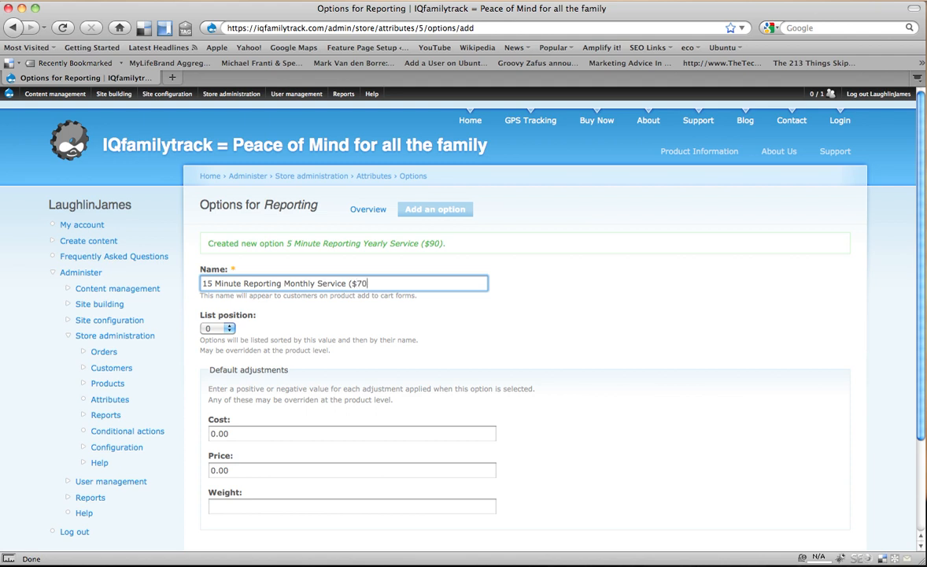
{"action": "type", "text": ")"}
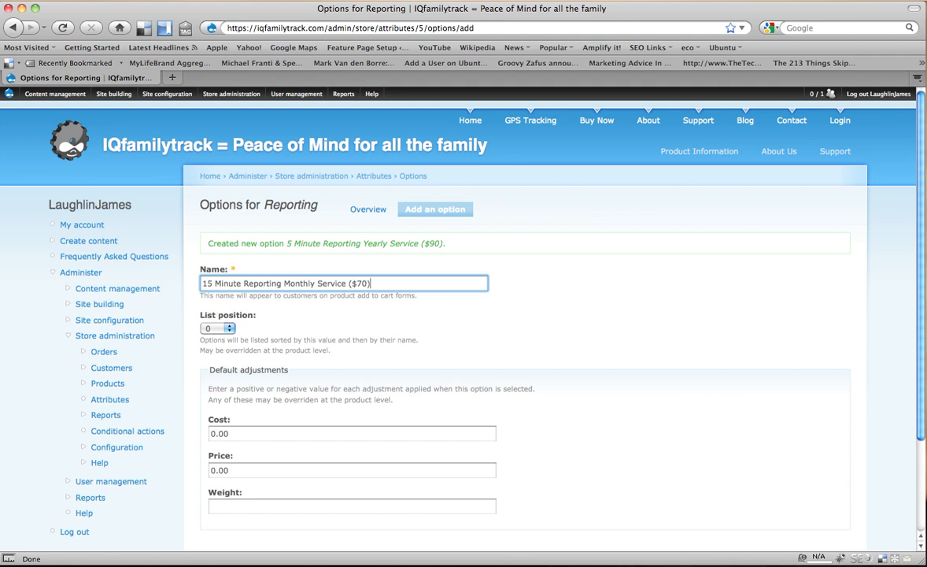
Price the option at 70.00 and submit it.
{"action": "left_click", "coordinate": [351, 469]}
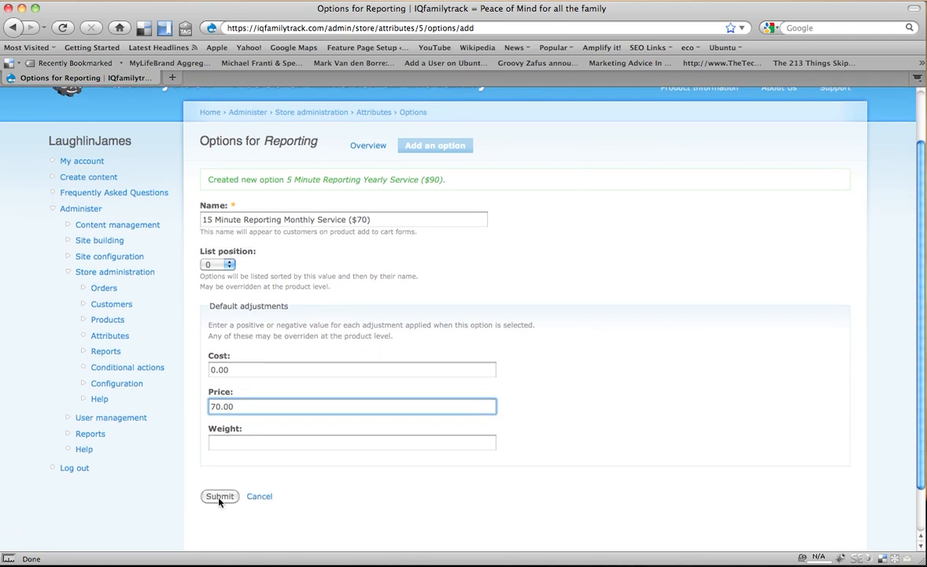
{"action": "left_click", "coordinate": [220, 496]}
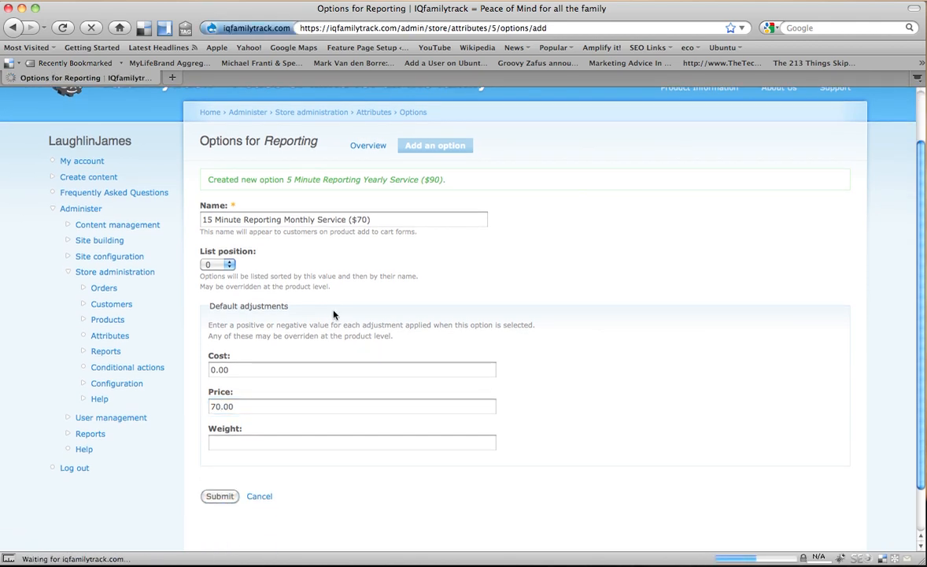
{"action": "left_click", "coordinate": [221, 496]}
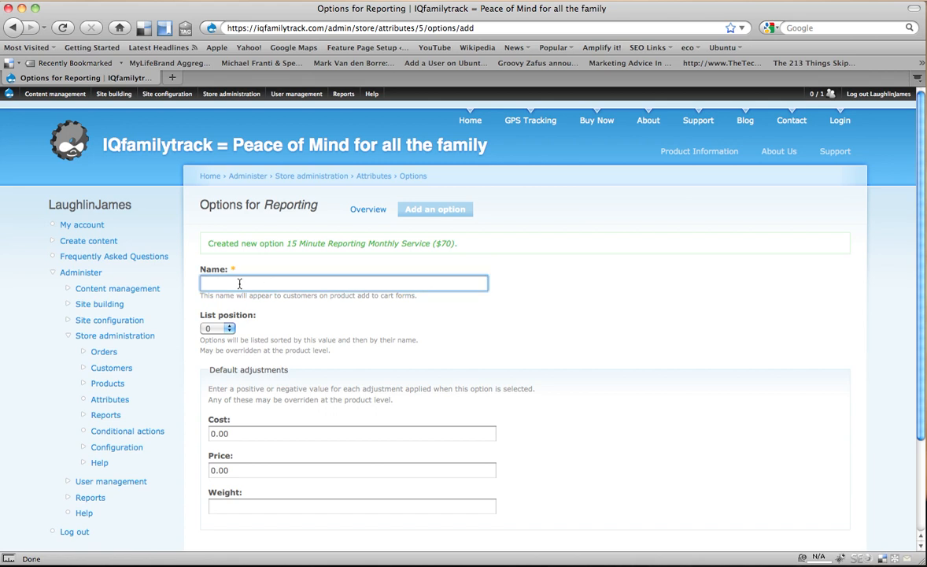
Add the option '15 Minute Reporting Yearly Service ($60)' priced at 60.00.
{"action": "type", "text": "15 Minute Reporting"}
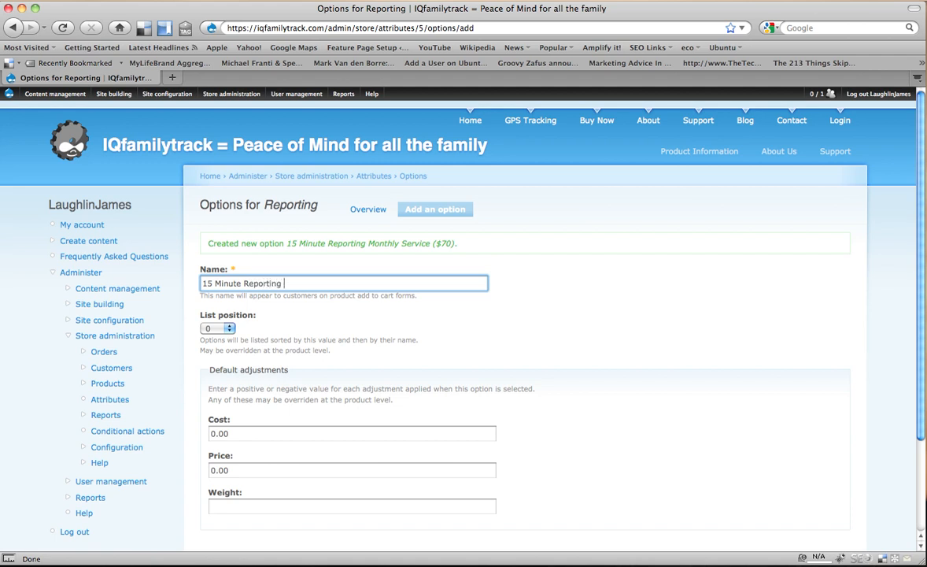
{"action": "type", "text": "Yearly Serc"}
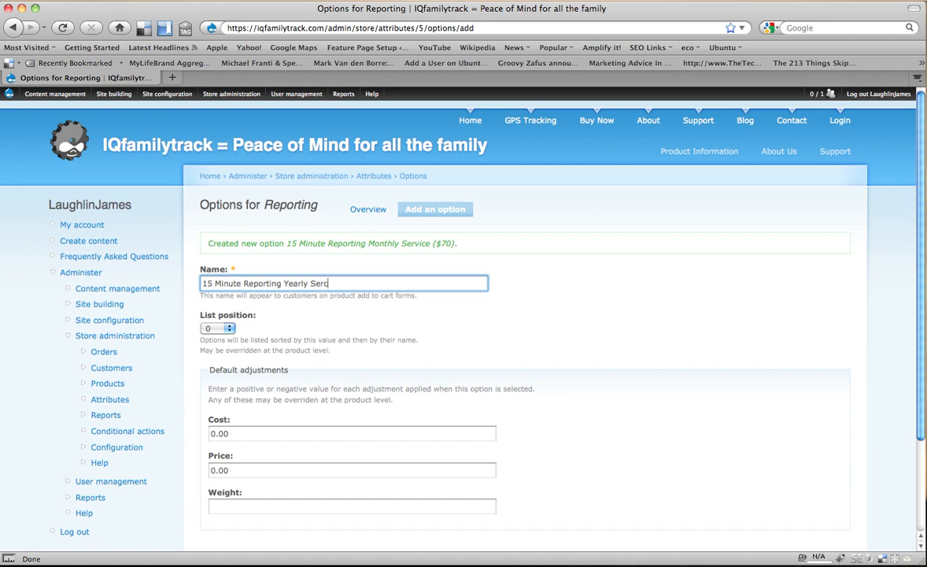
{"action": "type", "text": "ice"}
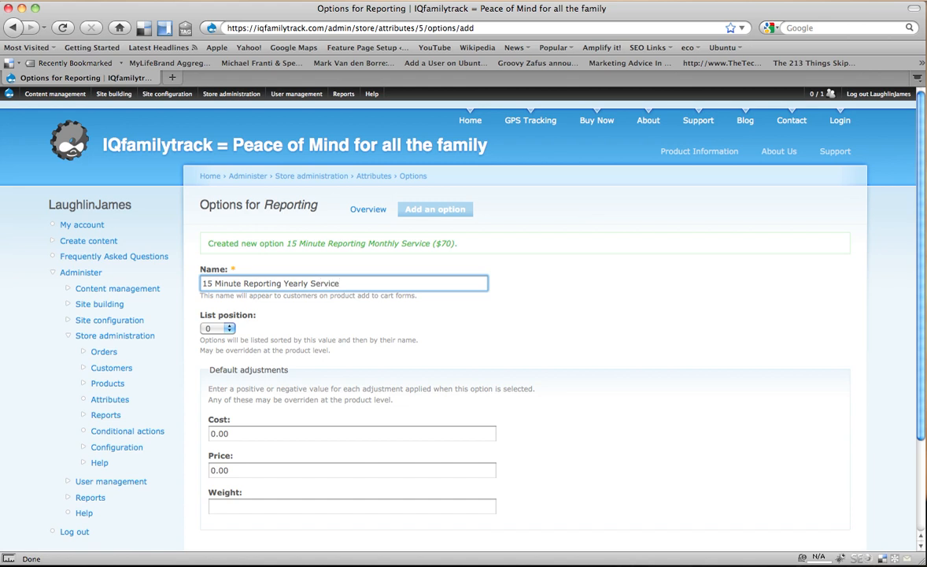
{"action": "type", "text": "($60"}
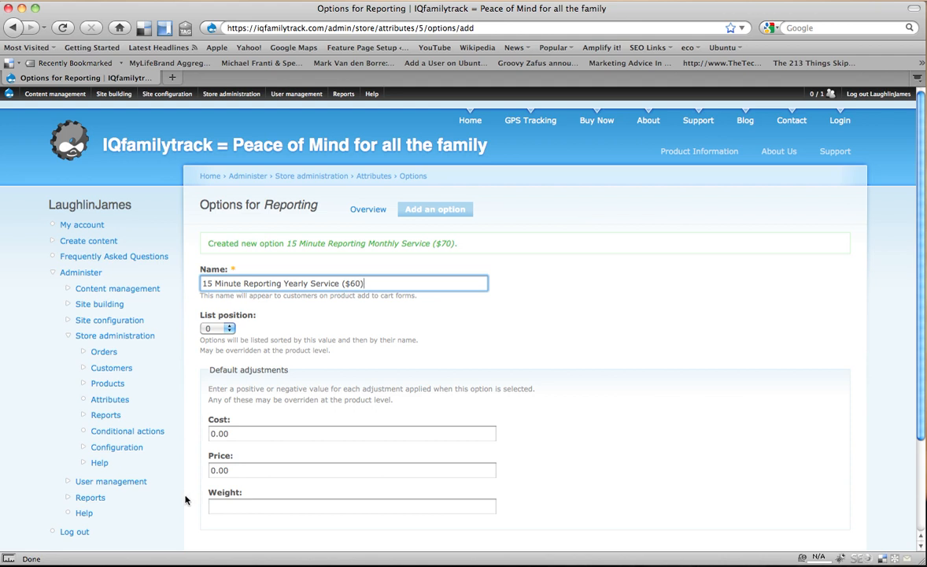
{"action": "left_click", "coordinate": [351, 469]}
{"action": "type", "text": "60"}
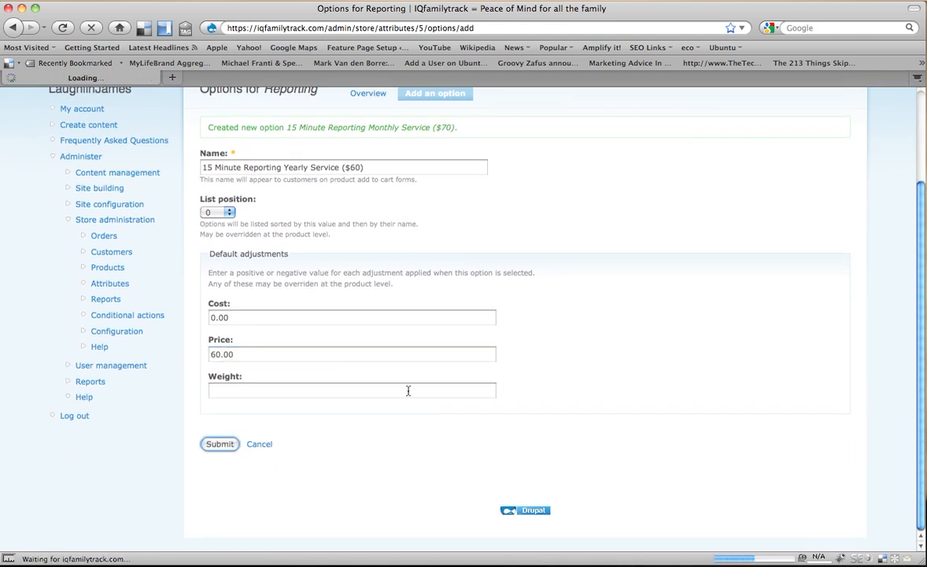
{"action": "left_click", "coordinate": [220, 444]}
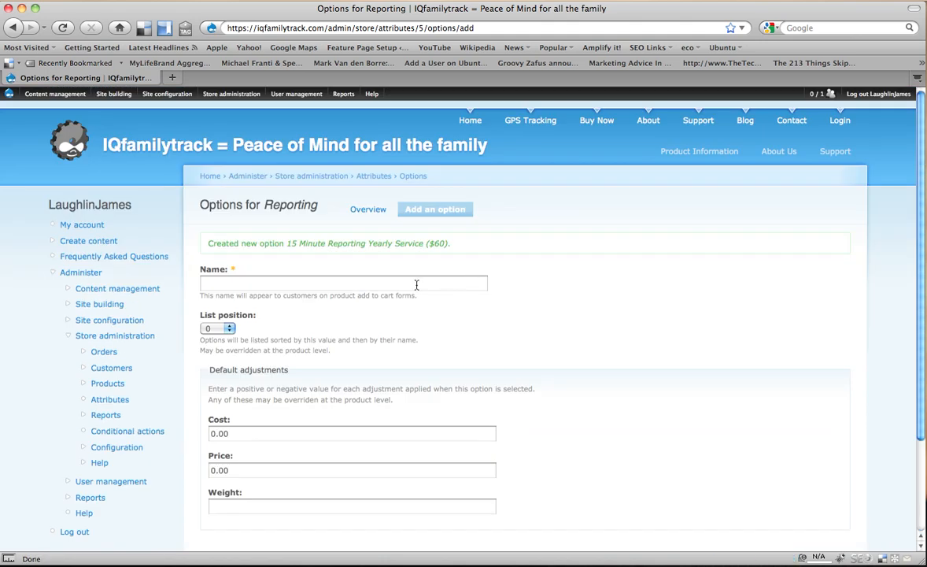
{"action": "mouse_move", "coordinate": [390, 278]}
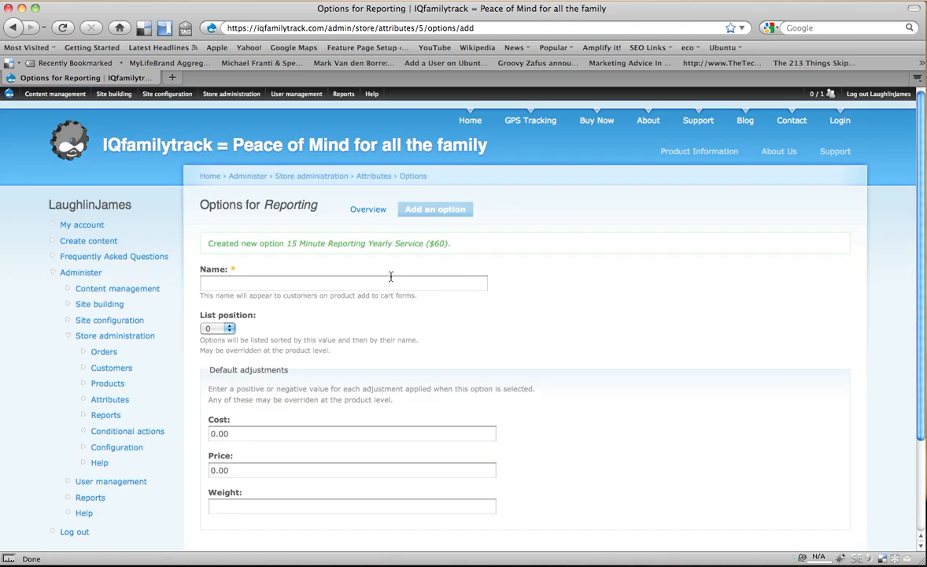
{"action": "mouse_move", "coordinate": [378, 233]}
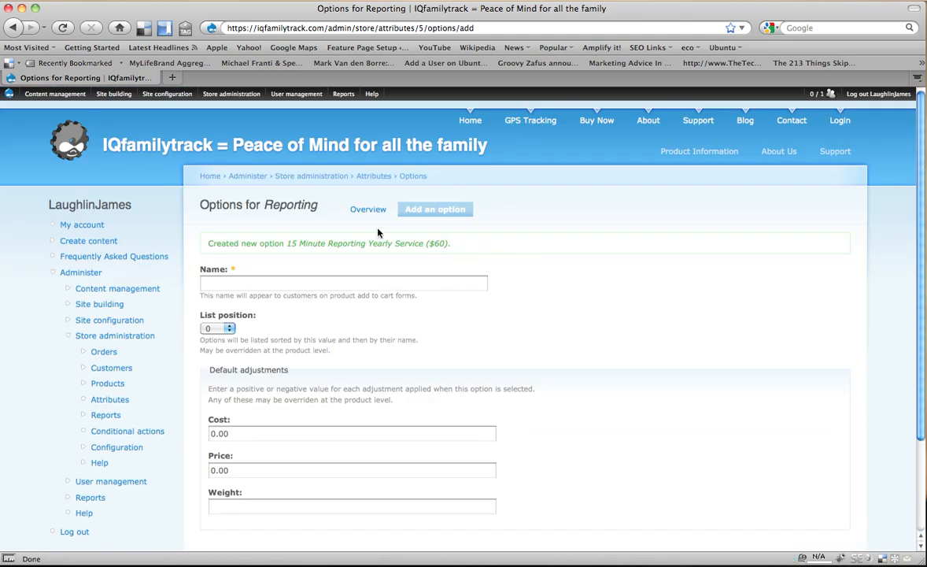
Return to the attributes overview and view Reporting's four options with prices.
{"action": "left_click", "coordinate": [232, 94]}
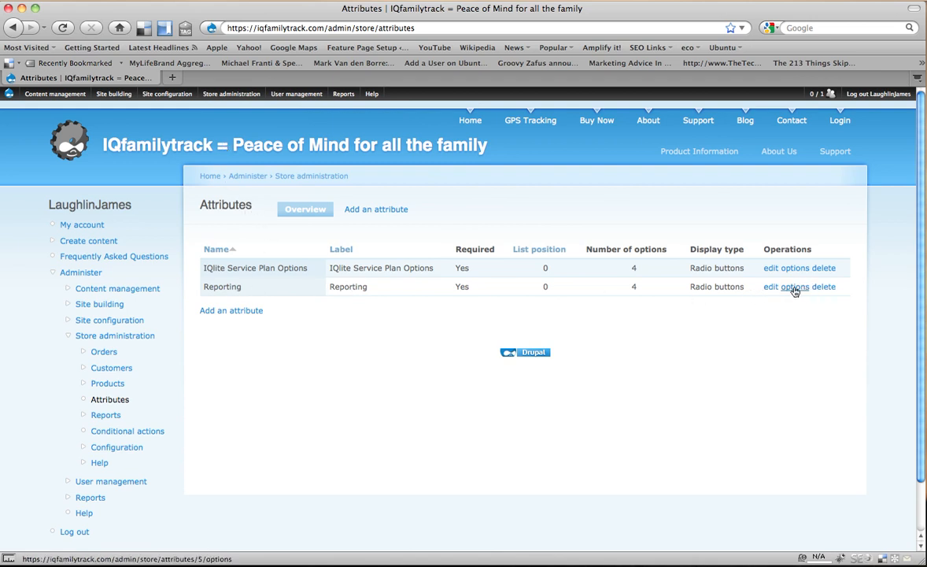
{"action": "left_click", "coordinate": [788, 287]}
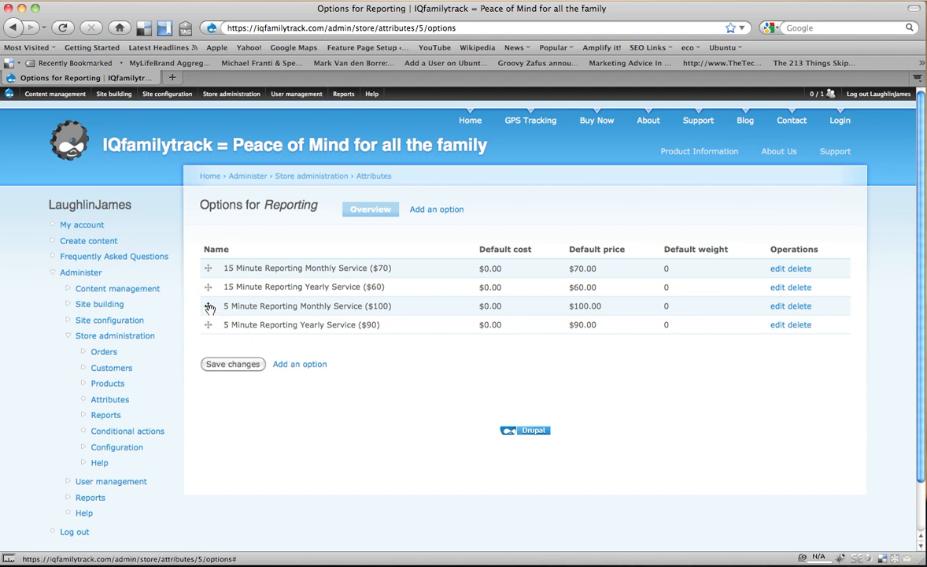
Move 5 Minute Reporting Monthly Service to the top and save the option order.
{"action": "left_click_drag", "start_coordinate": [208, 305], "coordinate": [208, 267]}
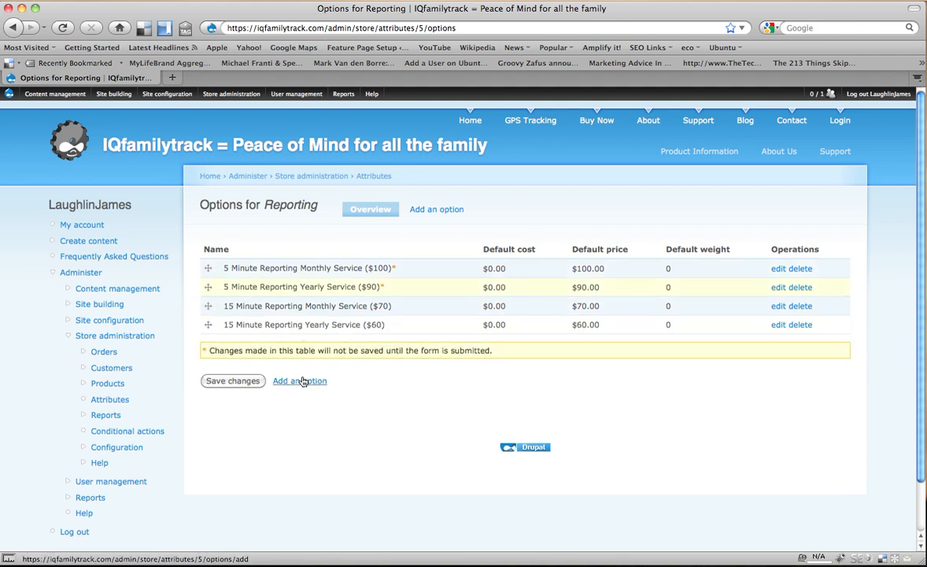
{"action": "left_click", "coordinate": [233, 379]}
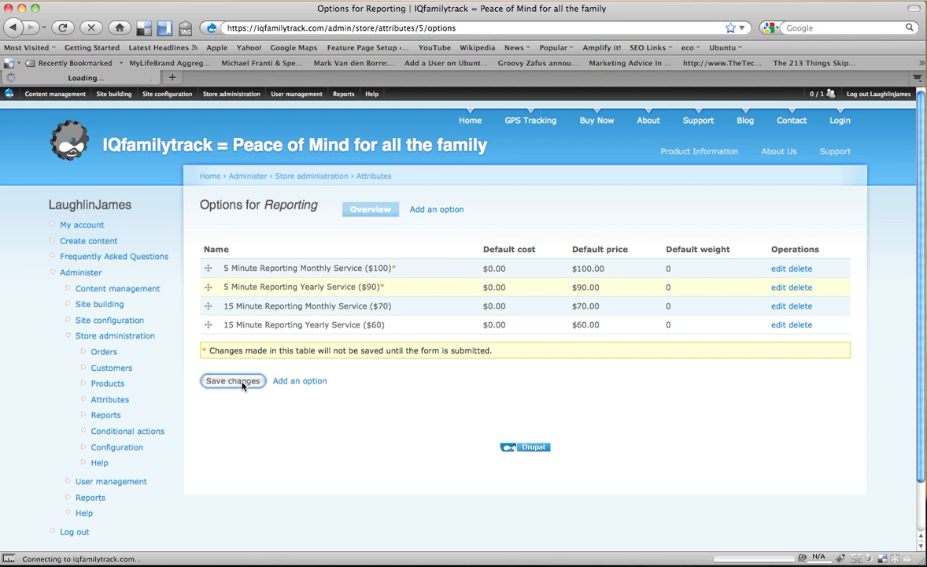
{"action": "left_click", "coordinate": [233, 379]}
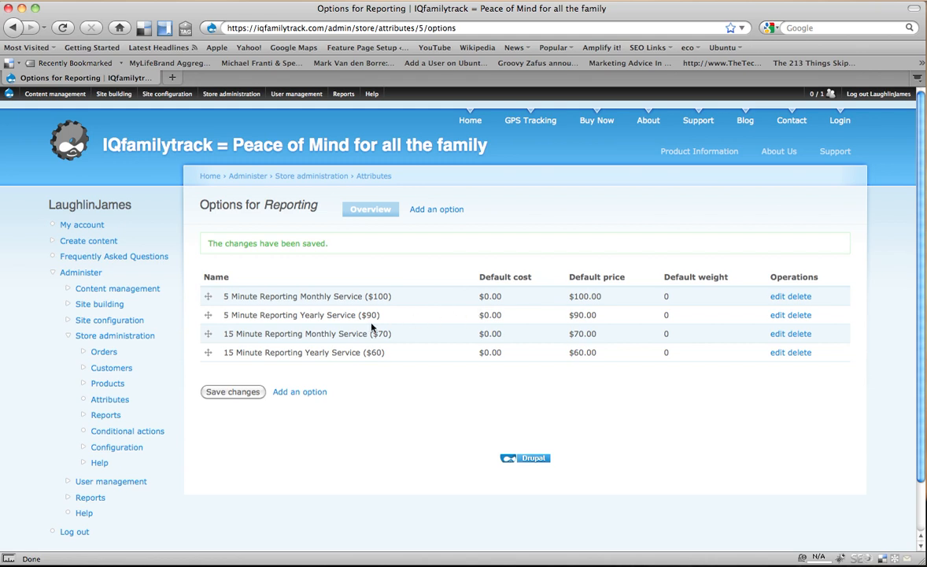
{"action": "mouse_move", "coordinate": [242, 307]}
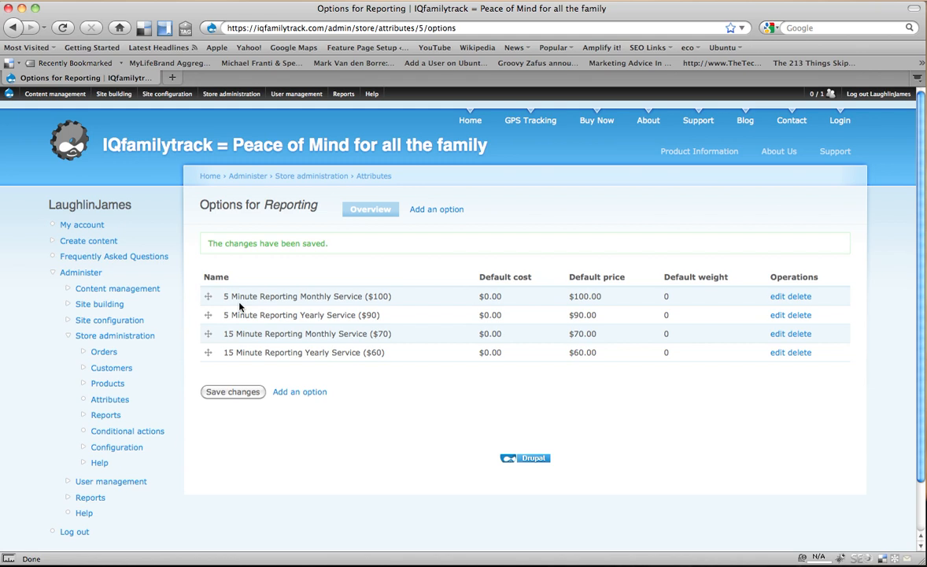
{"action": "mouse_move", "coordinate": [66, 107]}
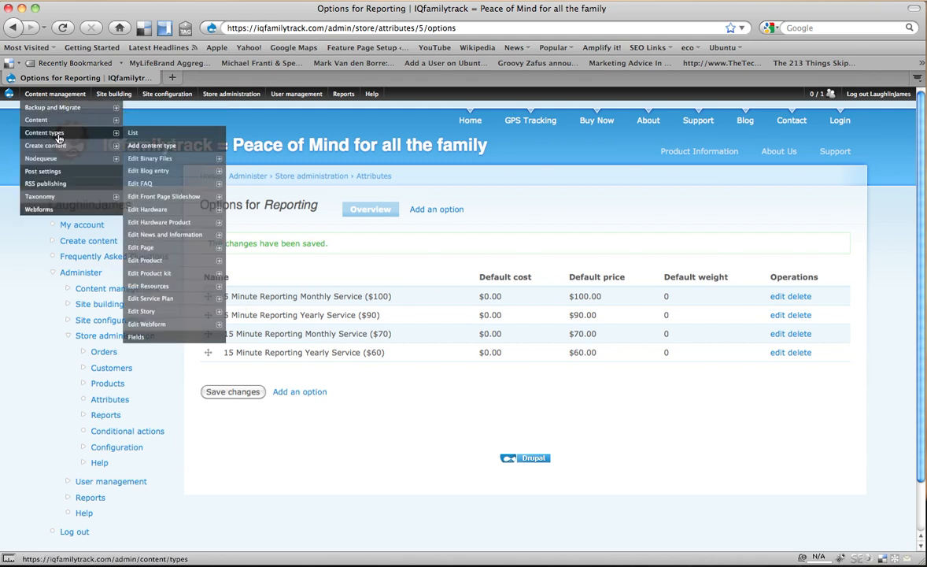
Filter the content list to the Service Plan content type.
{"action": "left_click", "coordinate": [35, 119]}
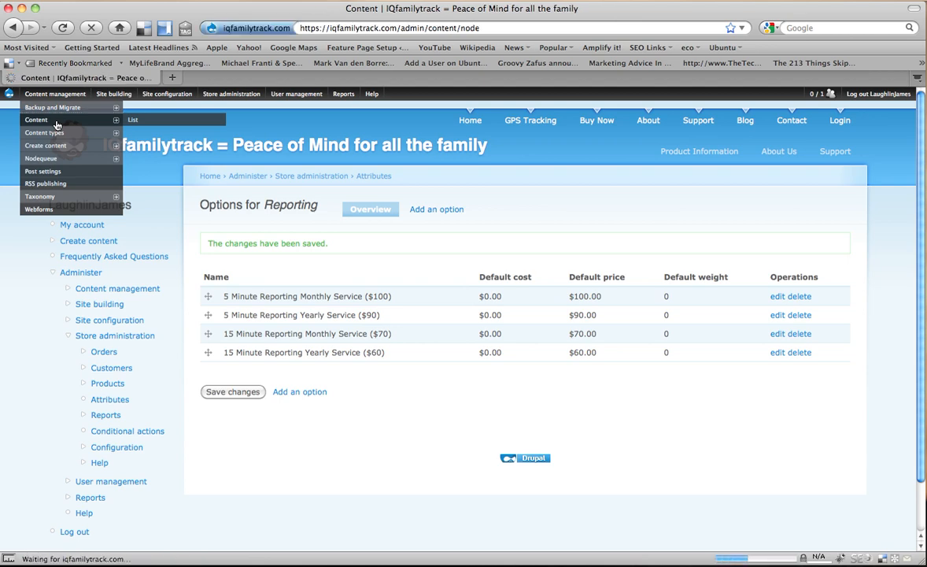
{"action": "left_click", "coordinate": [36, 119]}
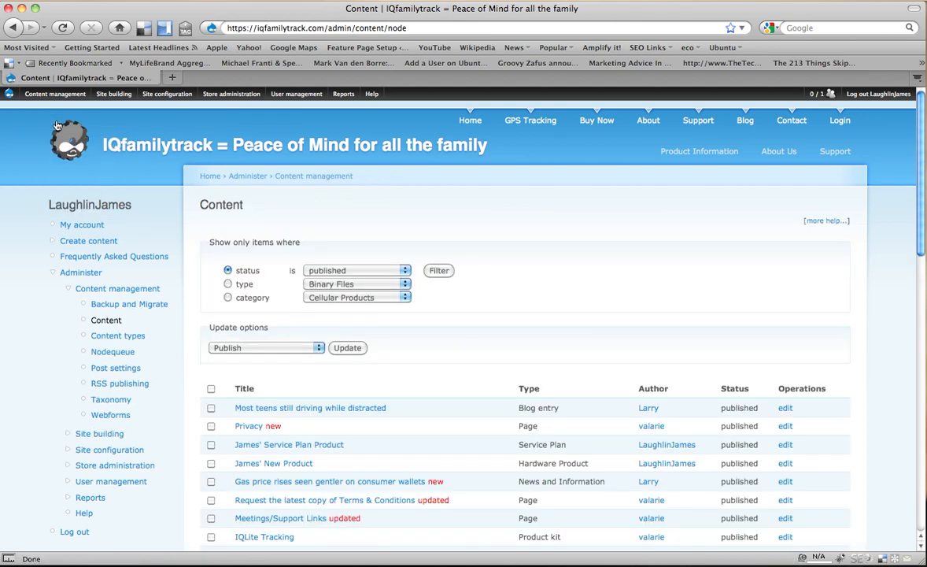
{"action": "left_click", "coordinate": [356, 284]}
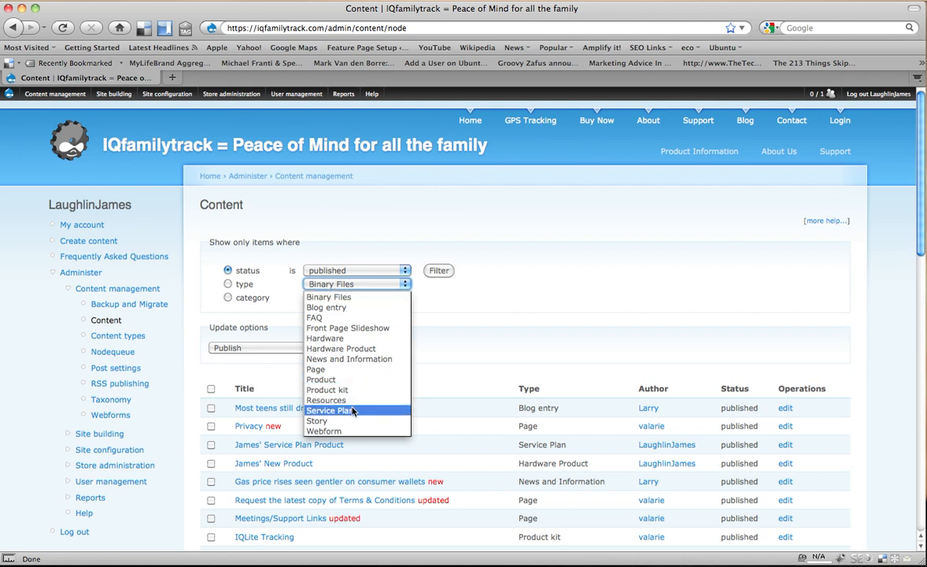
{"action": "left_click", "coordinate": [437, 271]}
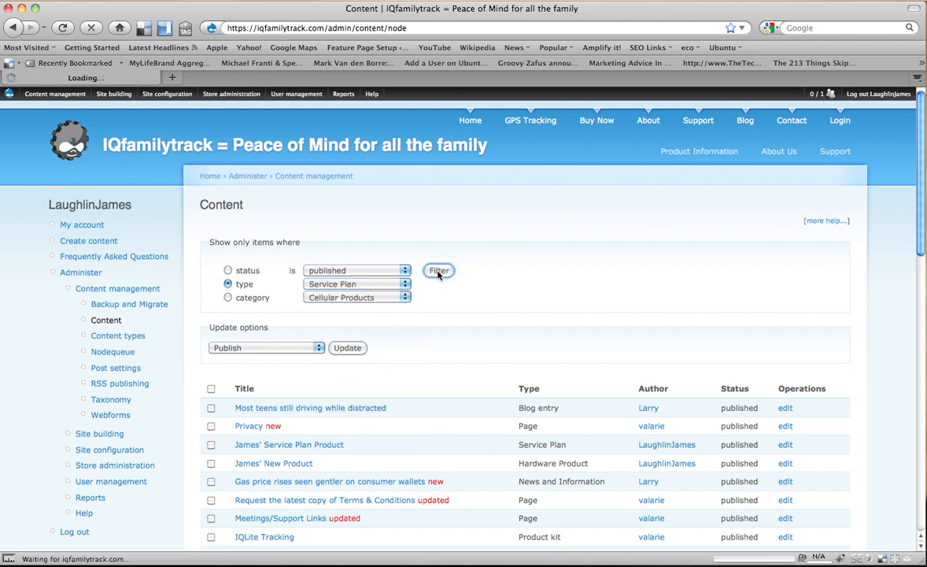
{"action": "left_click", "coordinate": [437, 271]}
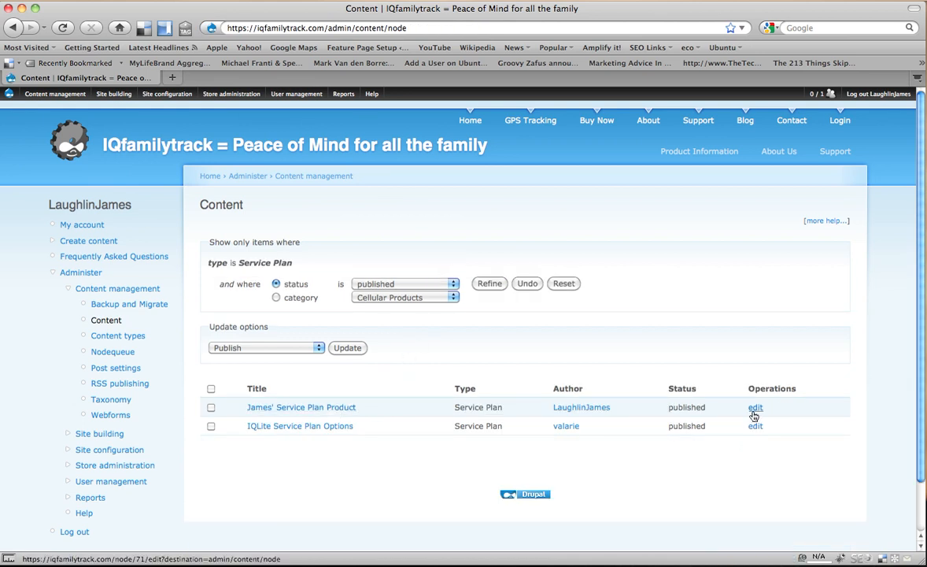
Begin editing James' Service Plan Product from the filtered list.
{"action": "left_click", "coordinate": [756, 406]}
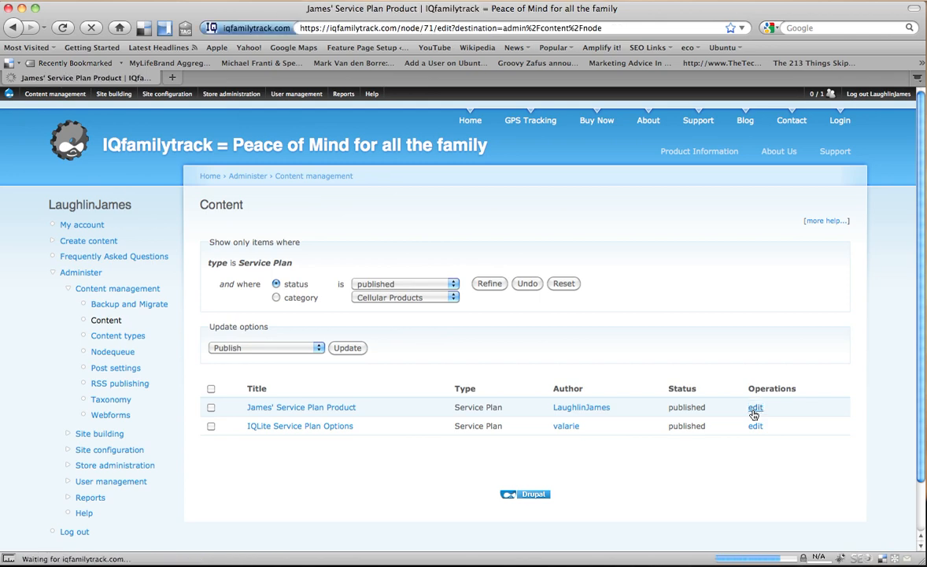
Review the product edit form and go to its attributes sub-tab.
{"action": "left_click", "coordinate": [756, 408]}
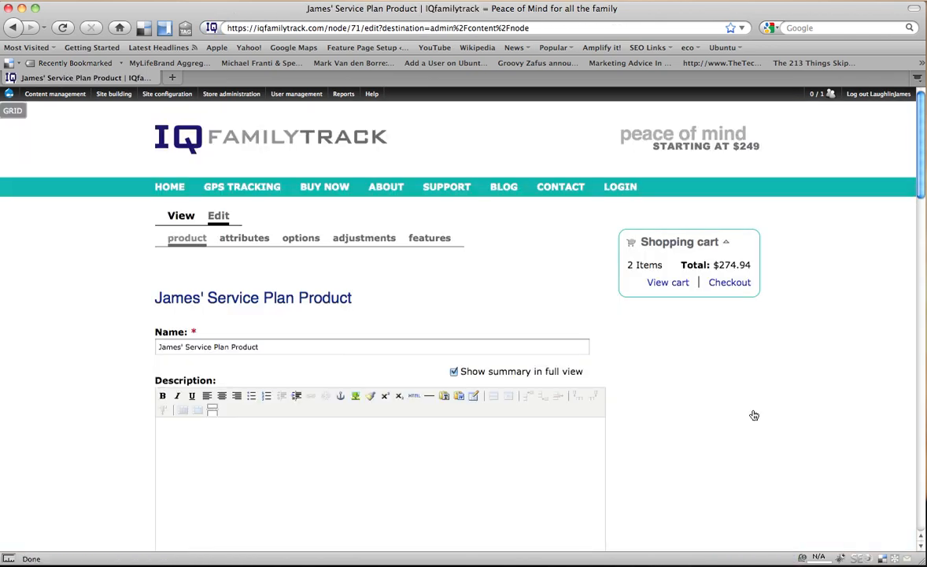
{"action": "scroll", "scroll_direction": "down", "scroll_amount": 3}
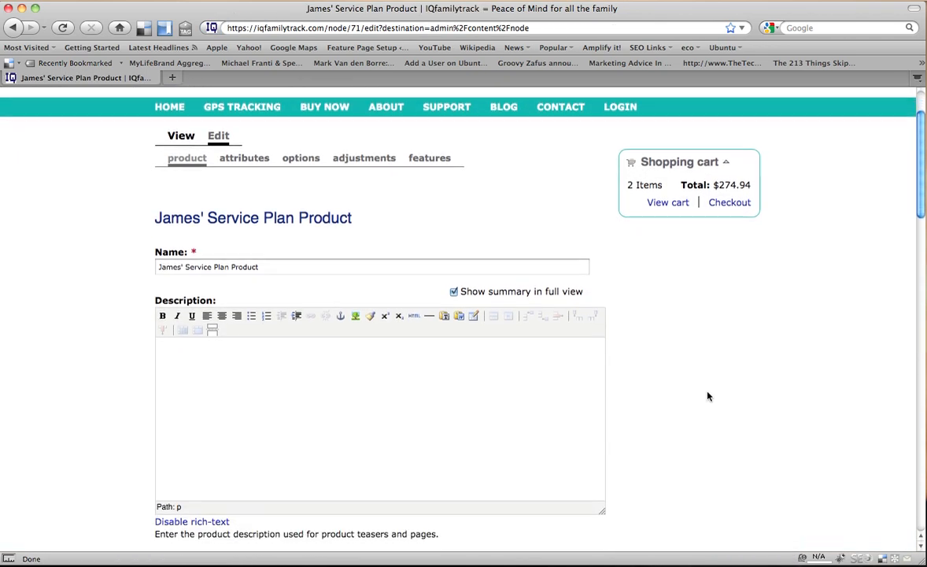
{"action": "scroll", "scroll_direction": "down", "scroll_amount": 3}
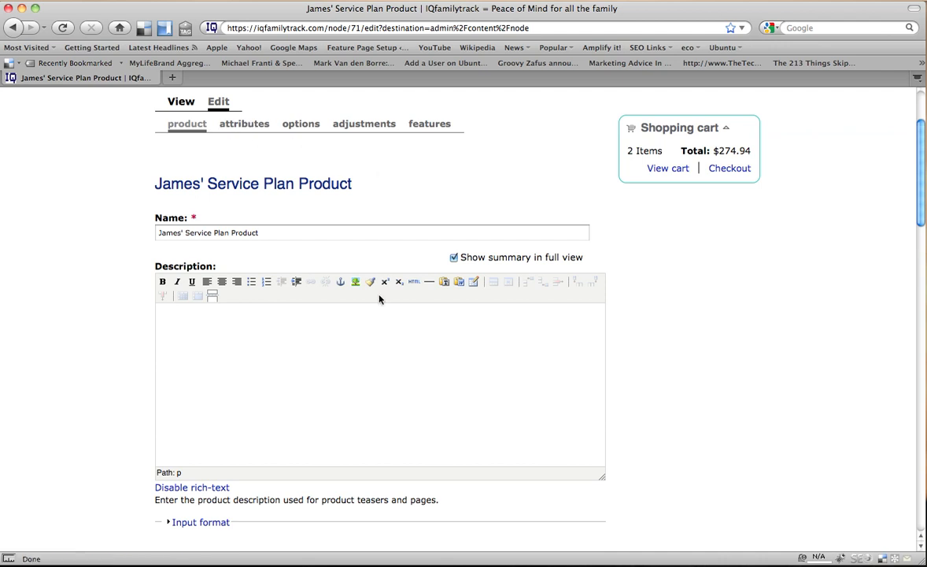
{"action": "scroll", "scroll_direction": "down", "scroll_amount": 3}
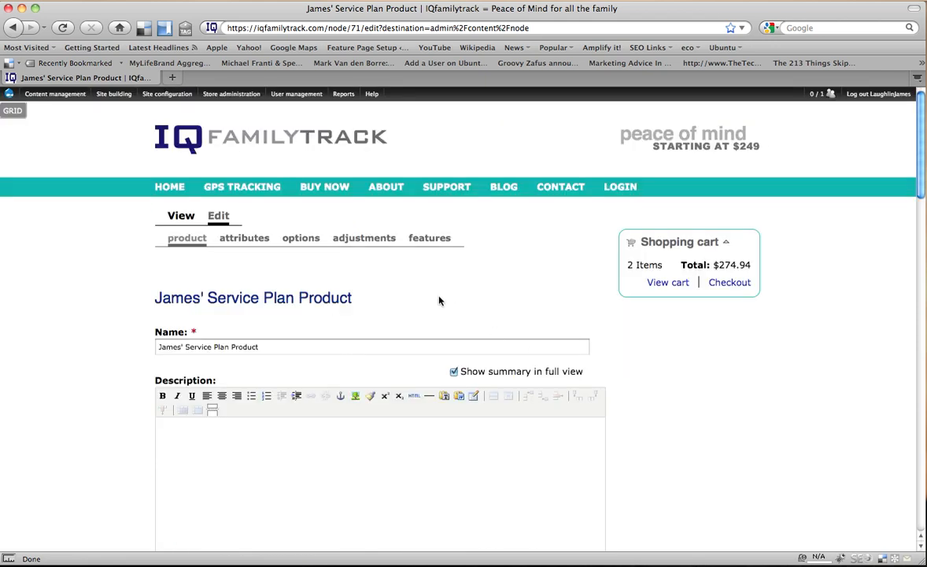
{"action": "left_click", "coordinate": [244, 238]}
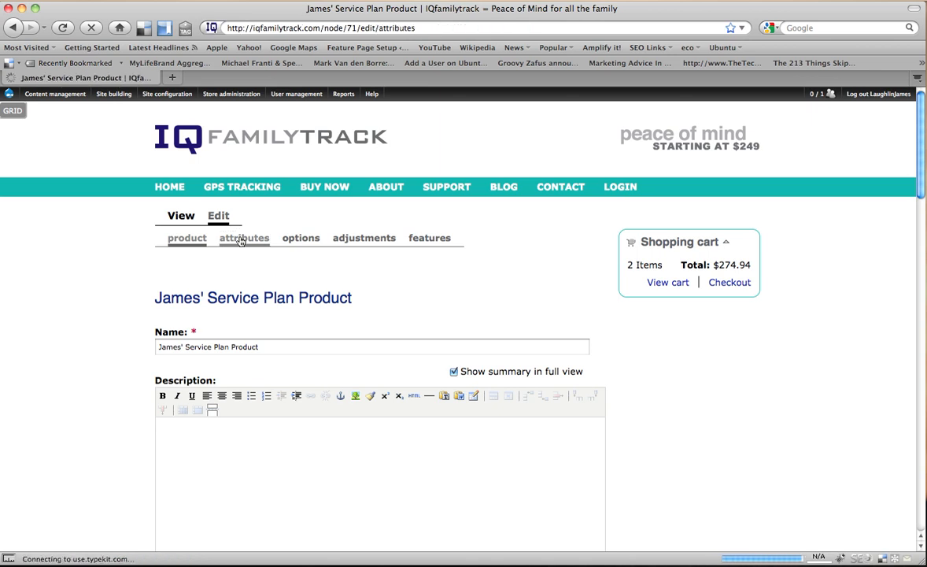
Add the Reporting attribute to James' Service Plan Product.
{"action": "left_click", "coordinate": [244, 236]}
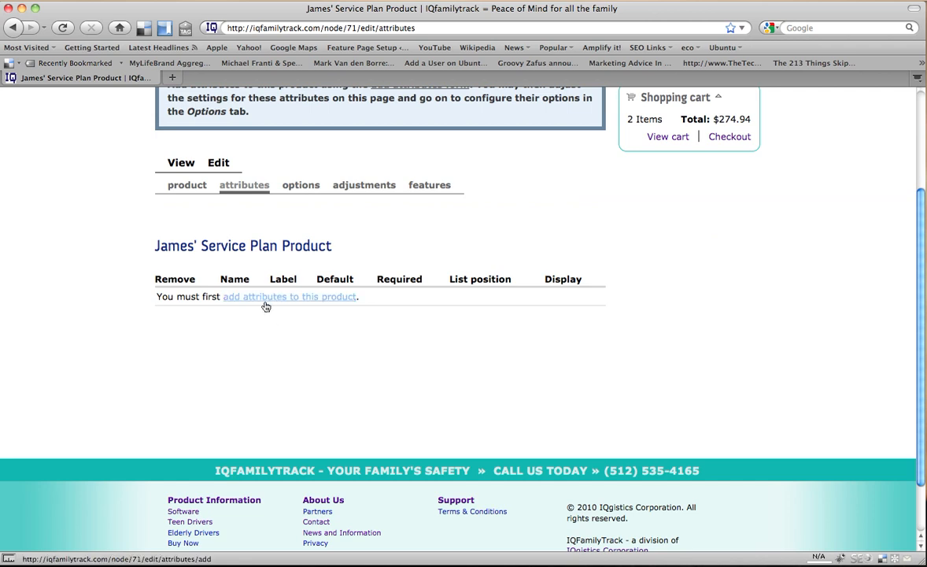
{"action": "left_click", "coordinate": [290, 296]}
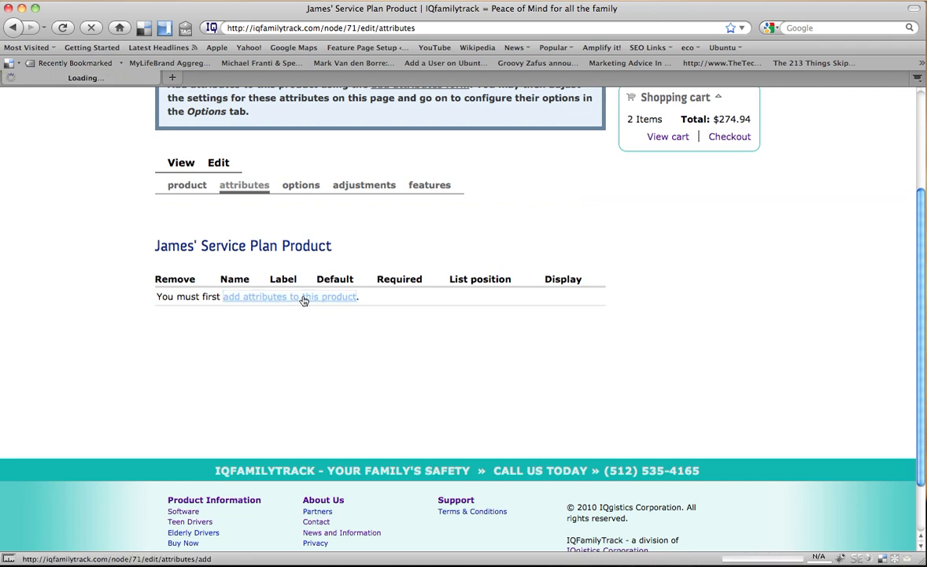
{"action": "left_click", "coordinate": [290, 296]}
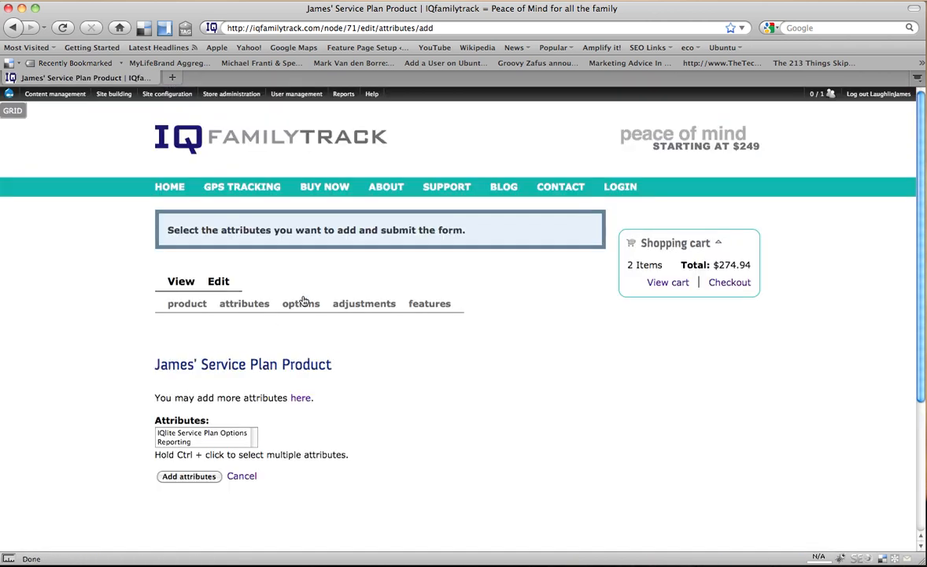
{"action": "left_click", "coordinate": [175, 441]}
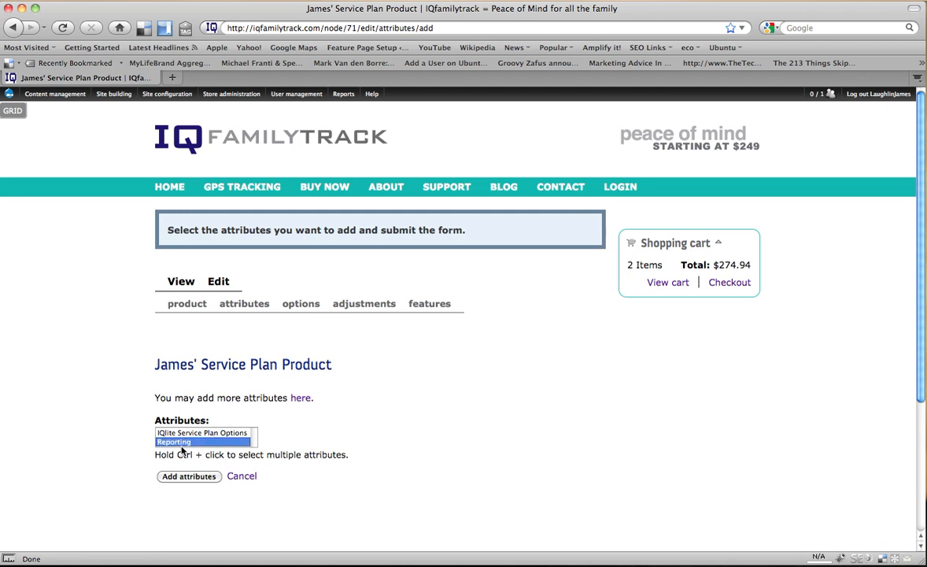
{"action": "left_click", "coordinate": [189, 475]}
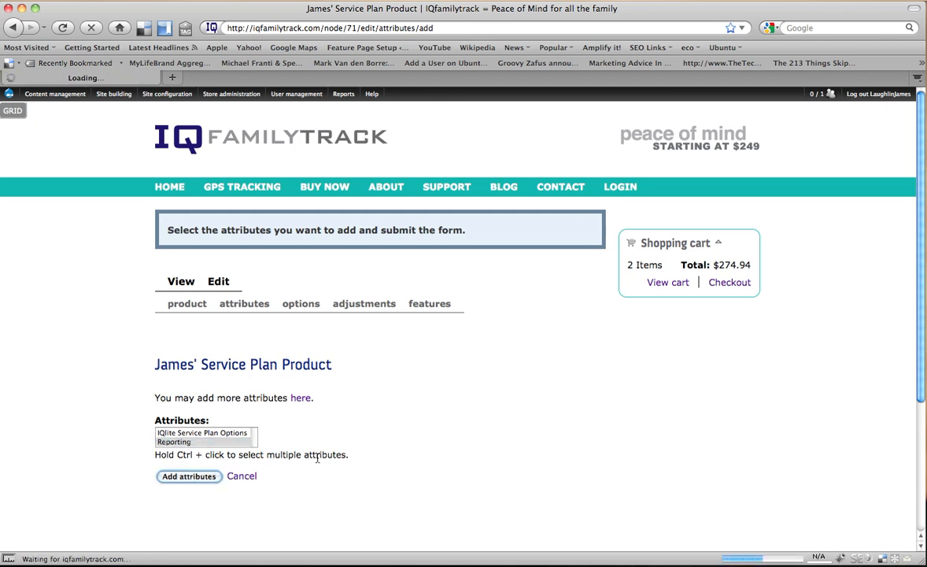
{"action": "left_click", "coordinate": [189, 475]}
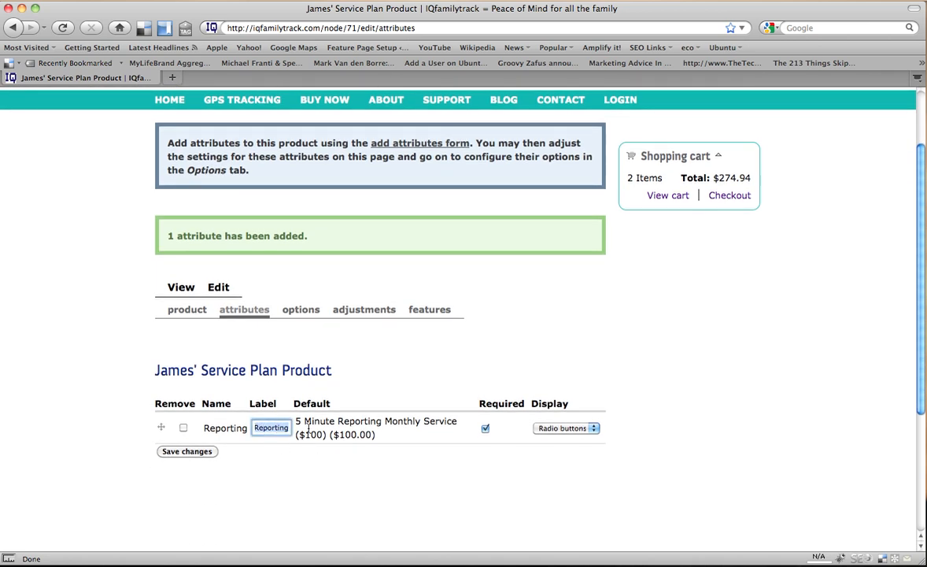
Replace the Reporting attribute's label with 'Terms'.
{"action": "left_click", "coordinate": [271, 428]}
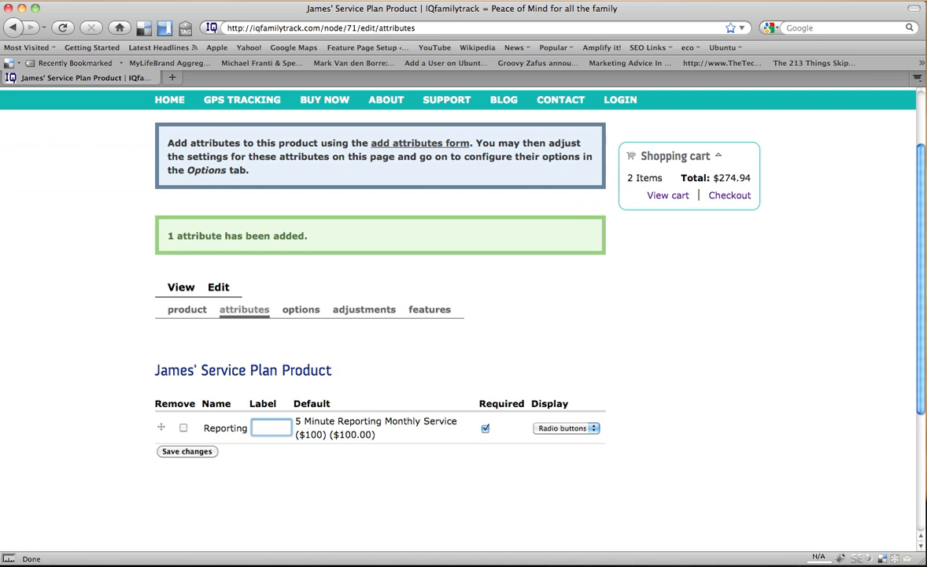
{"action": "type", "text": "0"}
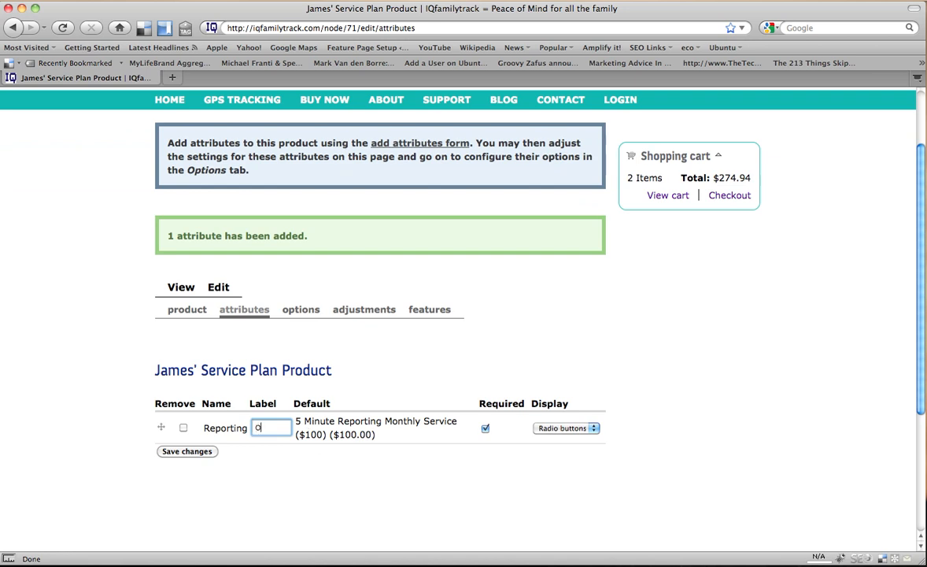
{"action": "key", "text": "Backspace"}
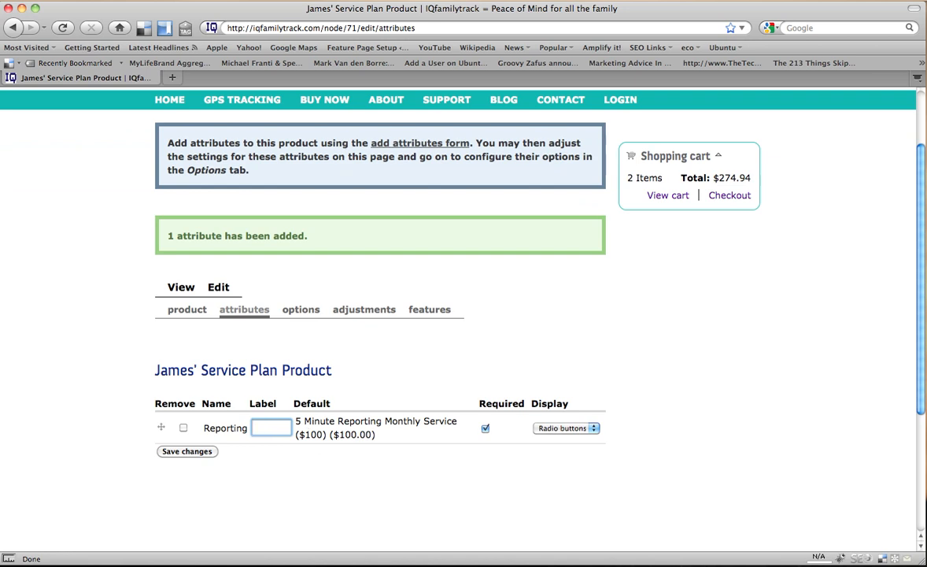
{"action": "type", "text": "Serci"}
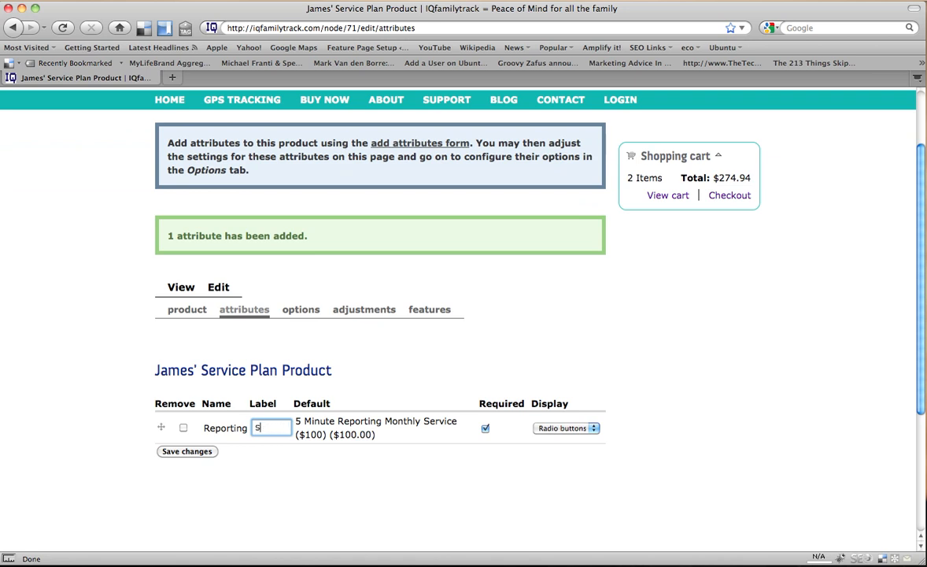
{"action": "type", "text": "Ter"}
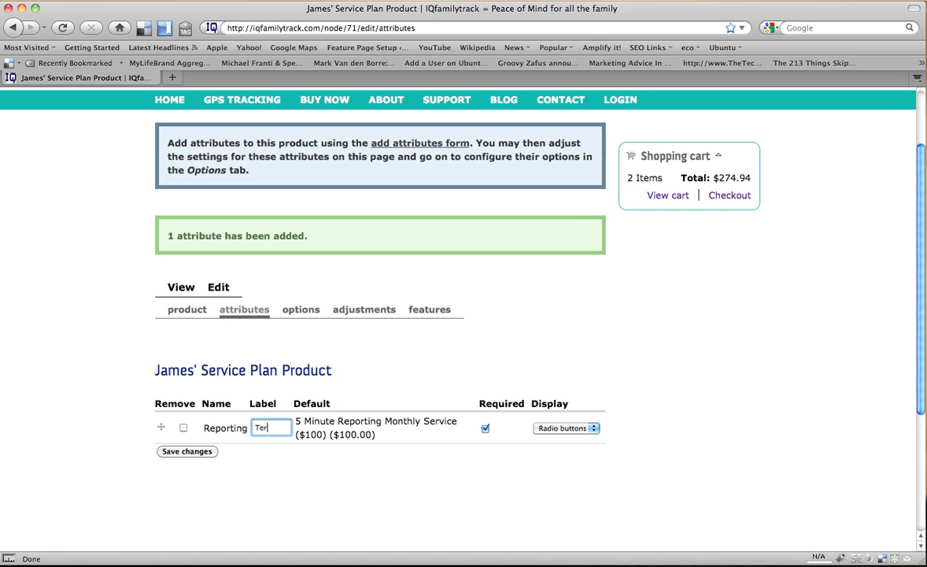
{"action": "type", "text": "ms"}
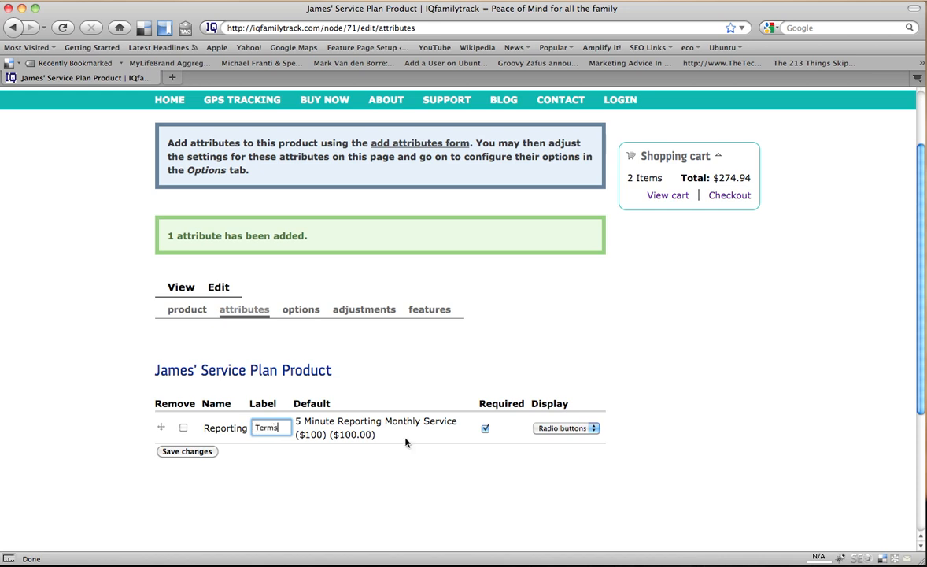
Keep the attribute marked Required and save the attribute changes.
{"action": "left_click", "coordinate": [567, 428]}
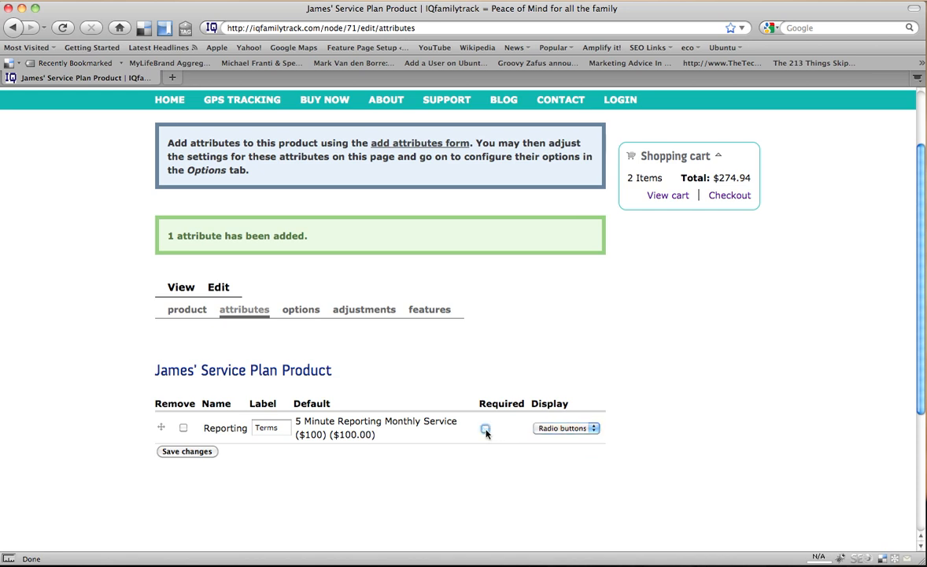
{"action": "left_click", "coordinate": [485, 429]}
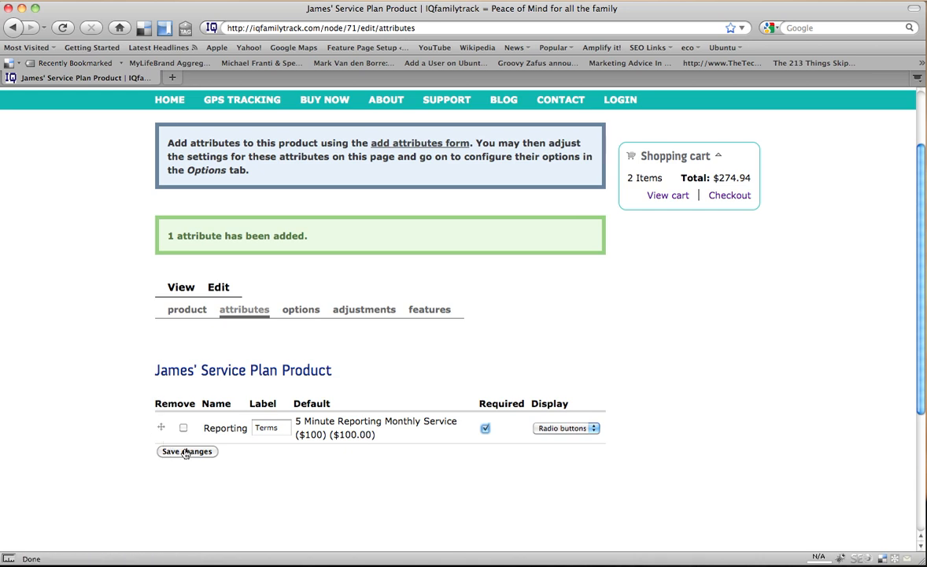
{"action": "mouse_move", "coordinate": [397, 432]}
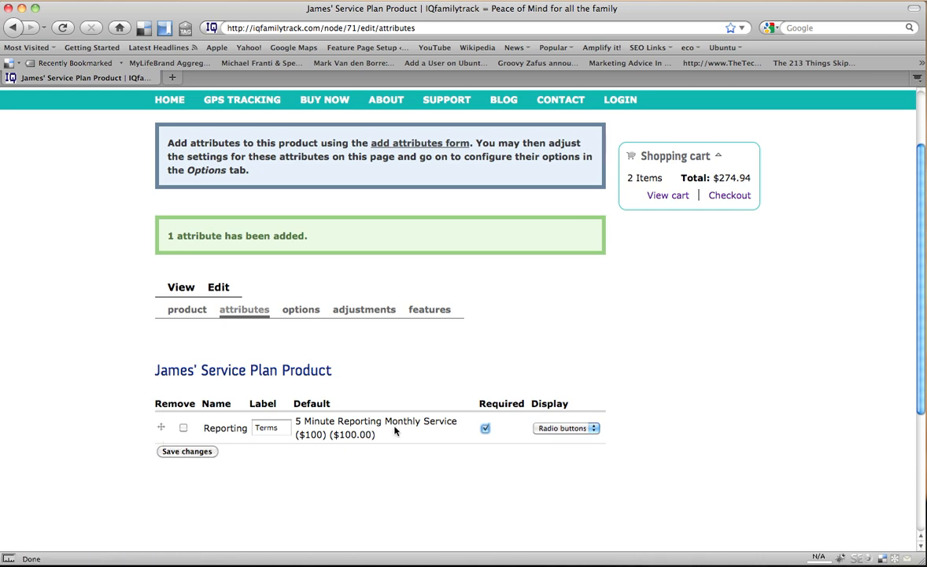
{"action": "left_click", "coordinate": [185, 450]}
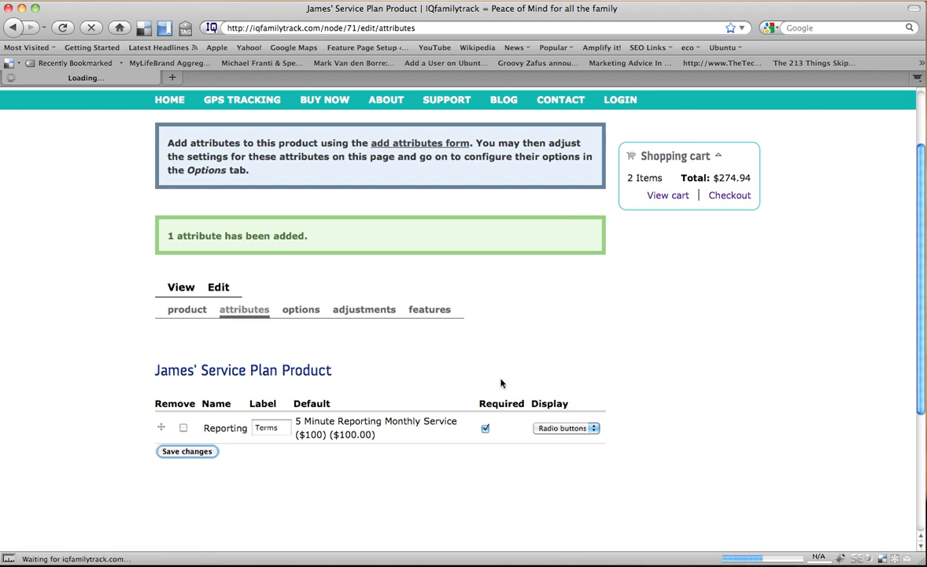
{"action": "left_click", "coordinate": [186, 450]}
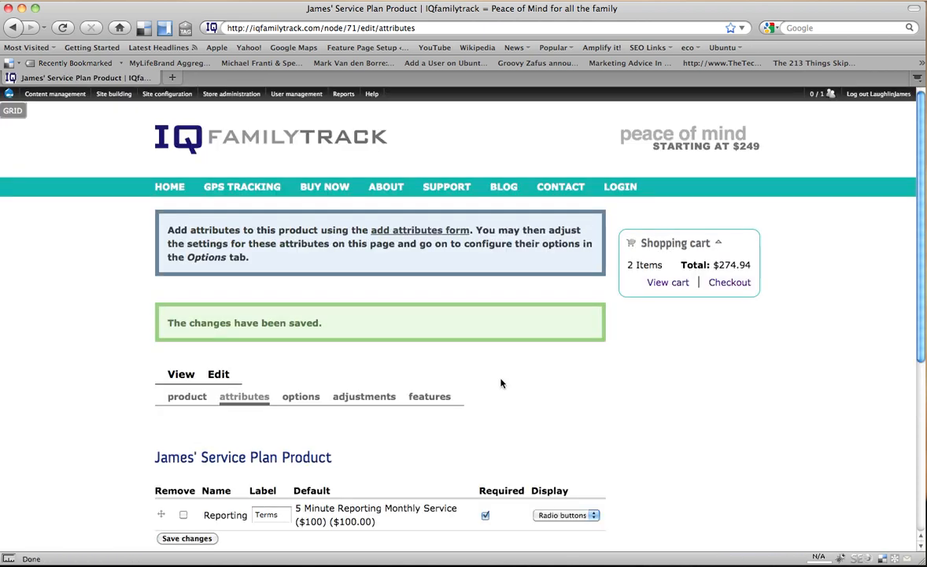
{"action": "mouse_move", "coordinate": [301, 397]}
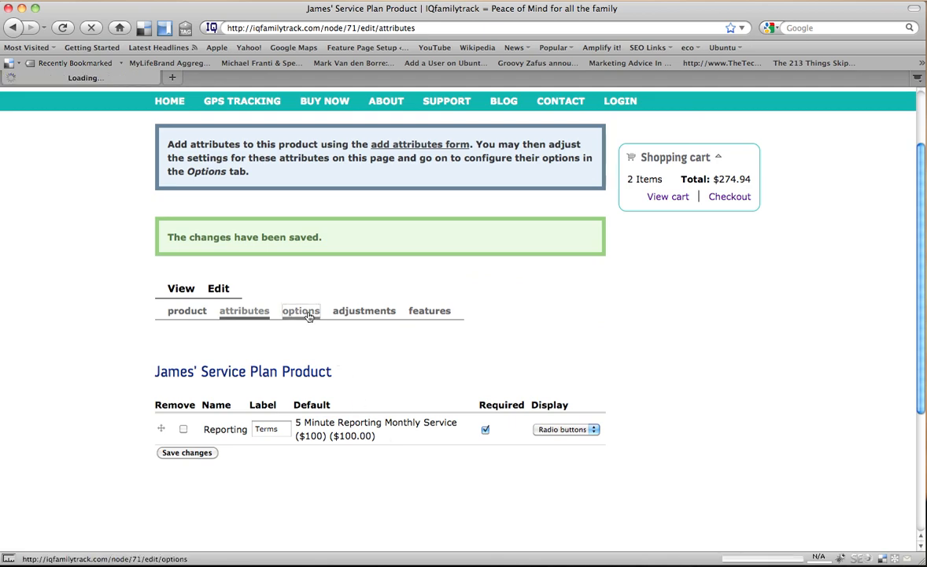
Reorder Reporting options with yearly services first, default 5 Minute Reporting Yearly, and submit.
{"action": "left_click", "coordinate": [301, 310]}
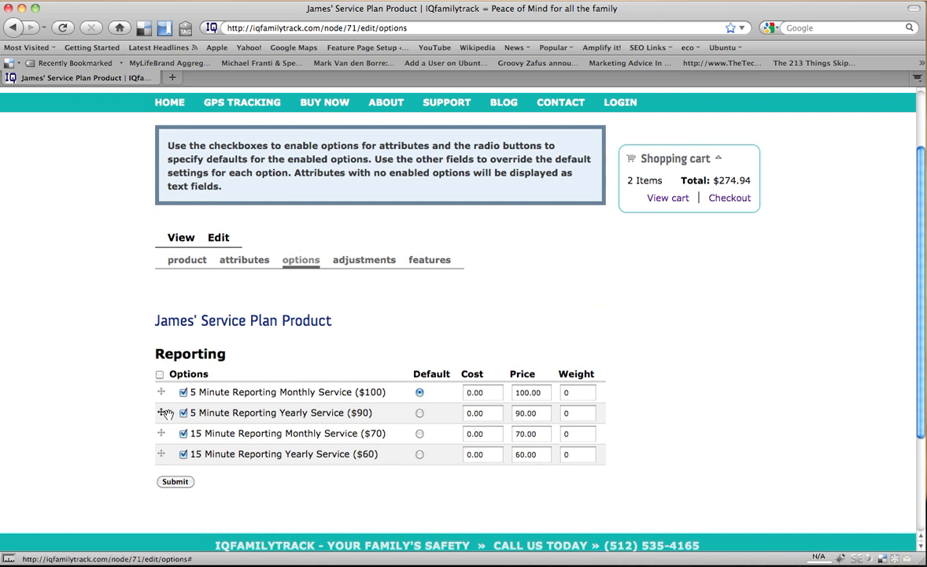
{"action": "left_click_drag", "start_coordinate": [160, 413], "coordinate": [161, 391]}
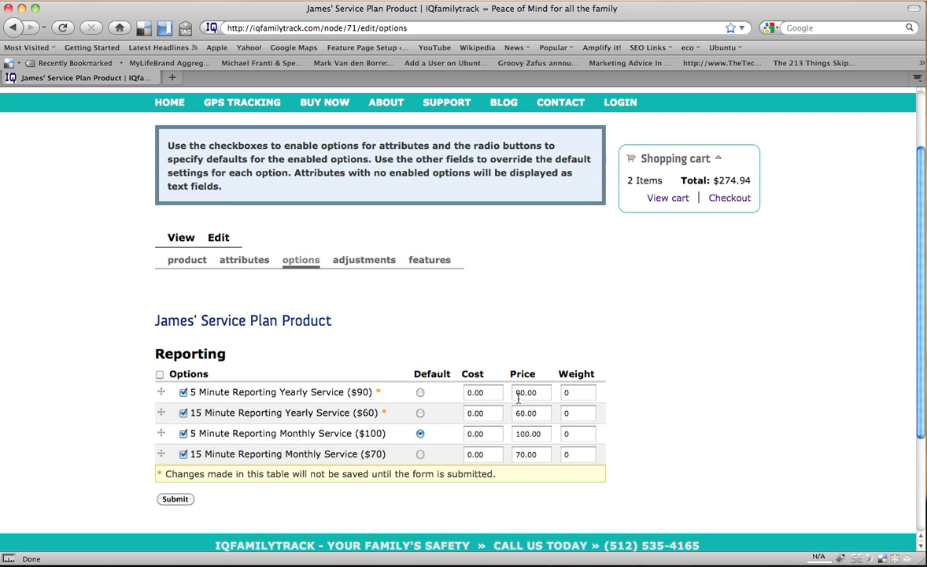
{"action": "left_click", "coordinate": [420, 392]}
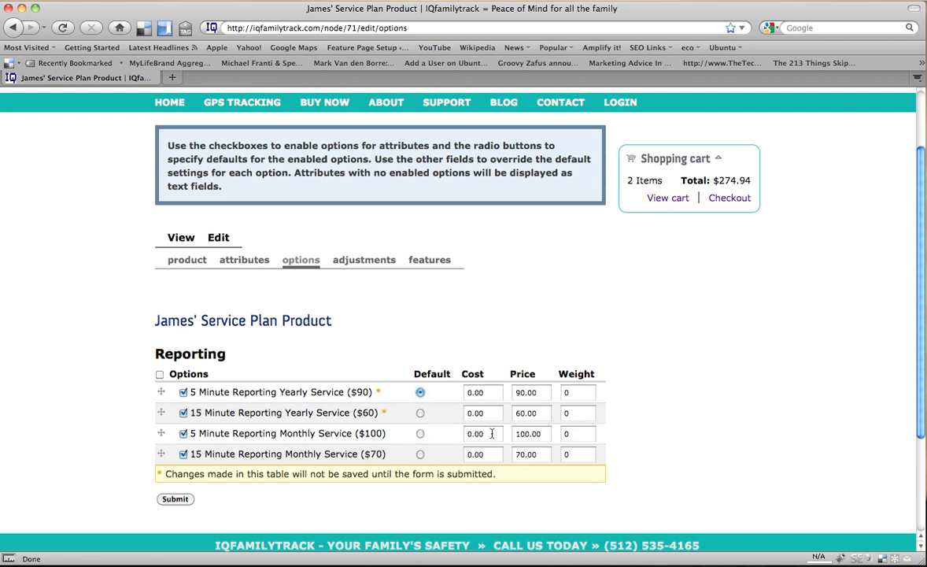
{"action": "mouse_move", "coordinate": [595, 423]}
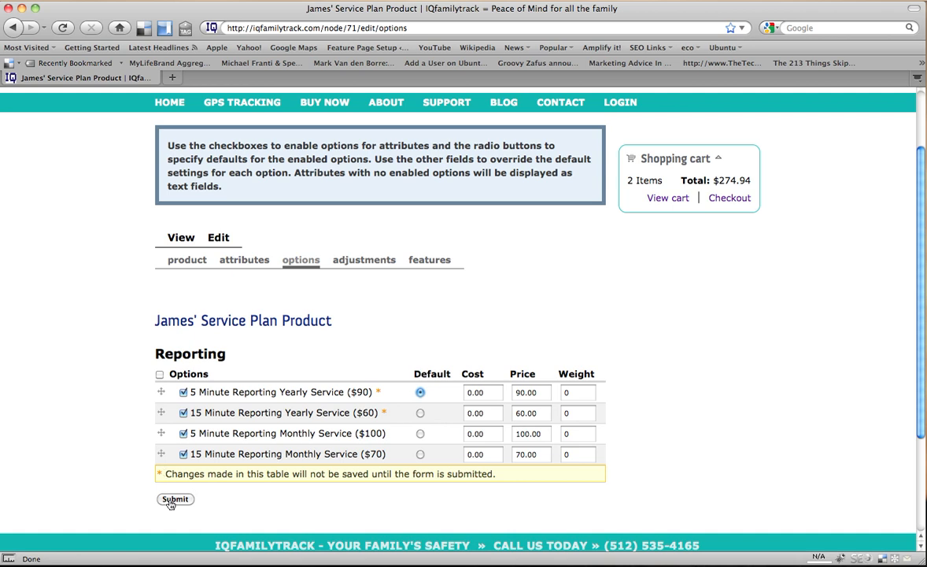
{"action": "left_click", "coordinate": [174, 499]}
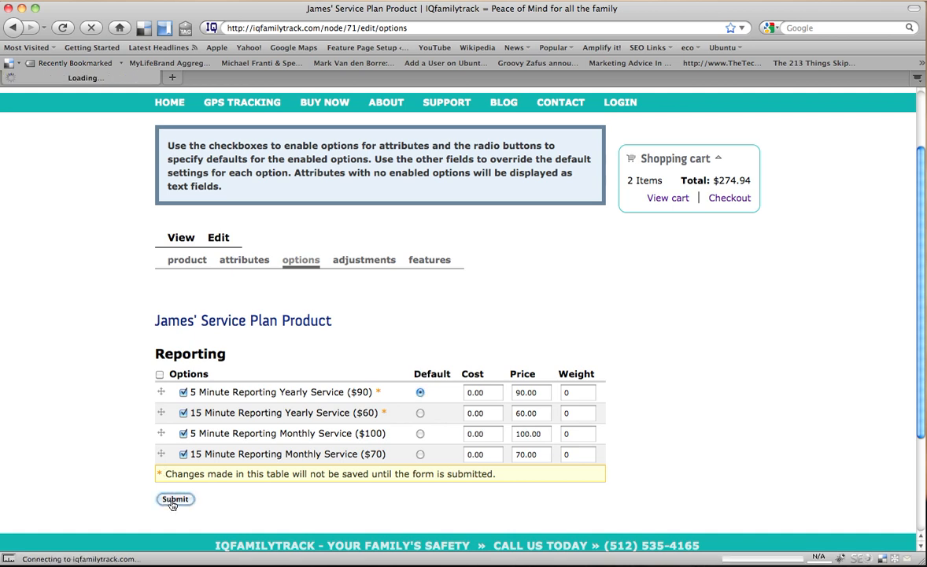
{"action": "left_click", "coordinate": [175, 497]}
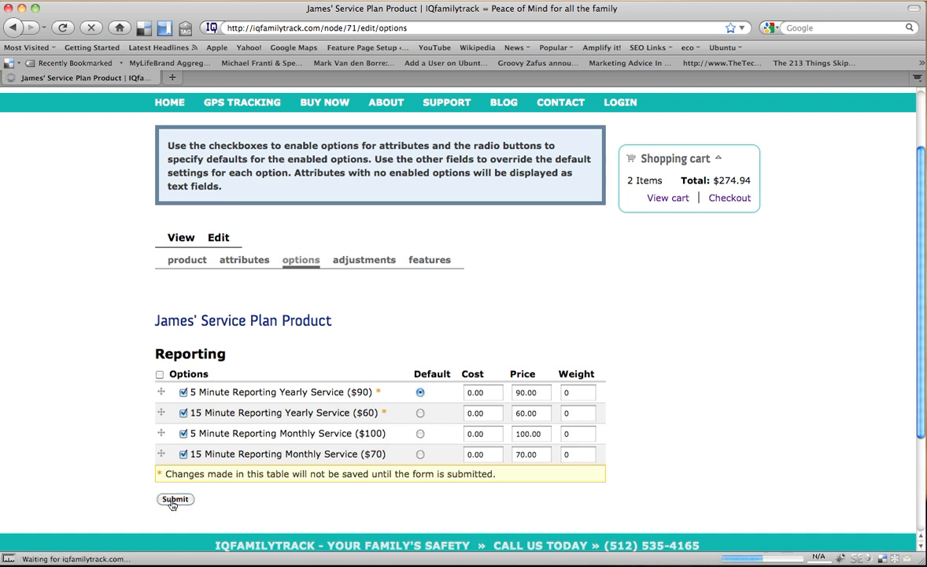
{"action": "left_click", "coordinate": [174, 499]}
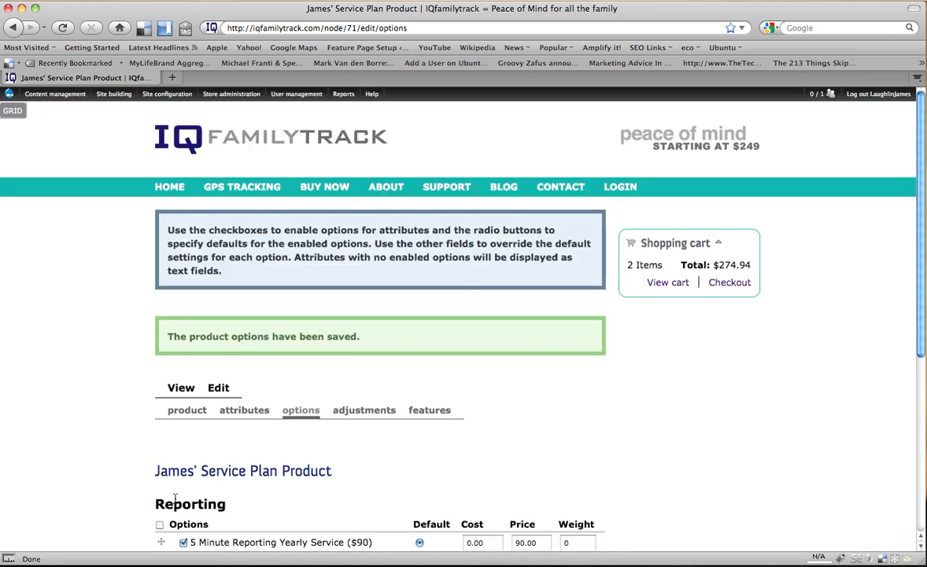
{"action": "scroll", "scroll_direction": "down", "scroll_amount": 3}
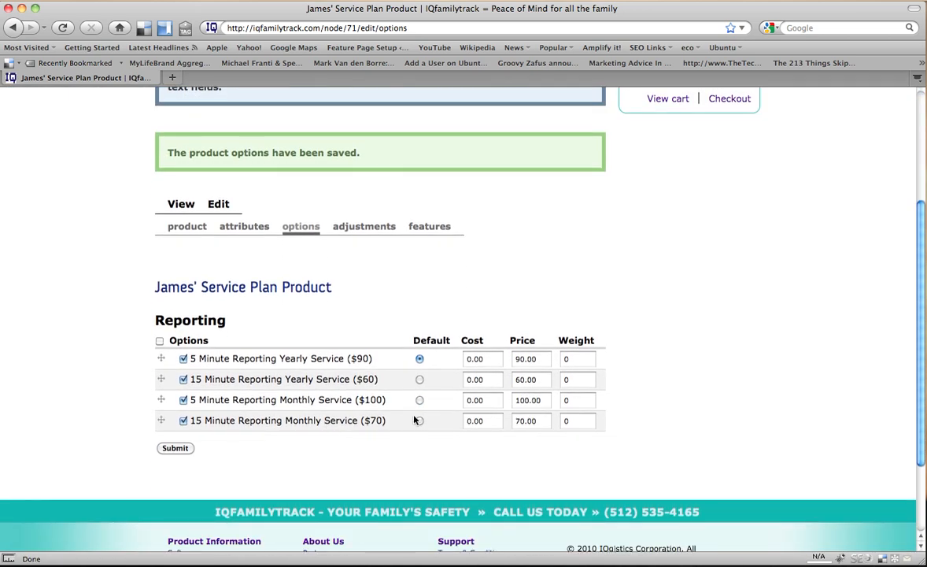
{"action": "mouse_move", "coordinate": [365, 227]}
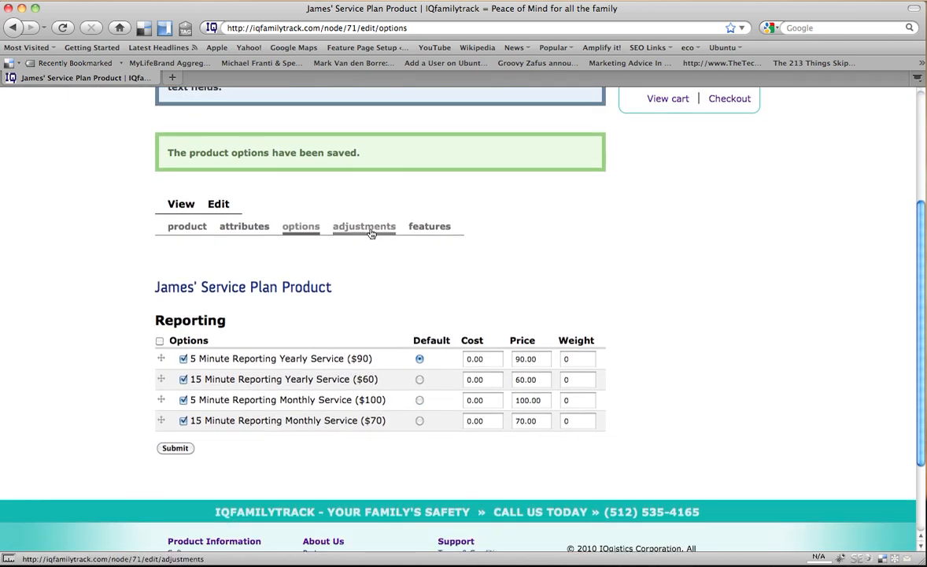
On the adjustments tab, set alternate SKUs James0002_5MinYearly and James0002_15MinYearly.
{"action": "left_click", "coordinate": [364, 227]}
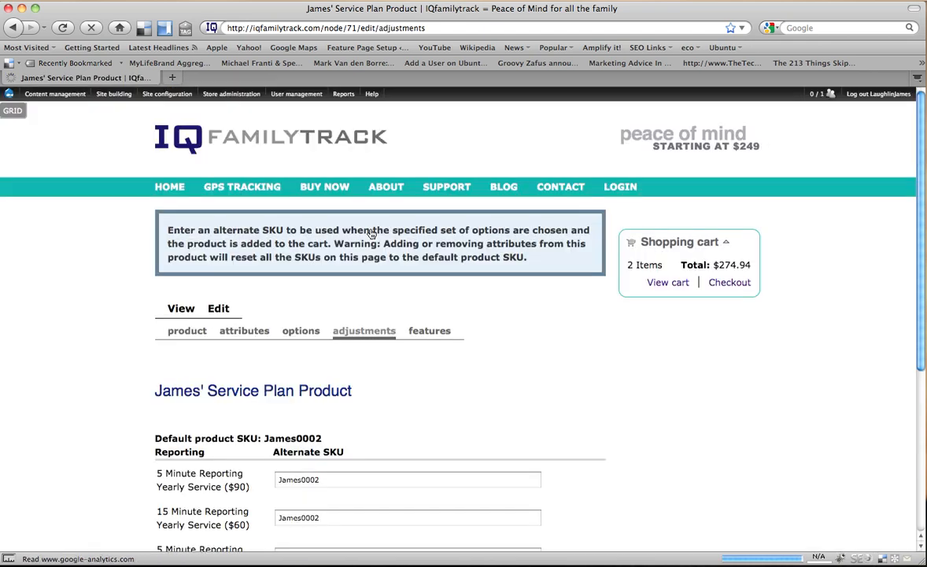
{"action": "scroll", "scroll_direction": "down", "scroll_amount": 3}
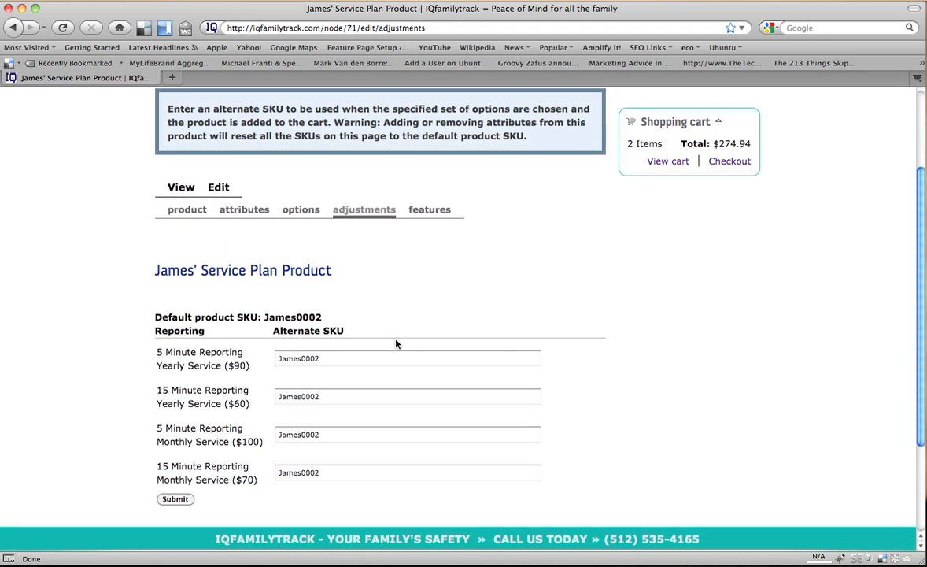
{"action": "scroll", "scroll_direction": "down", "scroll_amount": 3}
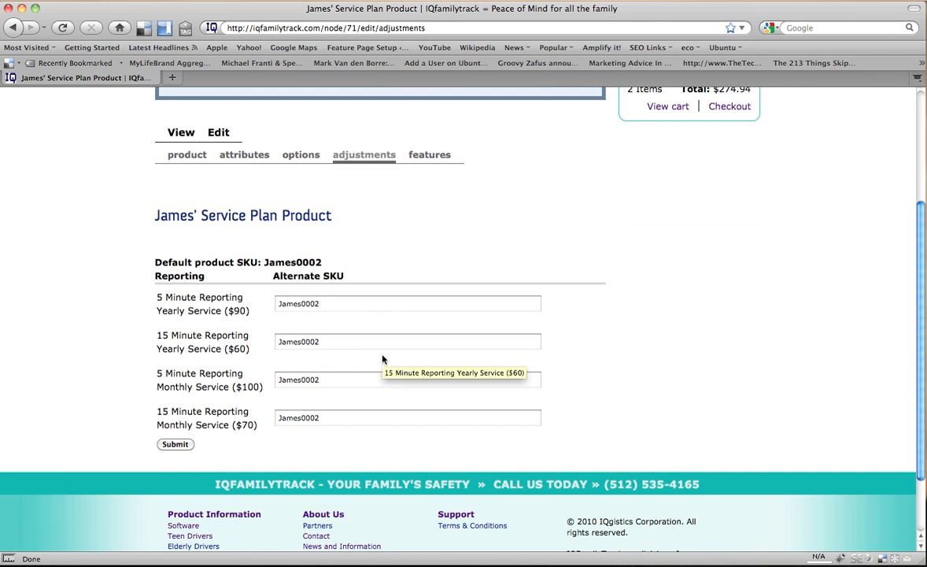
{"action": "mouse_move", "coordinate": [330, 359]}
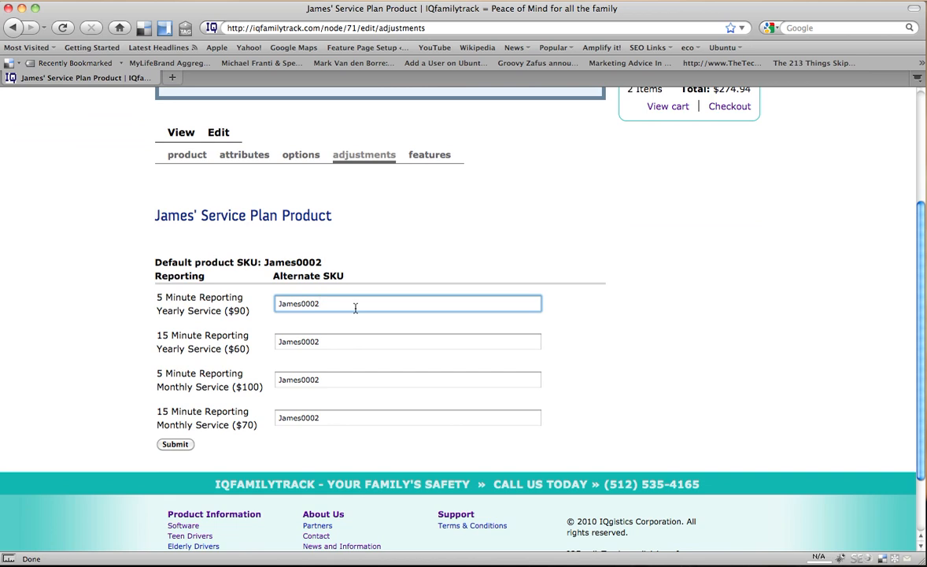
{"action": "type", "text": "_"}
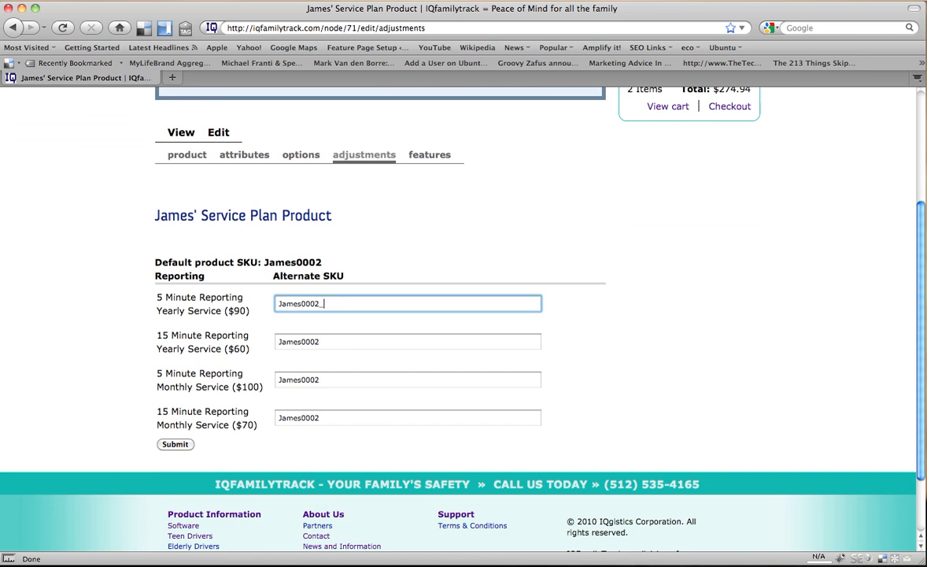
{"action": "type", "text": "_5Min"}
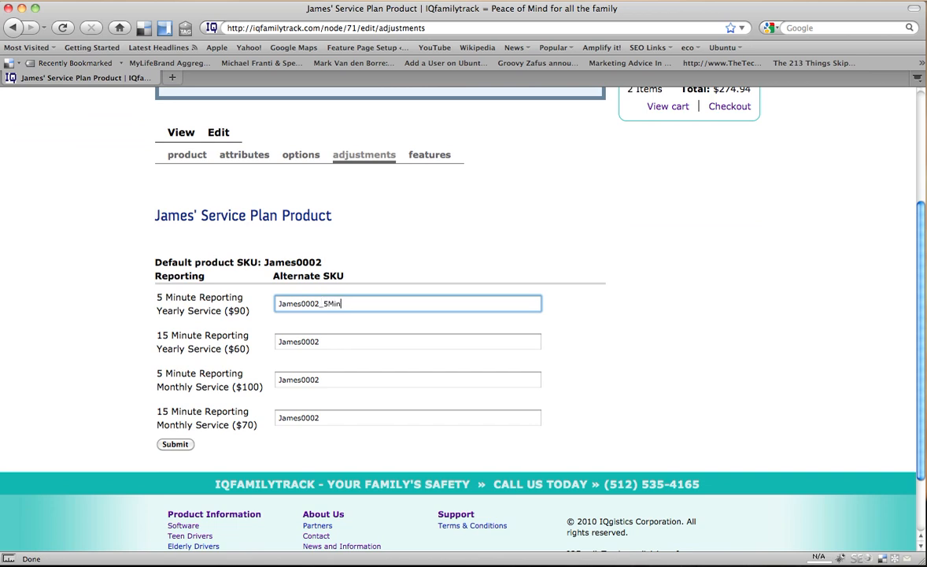
{"action": "type", "text": "Yearl"}
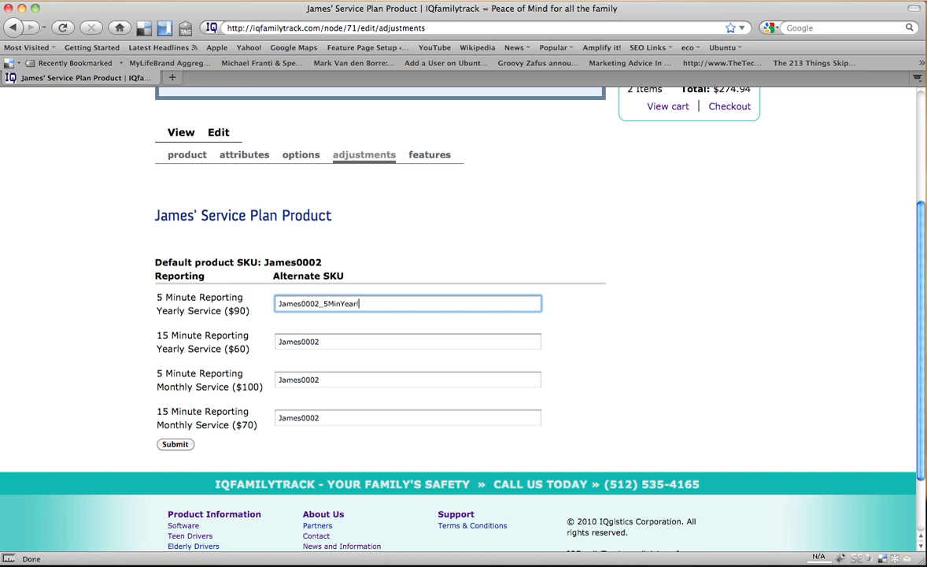
{"action": "left_click", "coordinate": [406, 340]}
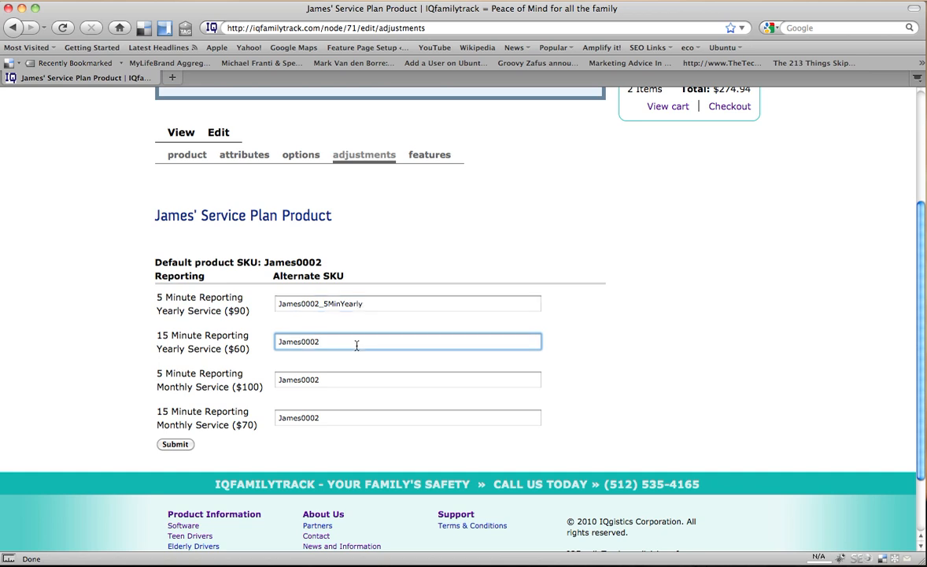
{"action": "type", "text": "_15MinYearly"}
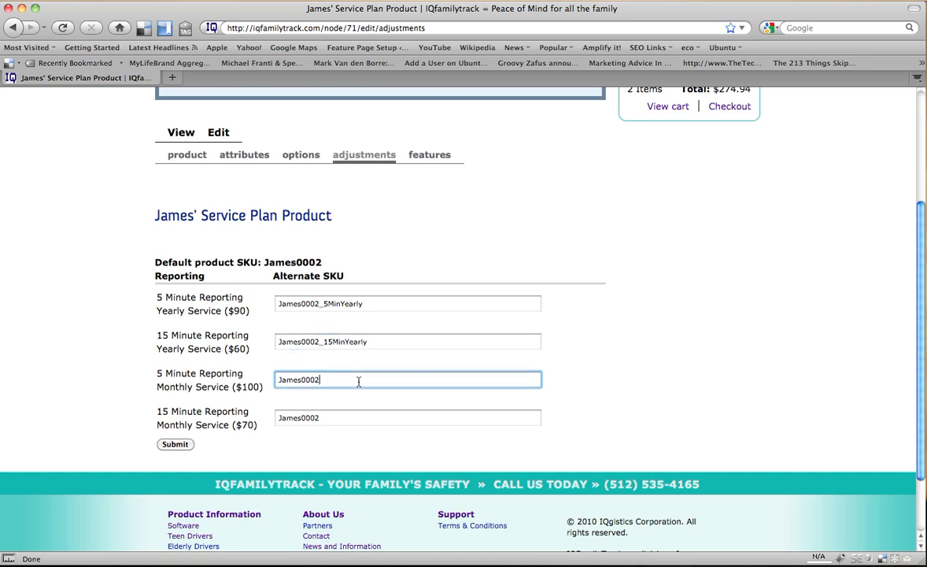
Set alternate SKUs James0002_5MinMonthly and James0002_15MinMonthly for the monthly options.
{"action": "type", "text": "_5"}
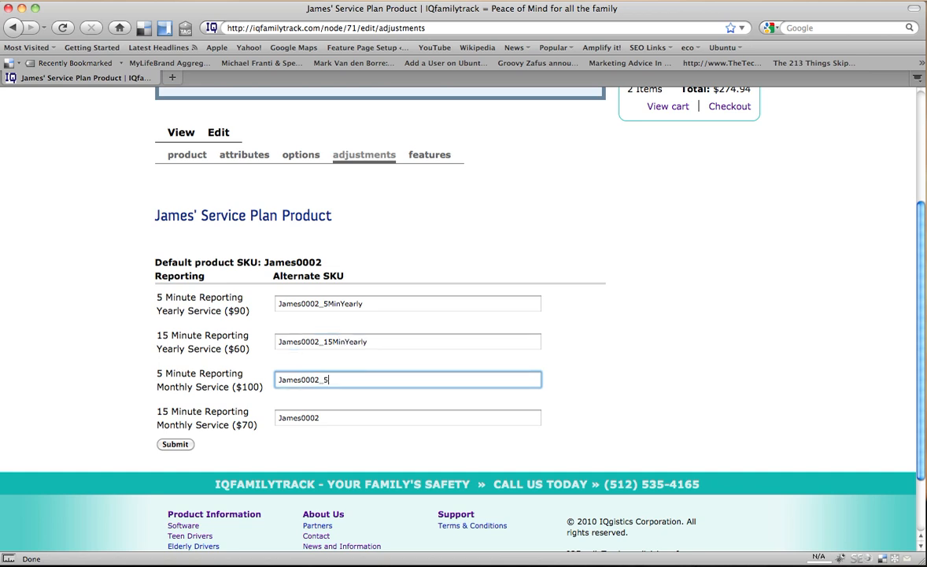
{"action": "type", "text": "MinMon"}
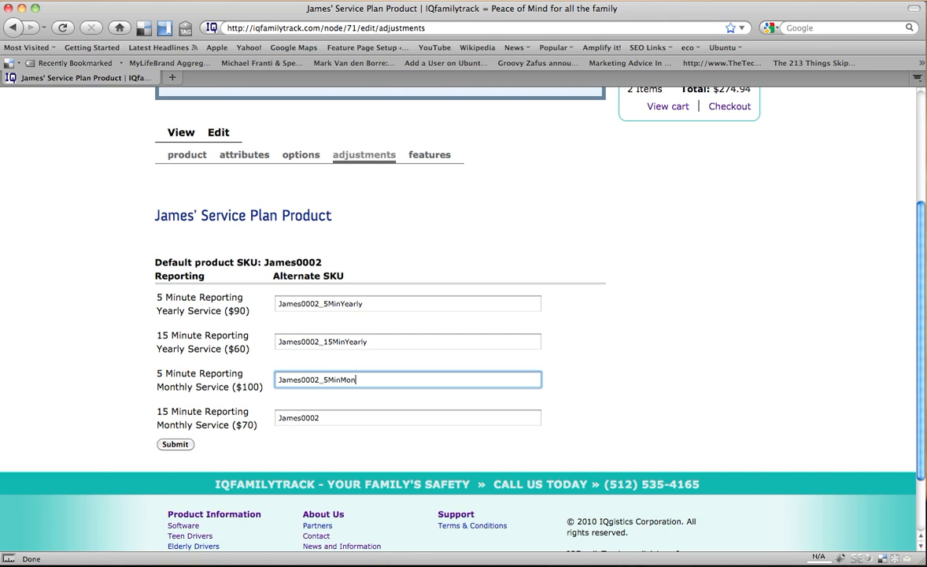
{"action": "type", "text": "thy"}
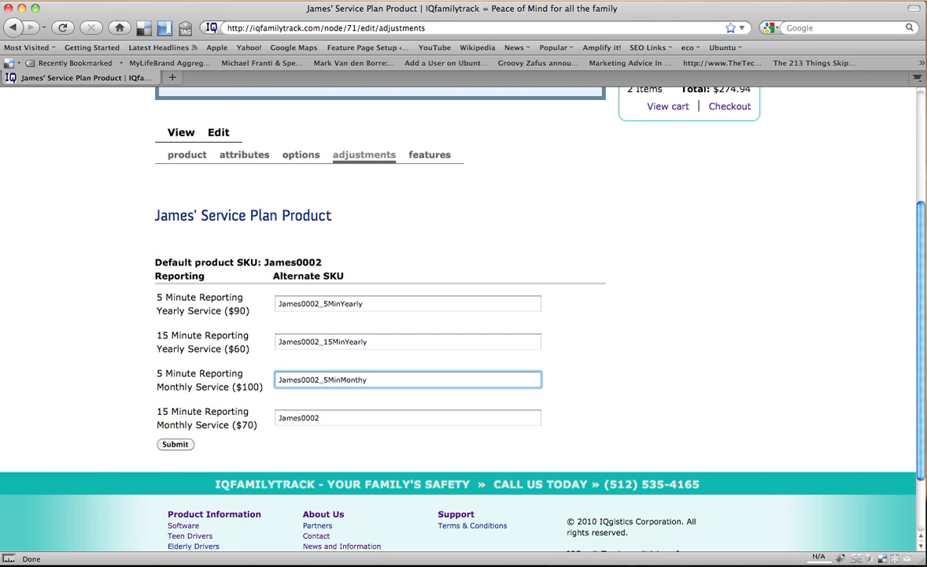
{"action": "key", "text": "Backspace"}
{"action": "type", "text": "l"}
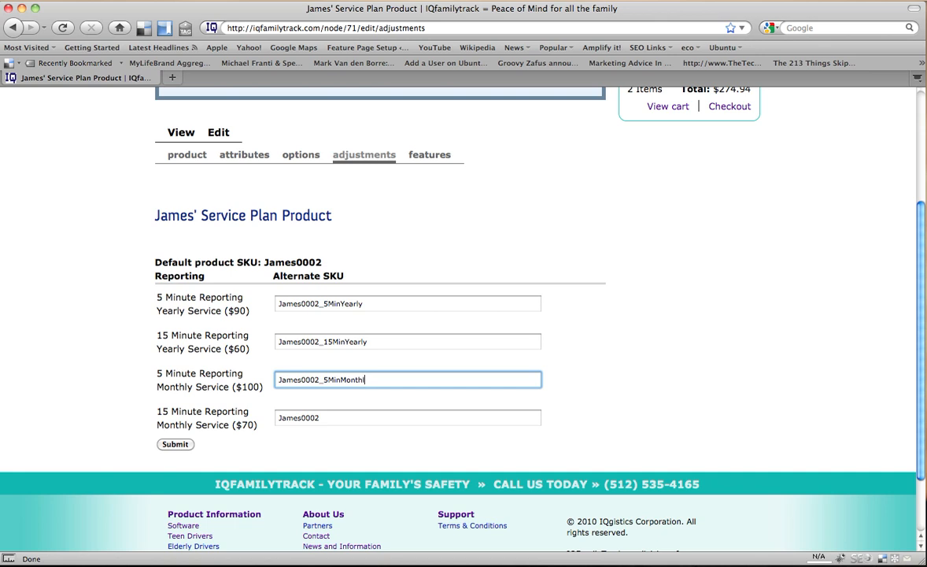
{"action": "left_click", "coordinate": [406, 417]}
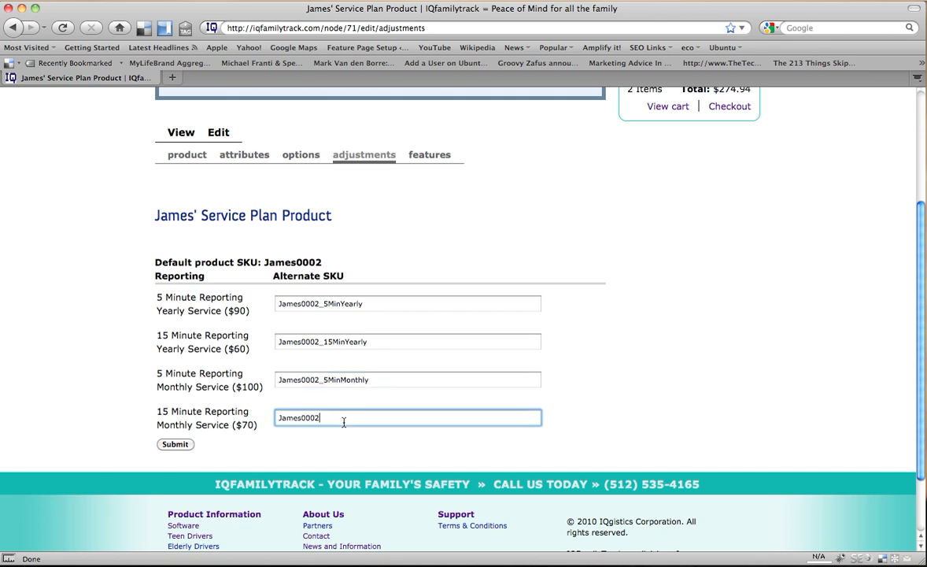
{"action": "type", "text": "_"}
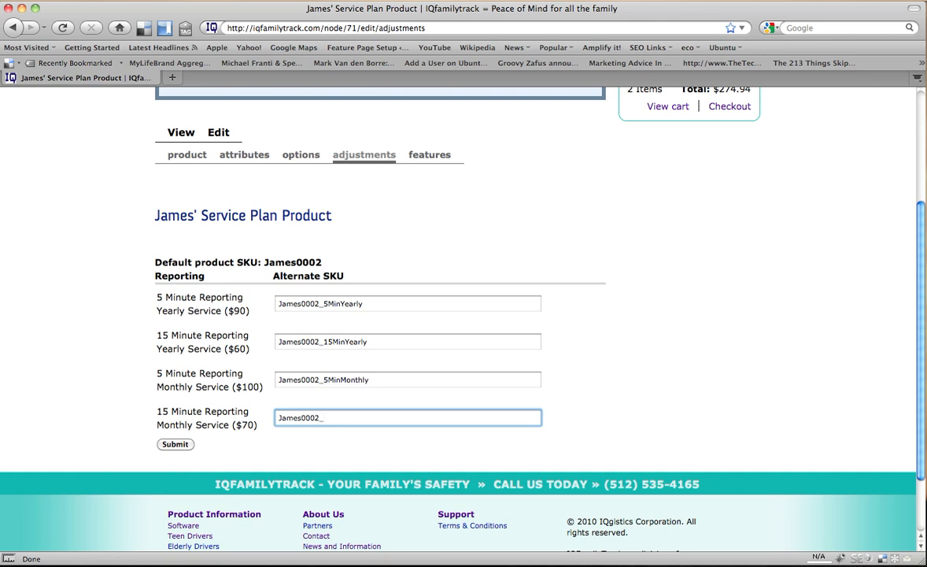
{"action": "type", "text": "15"}
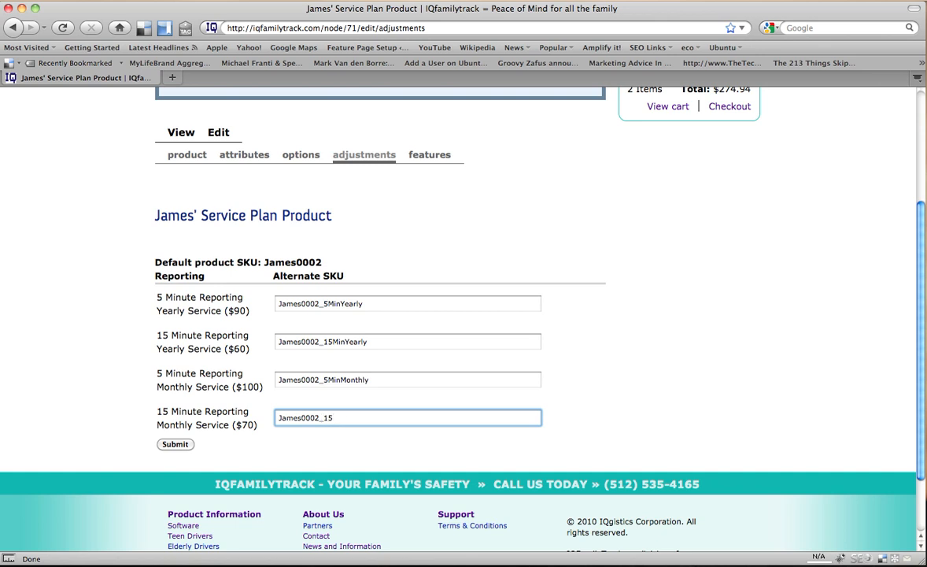
{"action": "type", "text": "MinMonth"}
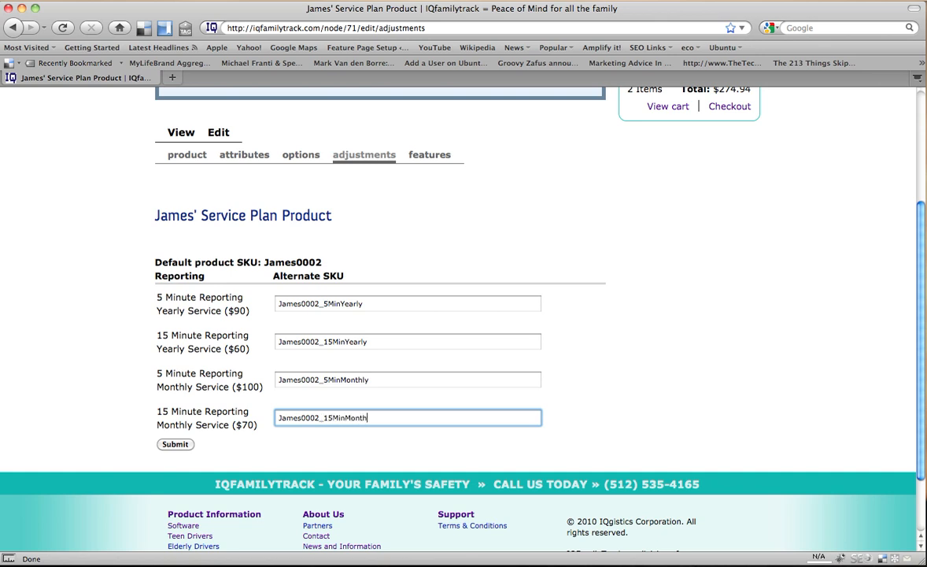
{"action": "type", "text": "ly"}
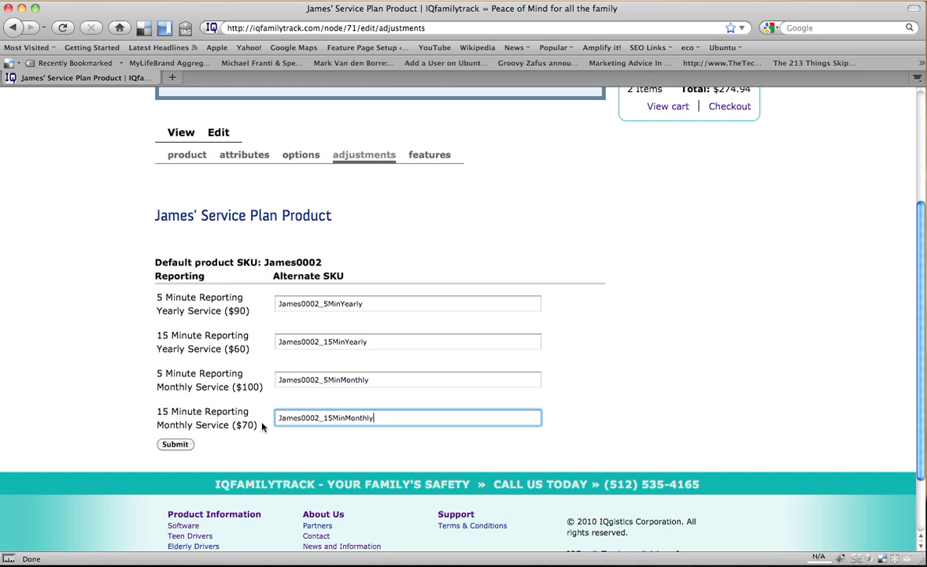
{"action": "mouse_move", "coordinate": [179, 337]}
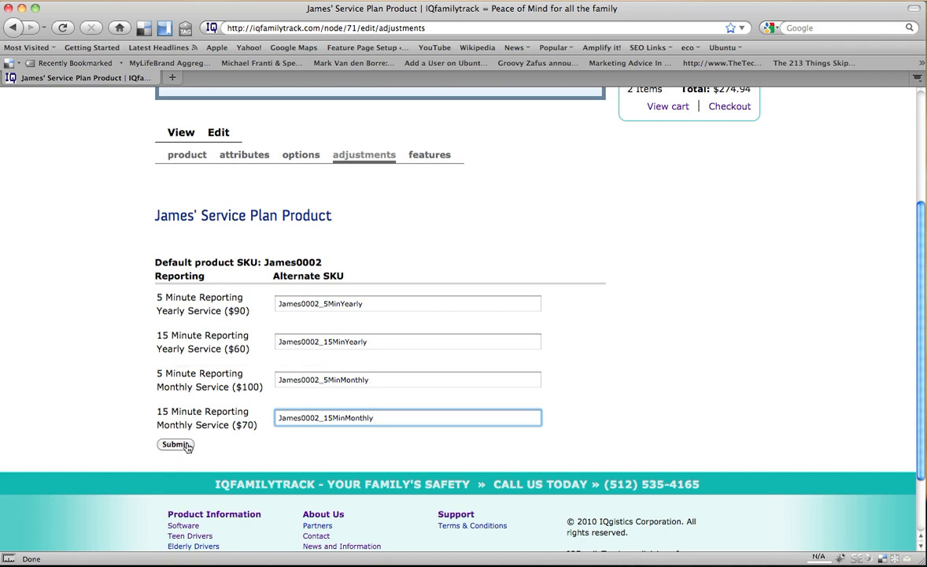
Submit the four alternate SKU adjustments.
{"action": "left_click", "coordinate": [175, 444]}
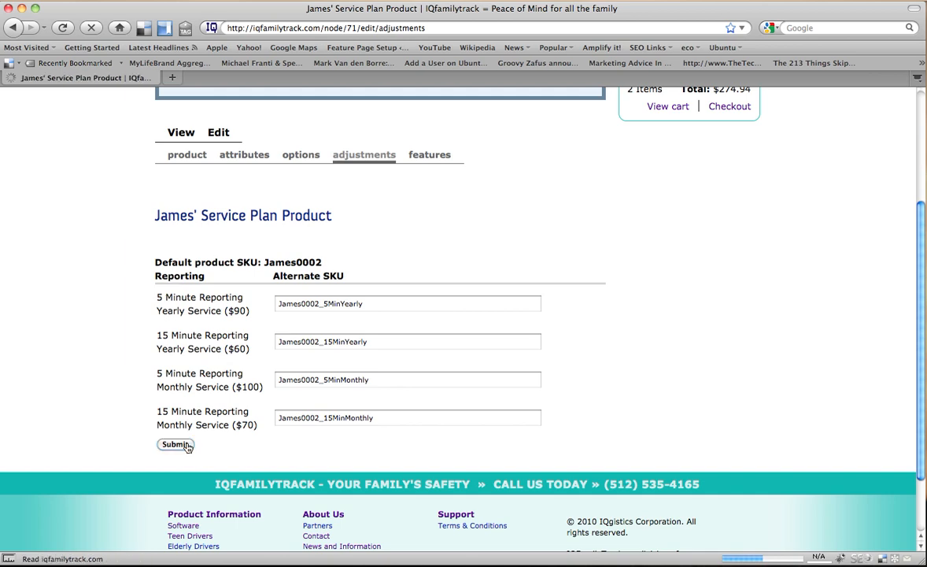
{"action": "left_click", "coordinate": [175, 444]}
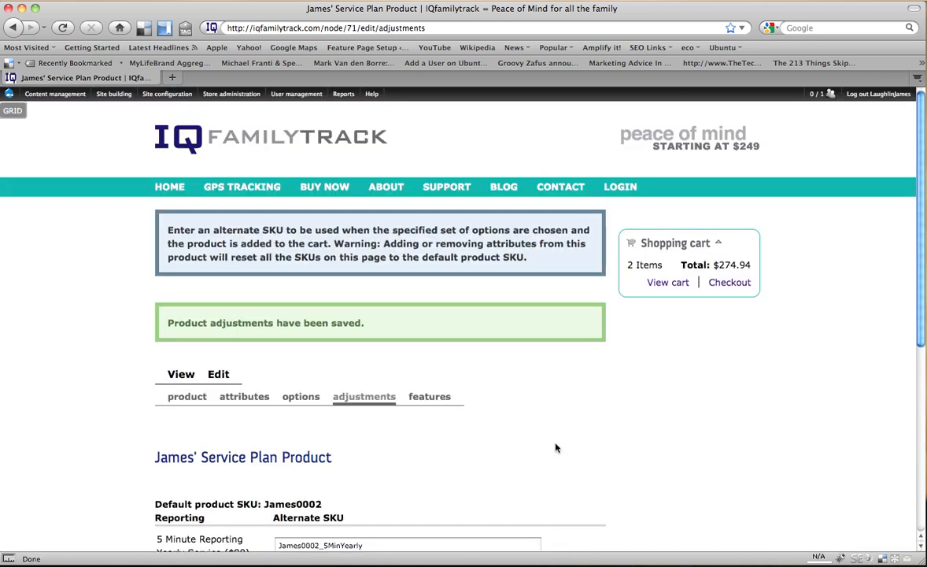
{"action": "scroll", "scroll_direction": "down", "scroll_amount": 3}
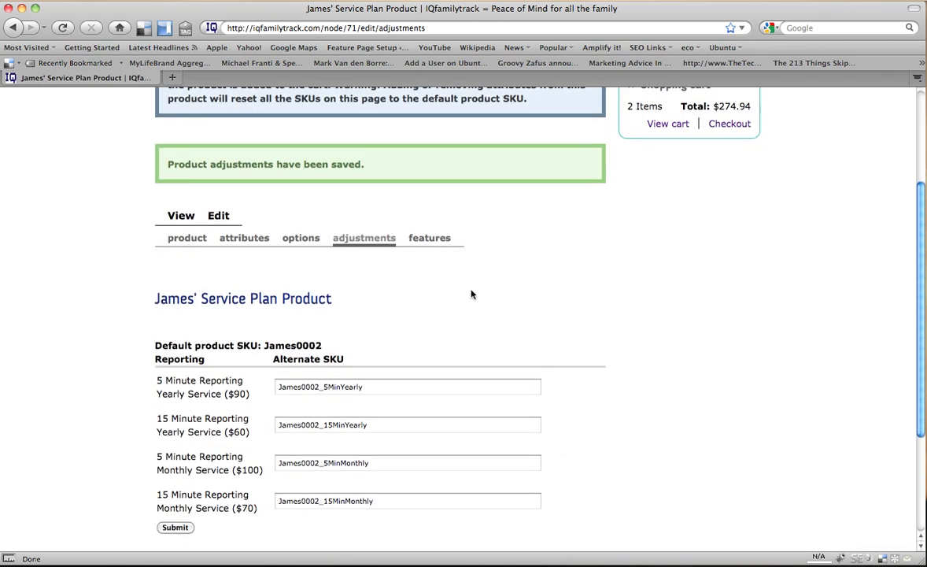
{"action": "mouse_move", "coordinate": [437, 253]}
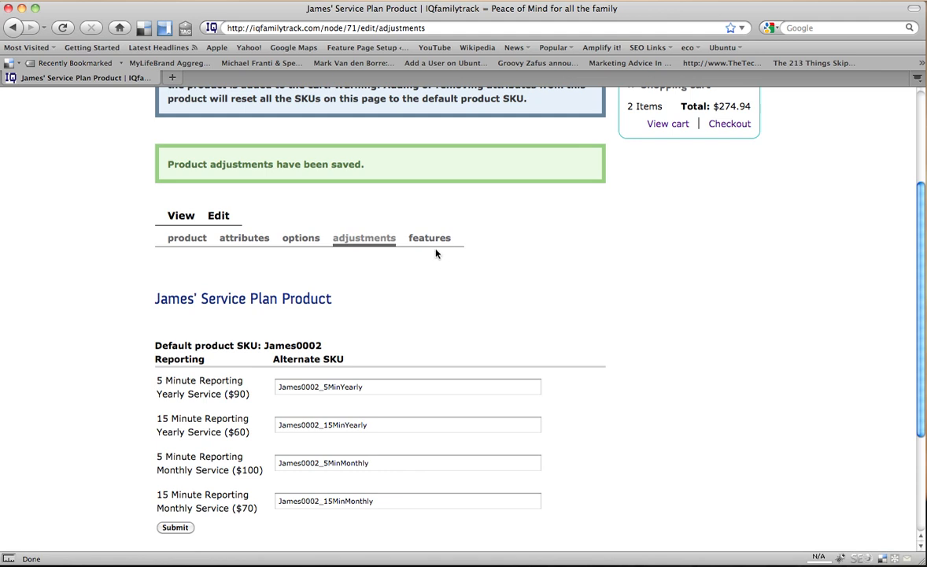
On the features tab, choose Recurring fee as the new feature type.
{"action": "left_click", "coordinate": [430, 237]}
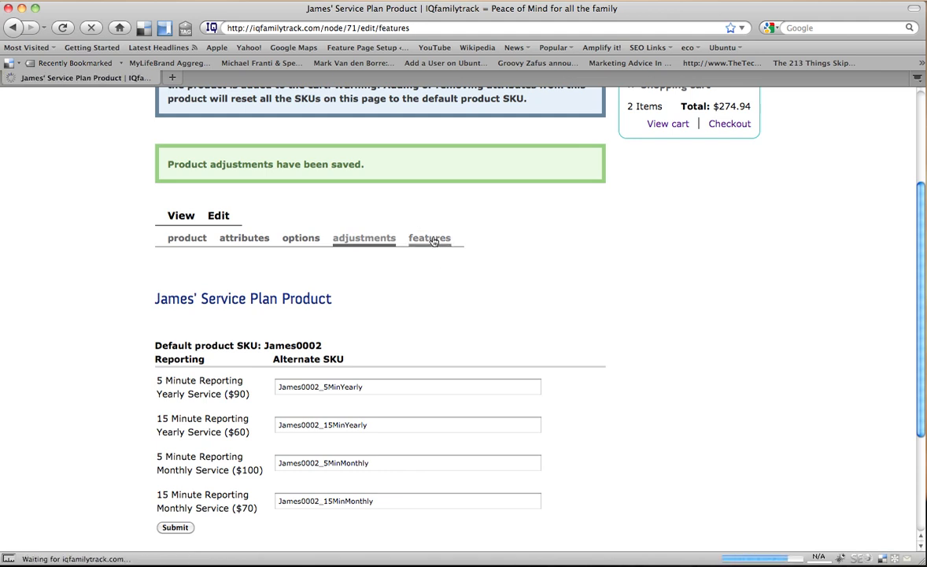
{"action": "left_click", "coordinate": [430, 238]}
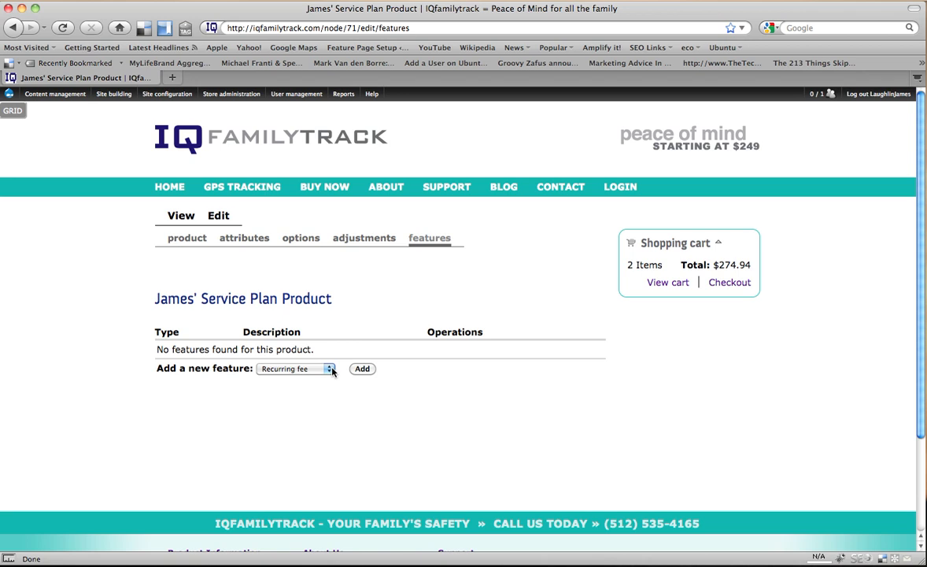
{"action": "left_click", "coordinate": [296, 368]}
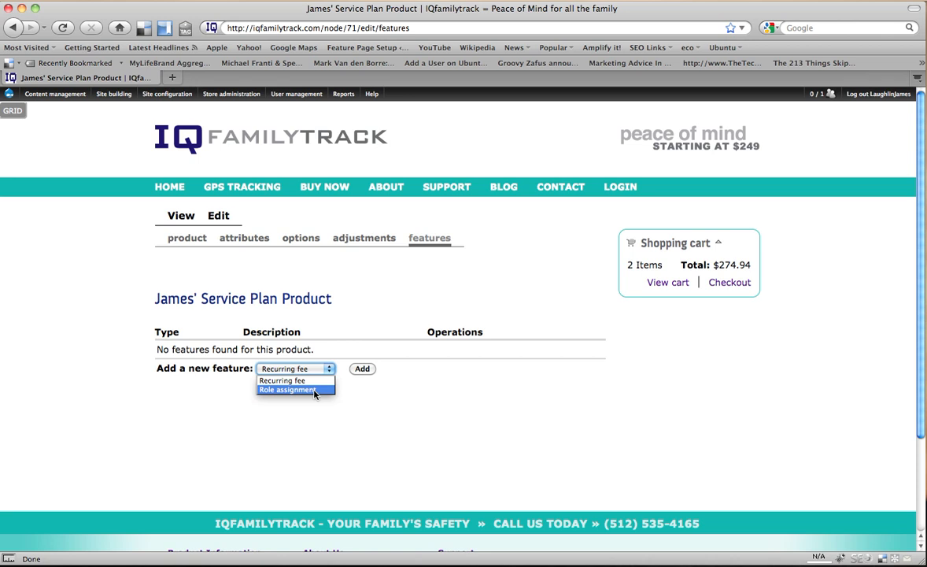
{"action": "mouse_move", "coordinate": [282, 379]}
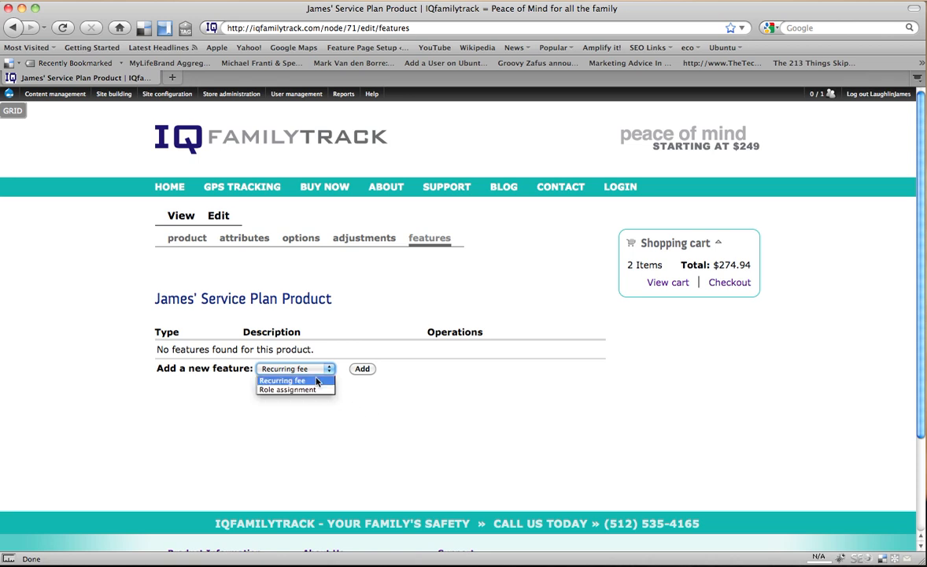
{"action": "left_click", "coordinate": [362, 368]}
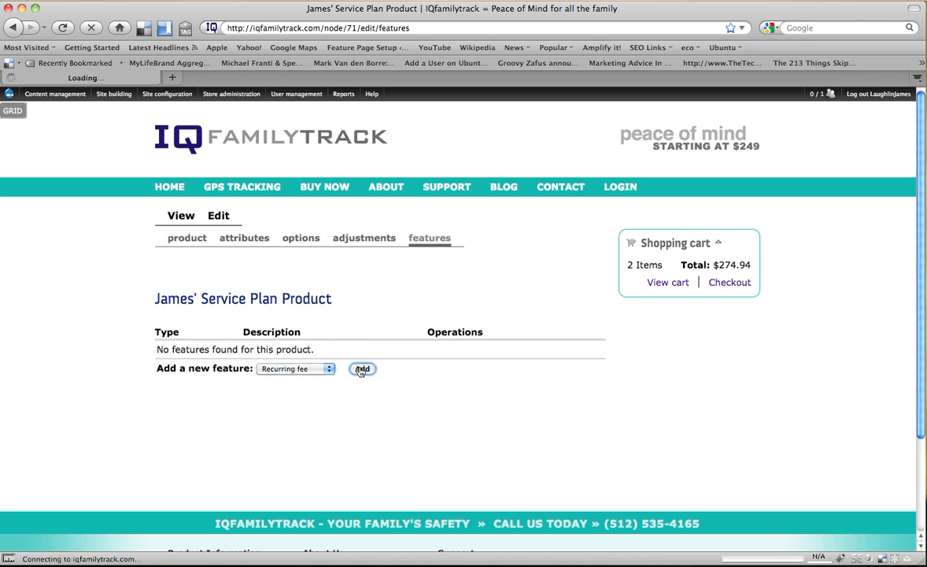
Add the recurring fee and set its initial charge to 1 month.
{"action": "left_click", "coordinate": [362, 368]}
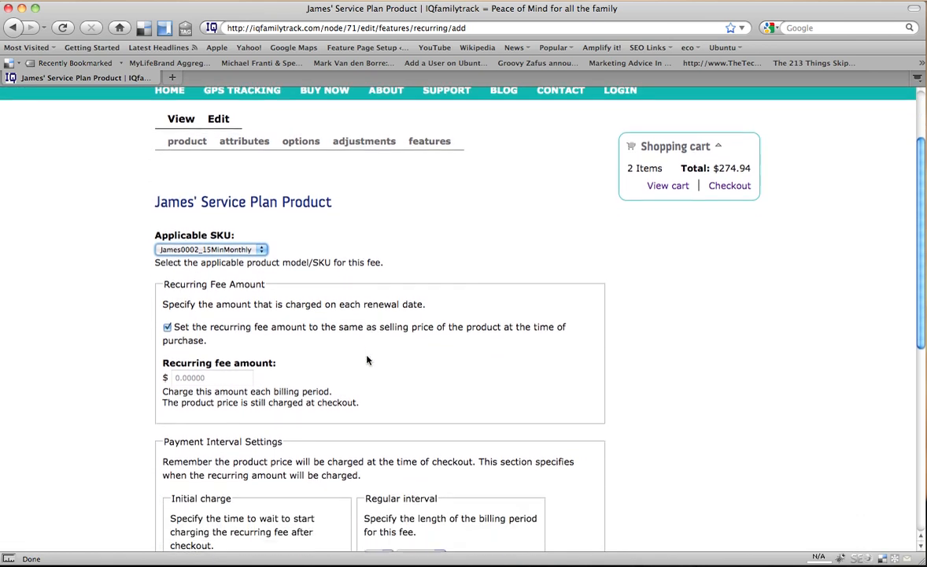
{"action": "scroll", "scroll_direction": "down", "scroll_amount": 3}
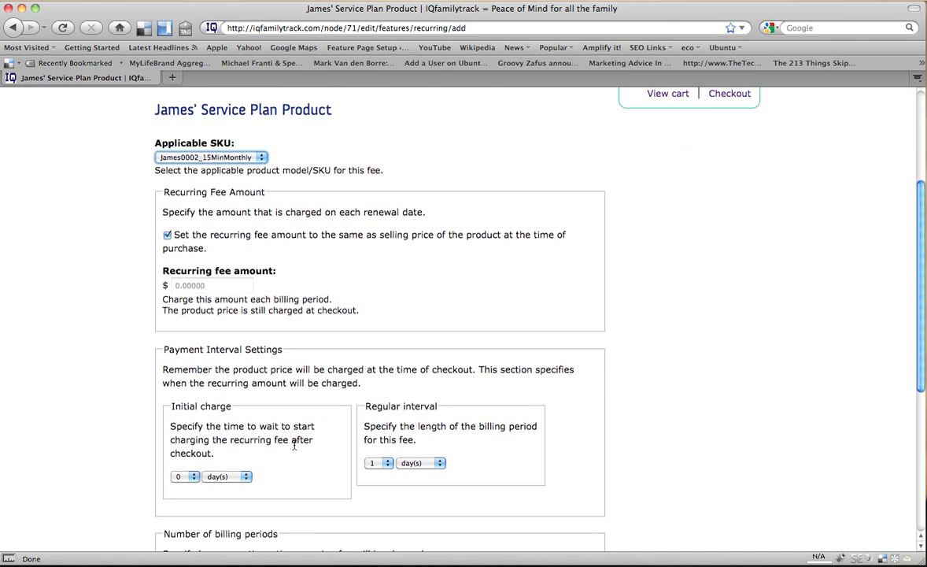
{"action": "left_click", "coordinate": [185, 475]}
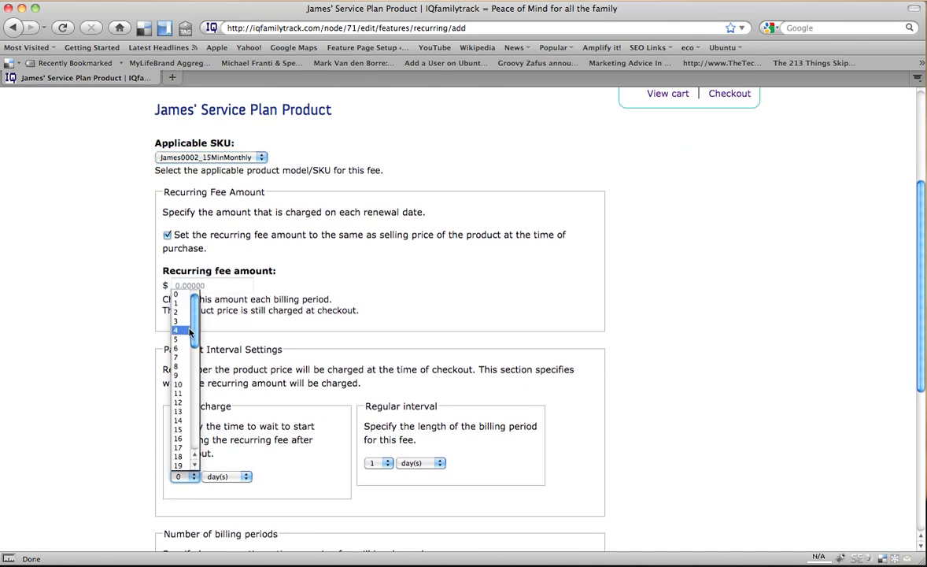
{"action": "left_click", "coordinate": [245, 476]}
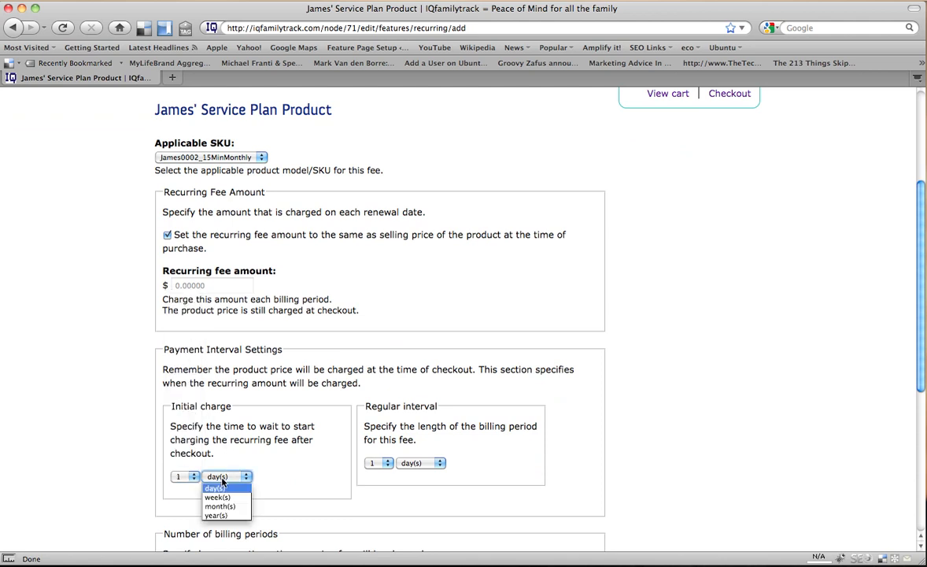
{"action": "left_click", "coordinate": [221, 507]}
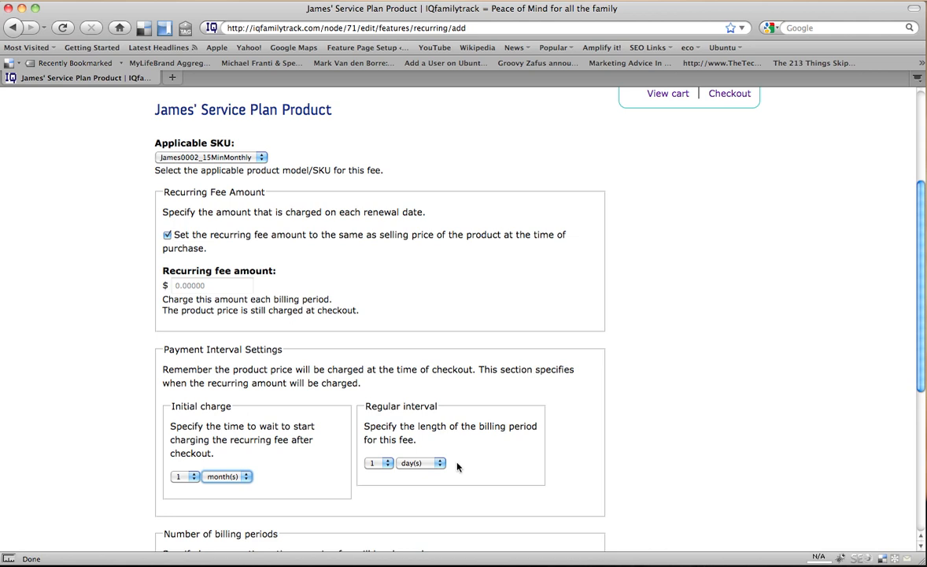
{"action": "mouse_move", "coordinate": [271, 439]}
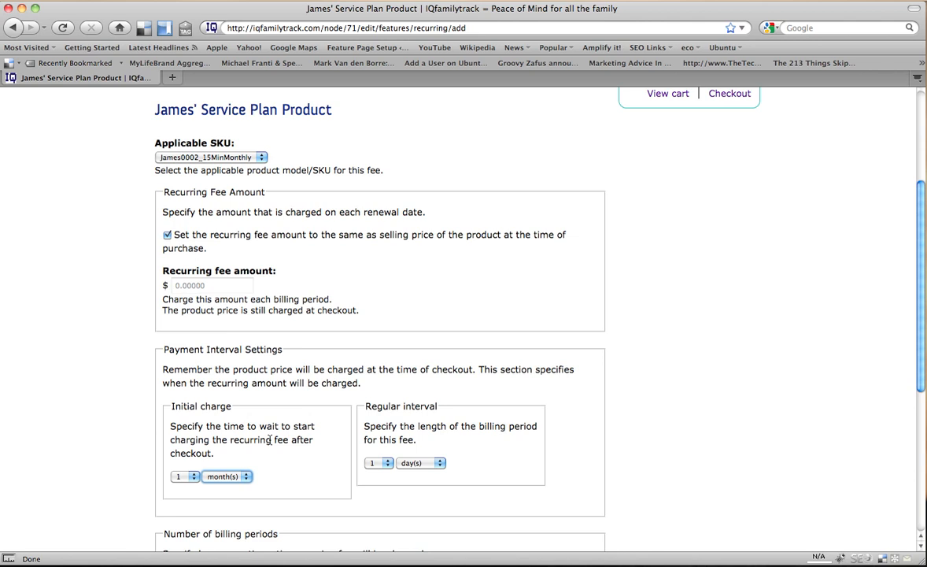
Set the regular interval to 1 month with unlimited rebillings and save the feature.
{"action": "left_click", "coordinate": [422, 463]}
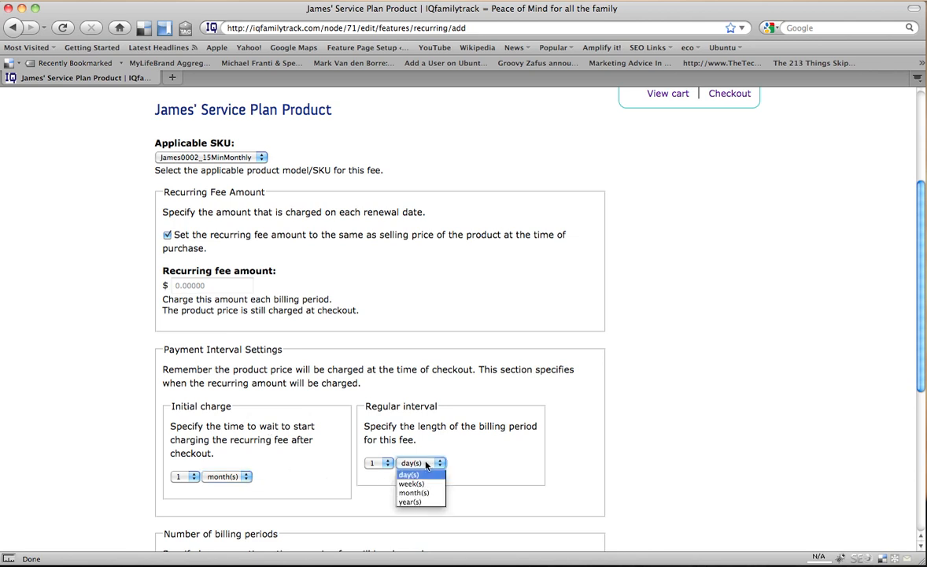
{"action": "left_click", "coordinate": [413, 491]}
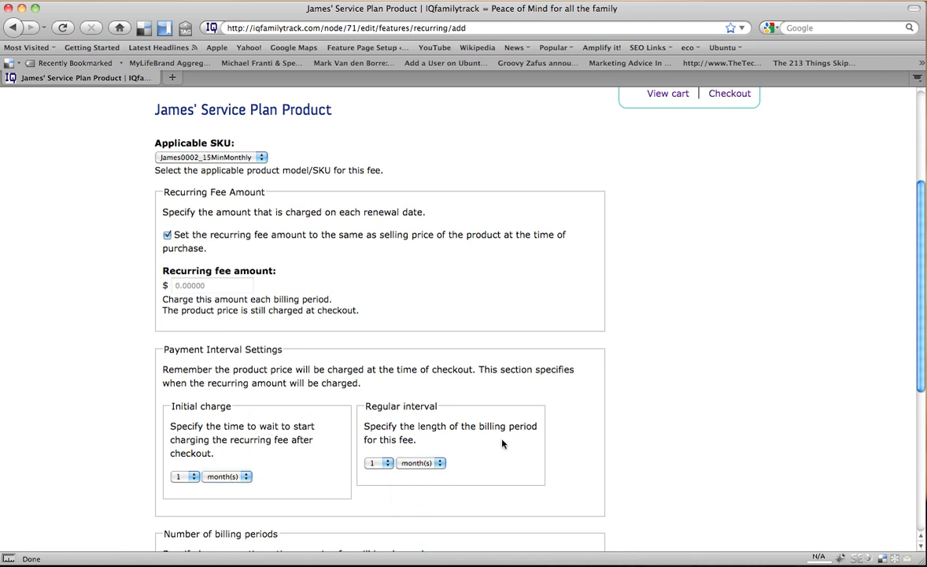
{"action": "scroll", "scroll_direction": "down", "scroll_amount": 3}
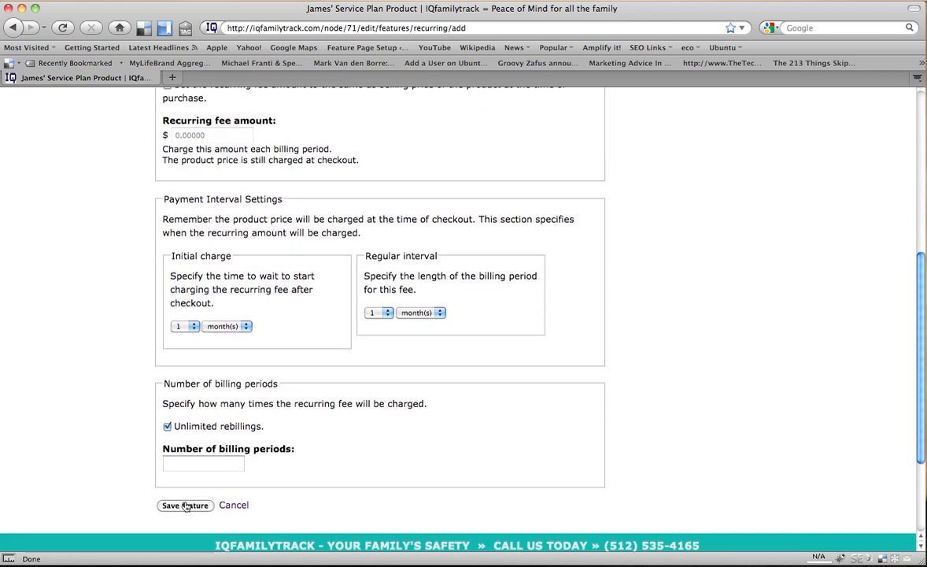
{"action": "left_click", "coordinate": [186, 504]}
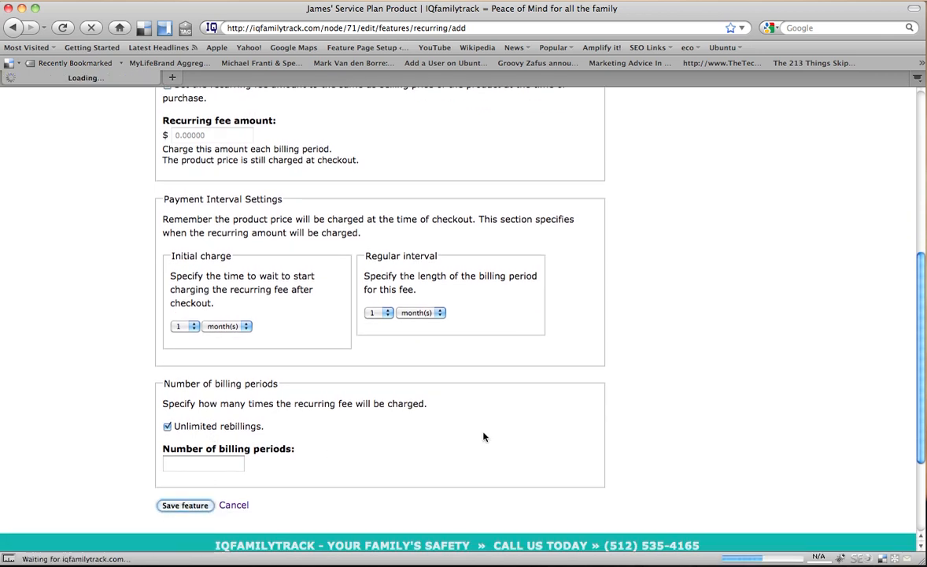
Confirm the monthly recurring fee for James0002_15MinMonthly appears in the features list.
{"action": "left_click", "coordinate": [186, 504]}
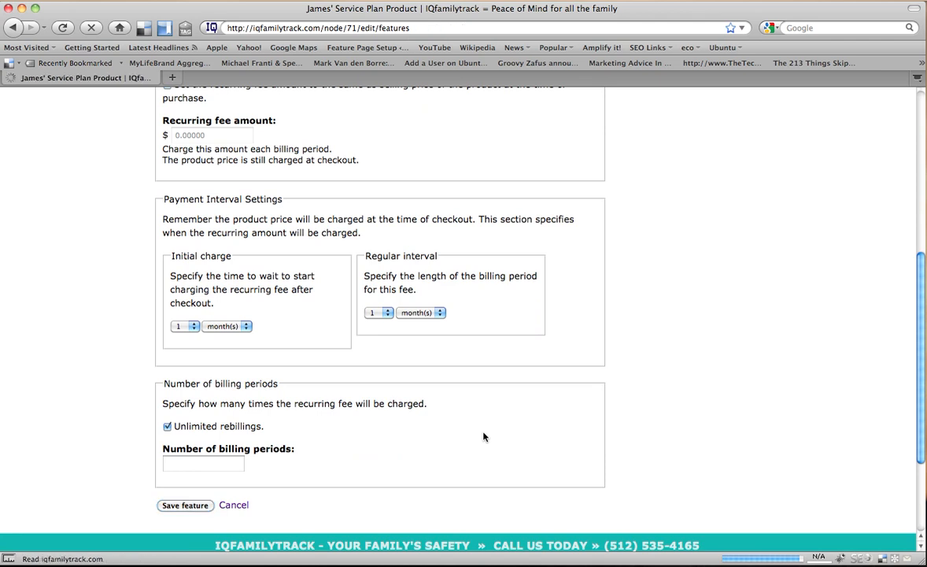
{"action": "left_click", "coordinate": [186, 504]}
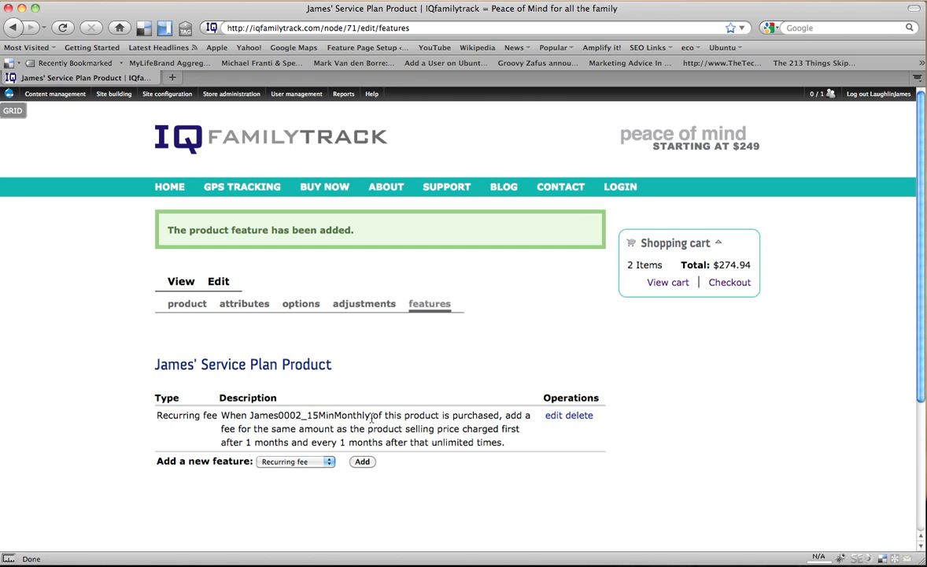
{"action": "mouse_move", "coordinate": [301, 422]}
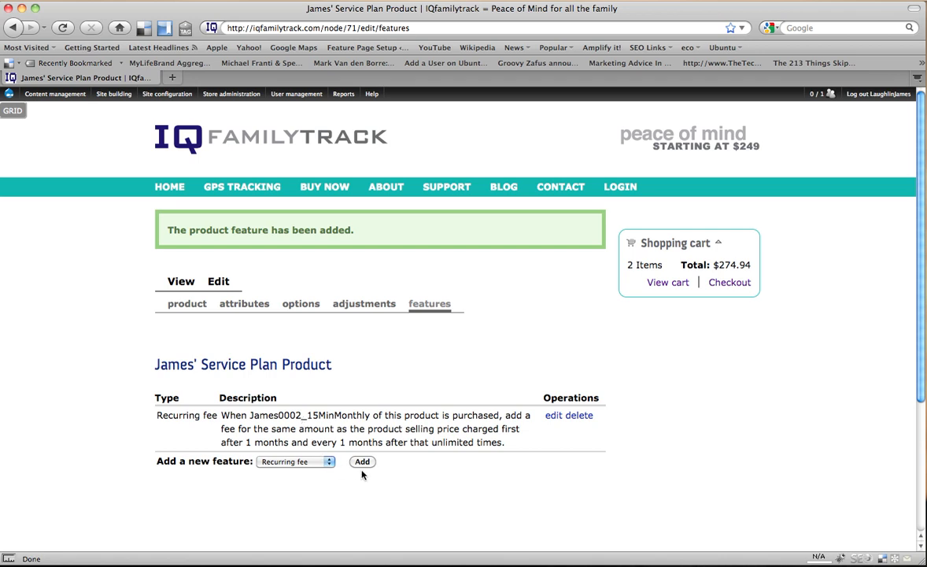
Add another recurring fee applied to SKU James0002_15MinYearly.
{"action": "left_click", "coordinate": [362, 462]}
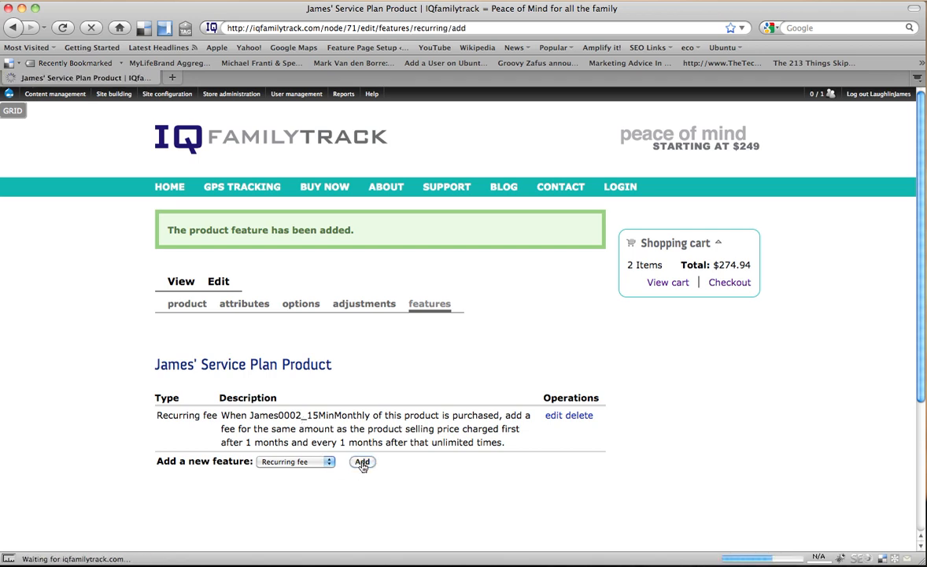
{"action": "left_click", "coordinate": [362, 461]}
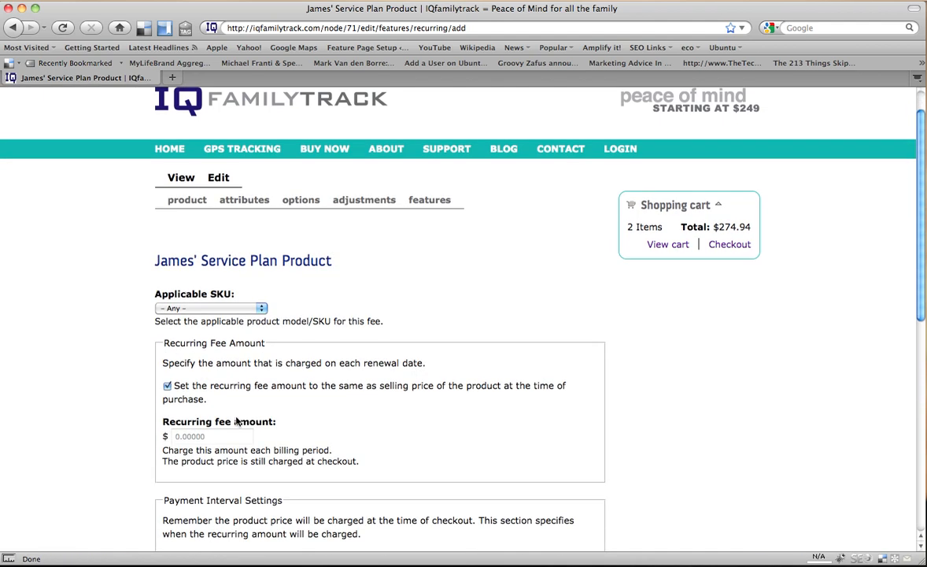
{"action": "left_click", "coordinate": [210, 307]}
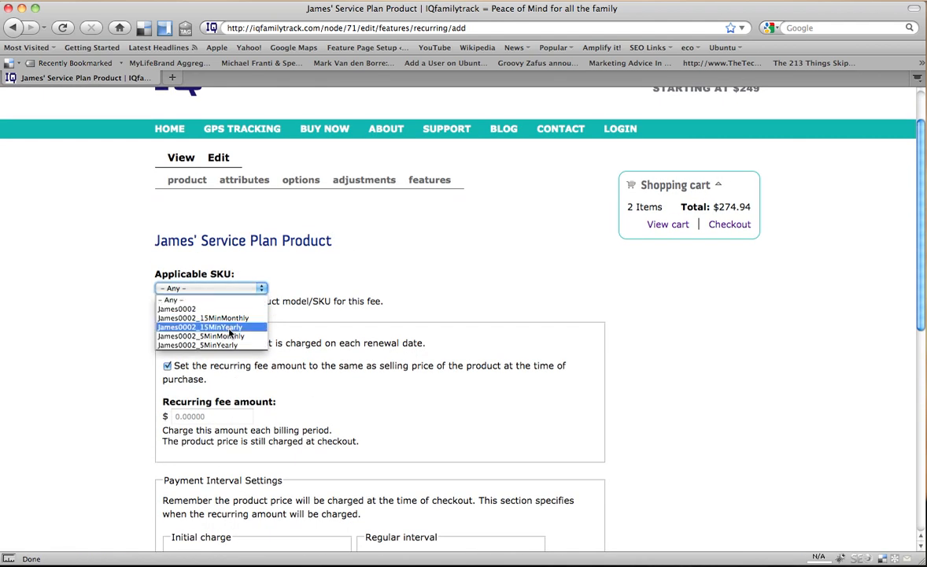
{"action": "left_click", "coordinate": [200, 326]}
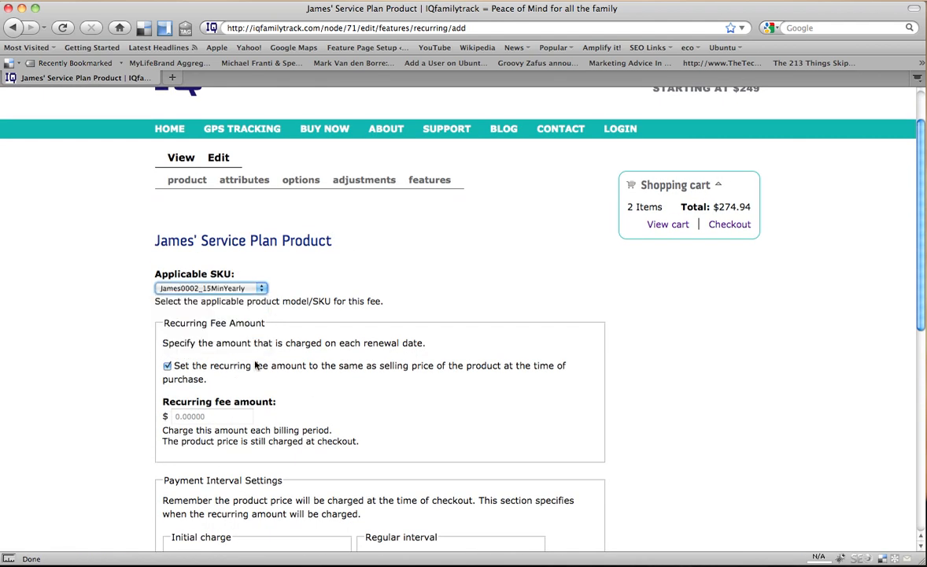
Set initial charge and interval to 1 year with unlimited rebillings and save.
{"action": "scroll", "scroll_direction": "down", "scroll_amount": 3}
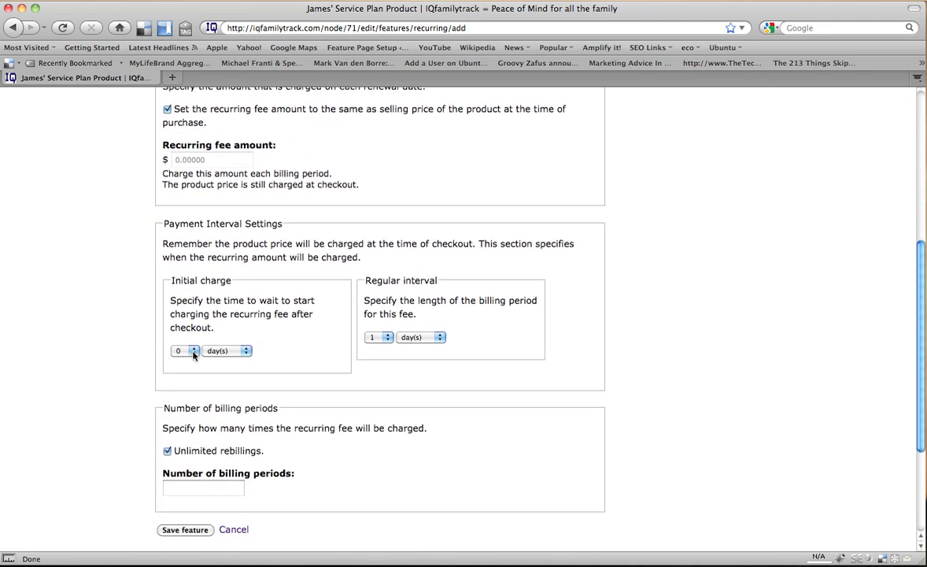
{"action": "left_click", "coordinate": [195, 348]}
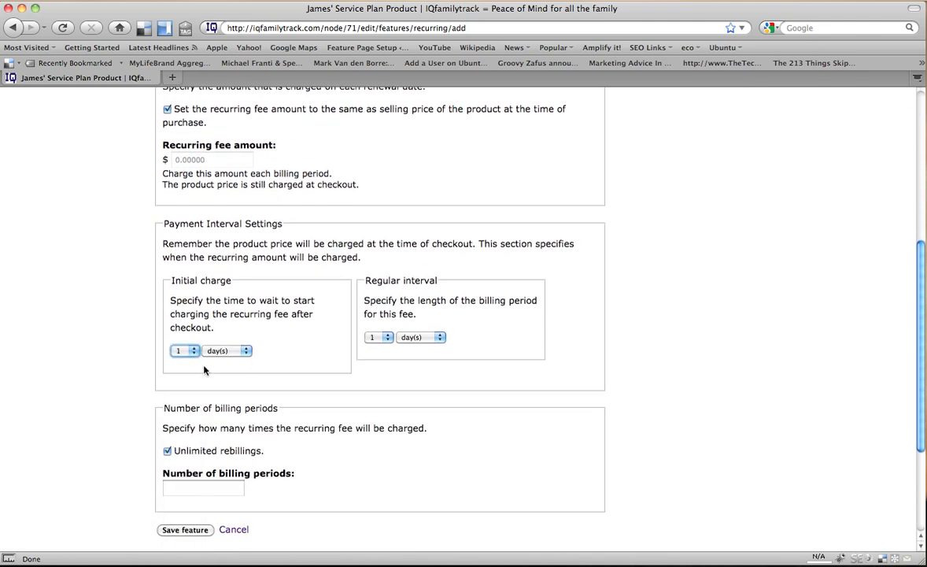
{"action": "left_click", "coordinate": [226, 350]}
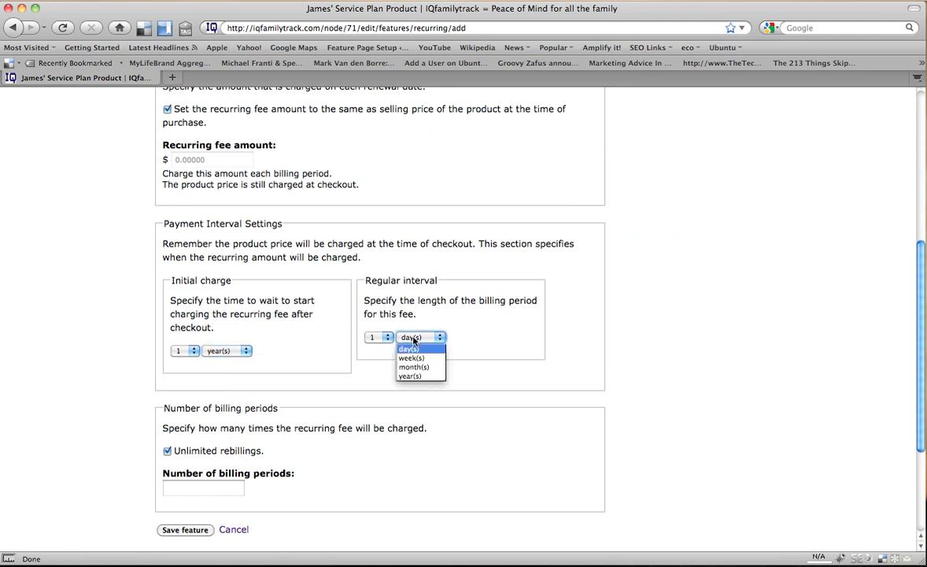
{"action": "left_click", "coordinate": [409, 375]}
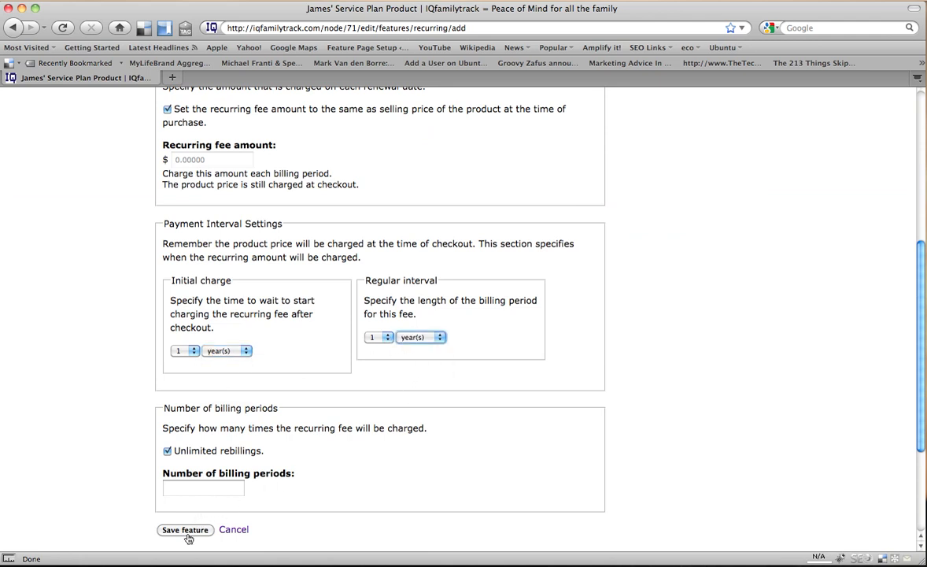
{"action": "left_click", "coordinate": [186, 529]}
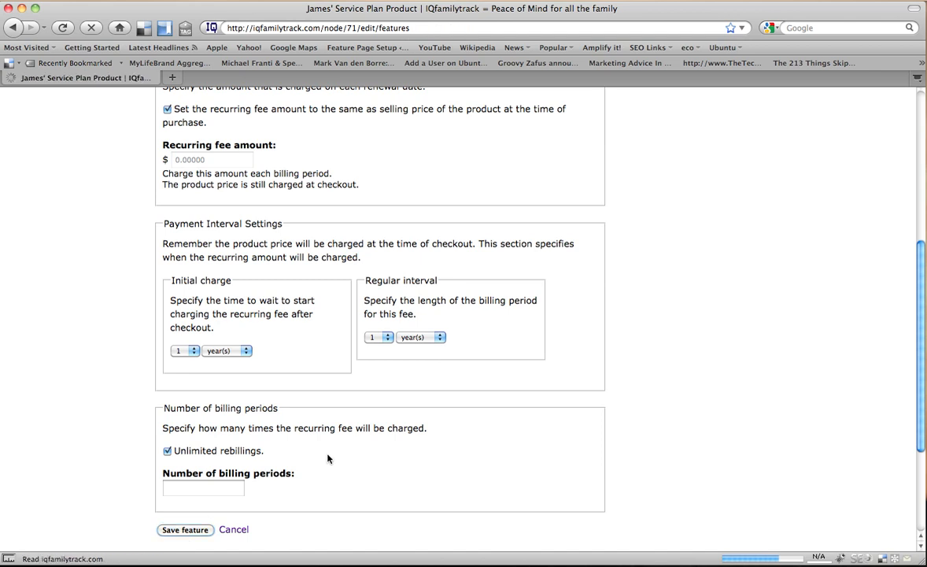
Add a recurring fee for James0002_5MinMonthly: initial charge after 1 month, then every 1 month, and save it.
{"action": "left_click", "coordinate": [186, 529]}
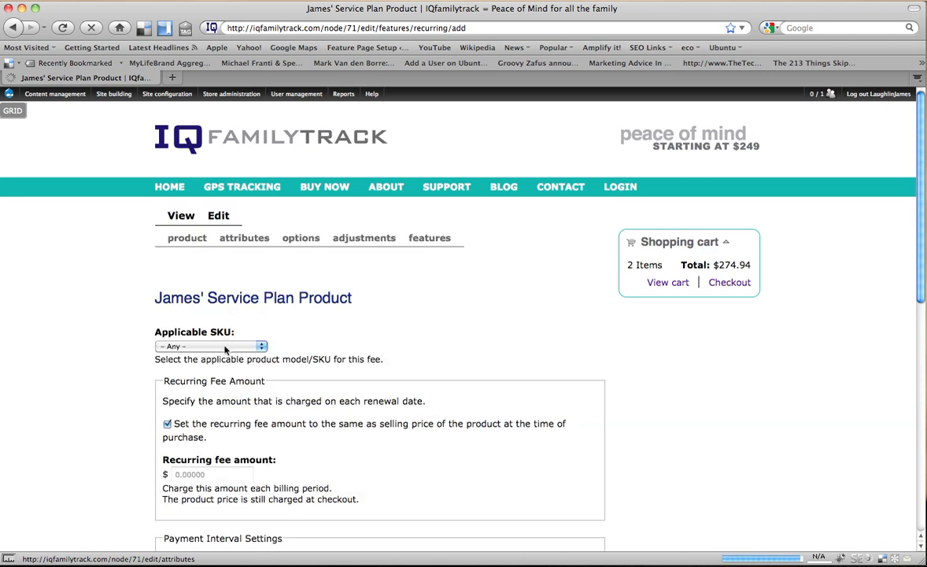
{"action": "left_click", "coordinate": [211, 346]}
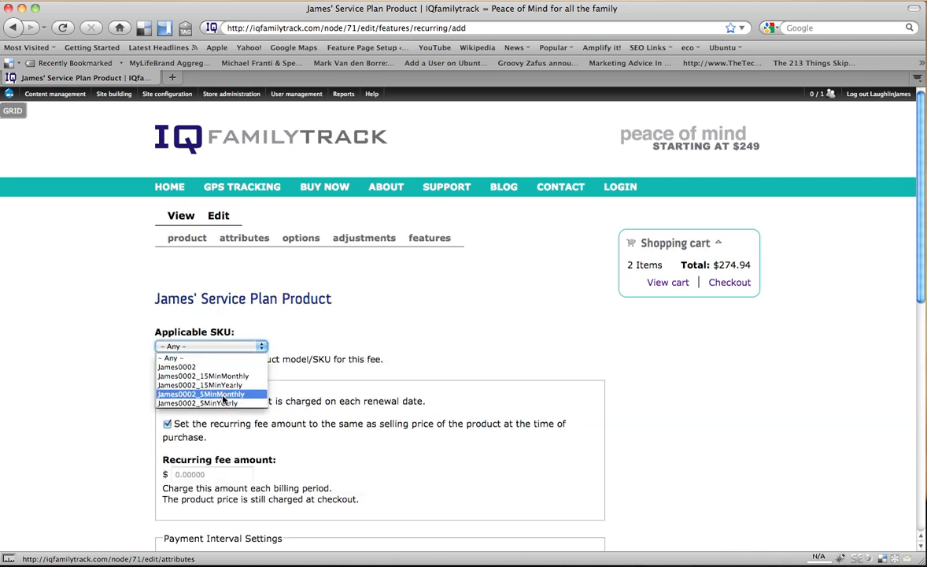
{"action": "left_click", "coordinate": [201, 394]}
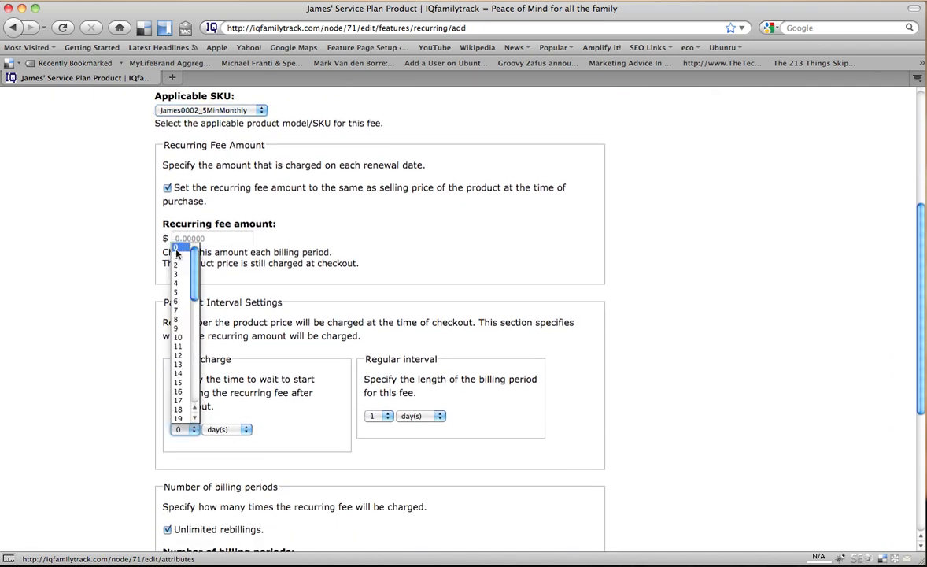
{"action": "left_click", "coordinate": [246, 429]}
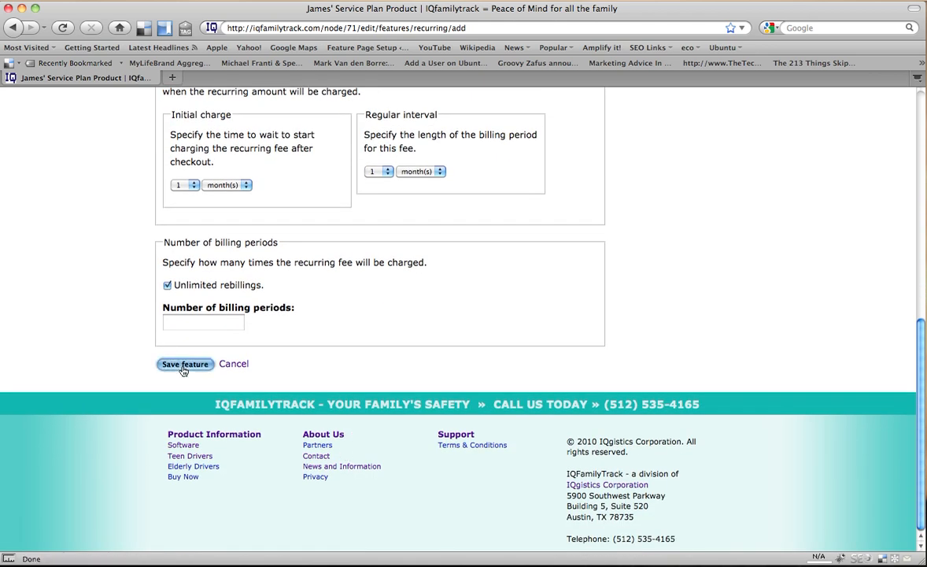
{"action": "left_click", "coordinate": [186, 364]}
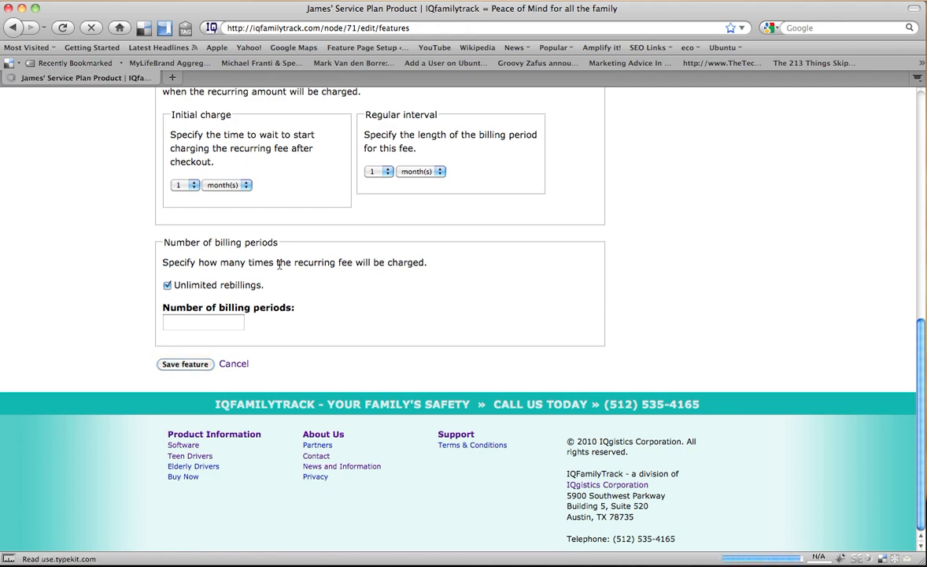
{"action": "left_click", "coordinate": [186, 363]}
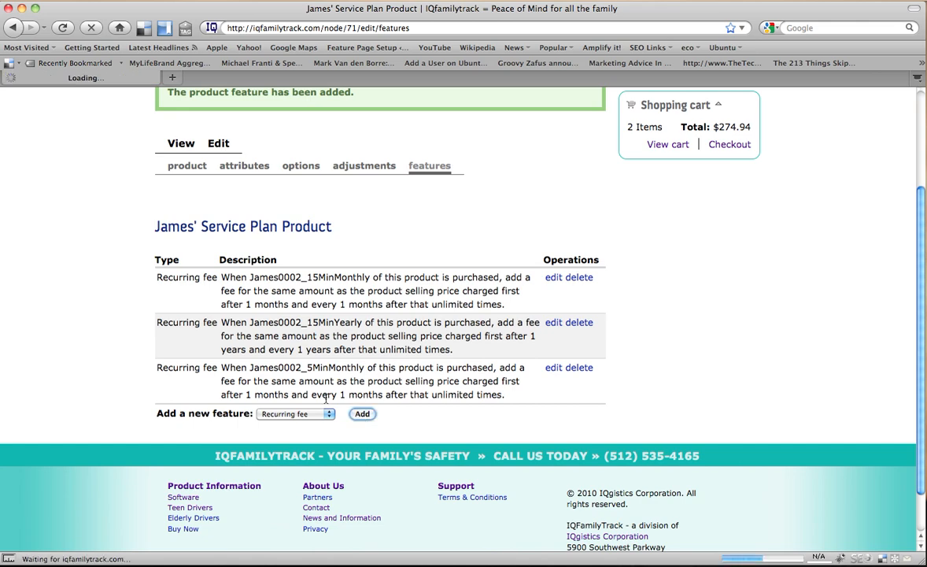
Add a recurring fee for James0002_5MinYearly: initial charge after 1 year, then every 1 year, and save it.
{"action": "left_click", "coordinate": [362, 413]}
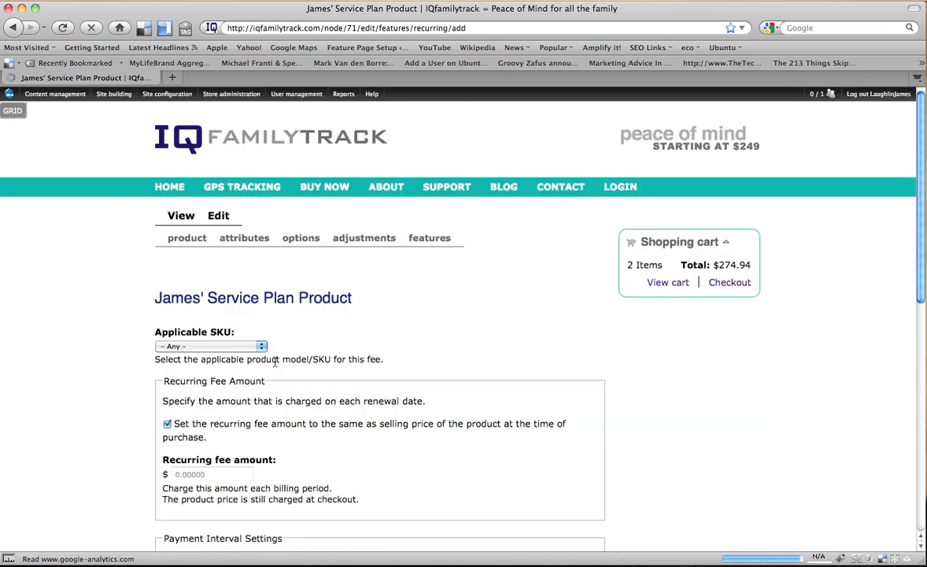
{"action": "left_click", "coordinate": [211, 346]}
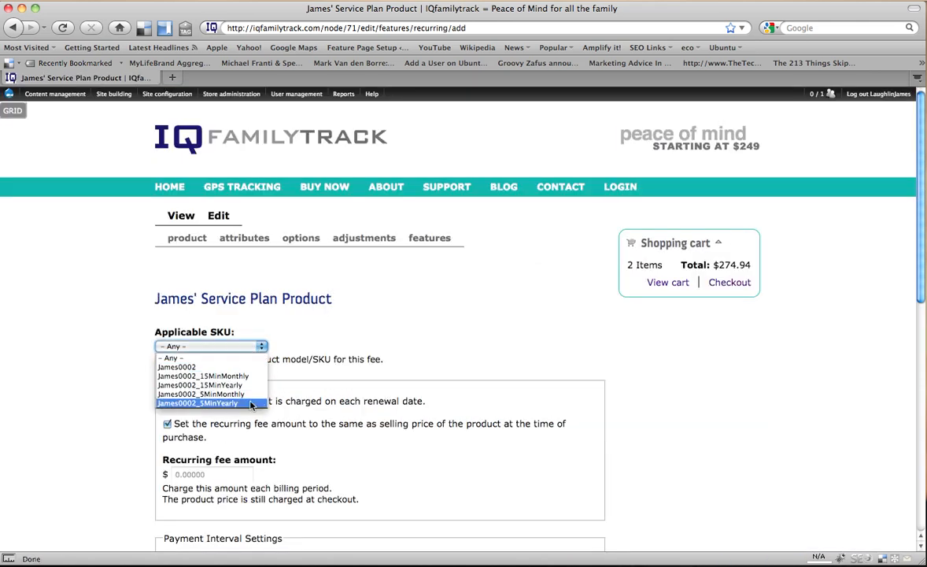
{"action": "scroll", "scroll_direction": "down", "scroll_amount": 3}
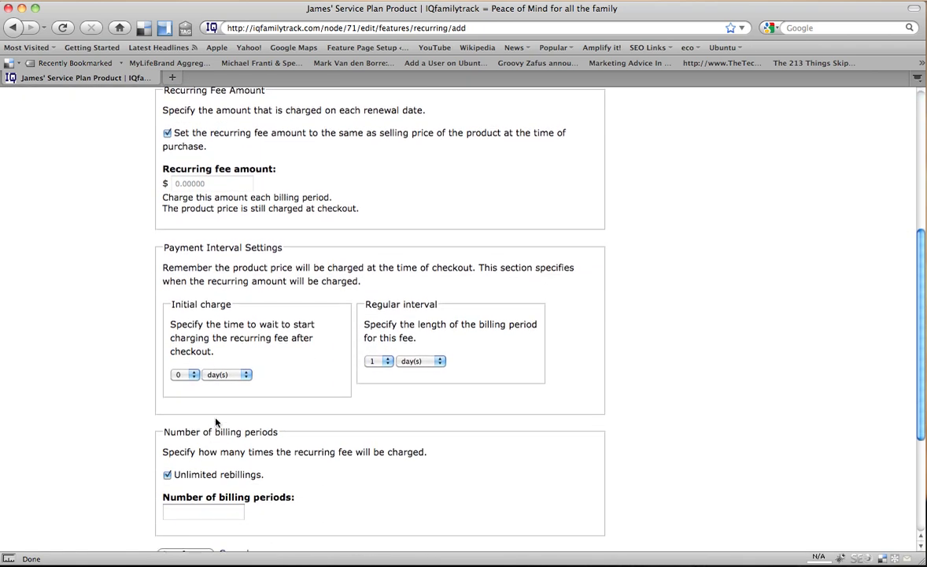
{"action": "left_click", "coordinate": [186, 375]}
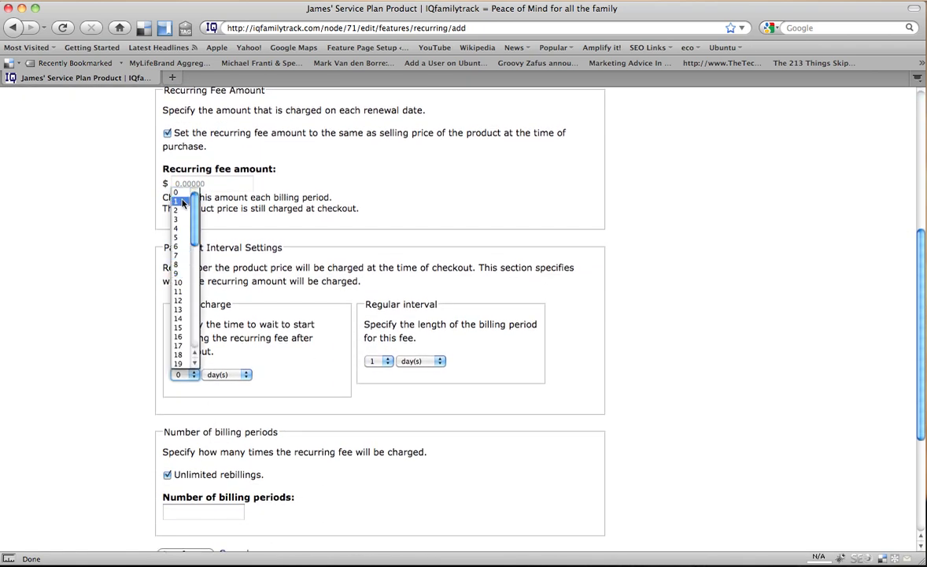
{"action": "left_click", "coordinate": [246, 375]}
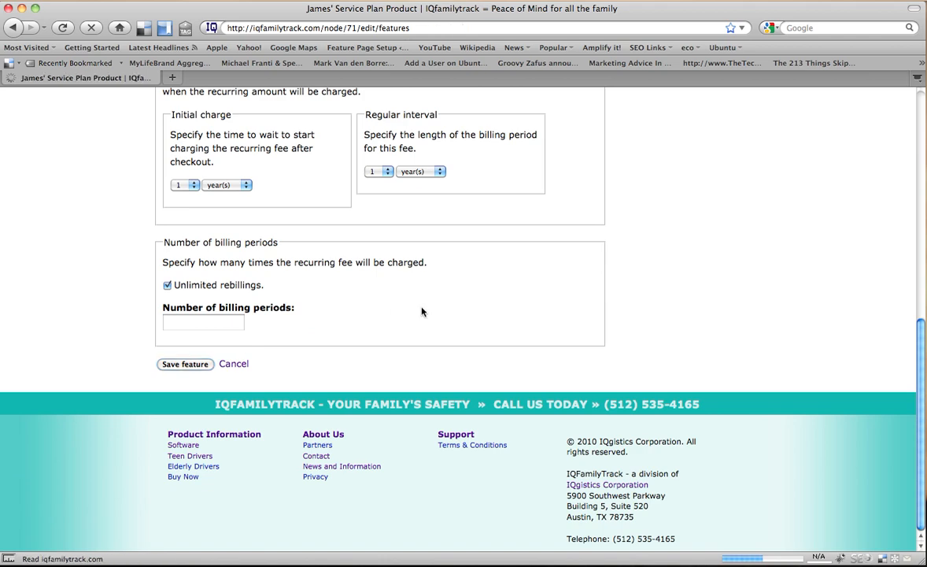
{"action": "left_click", "coordinate": [186, 363]}
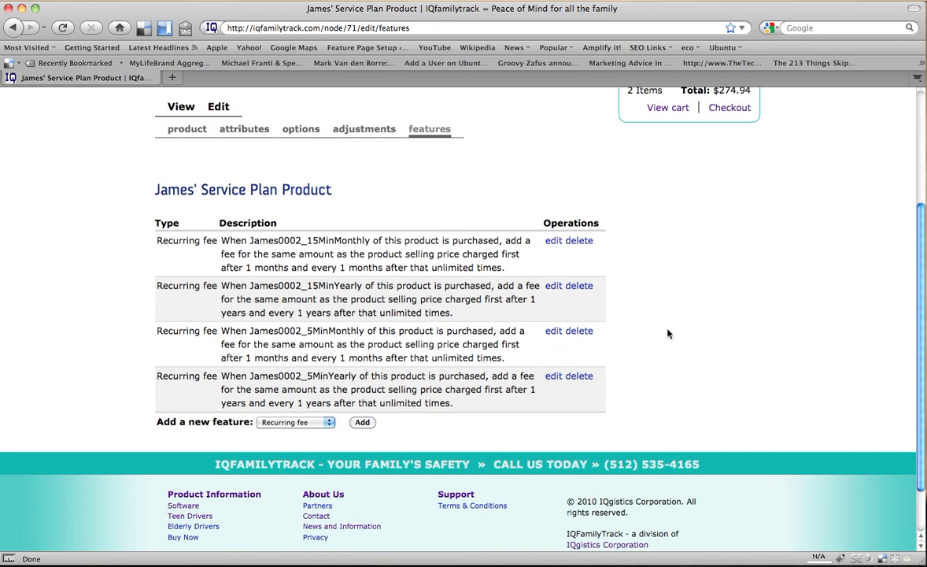
{"action": "mouse_move", "coordinate": [324, 432]}
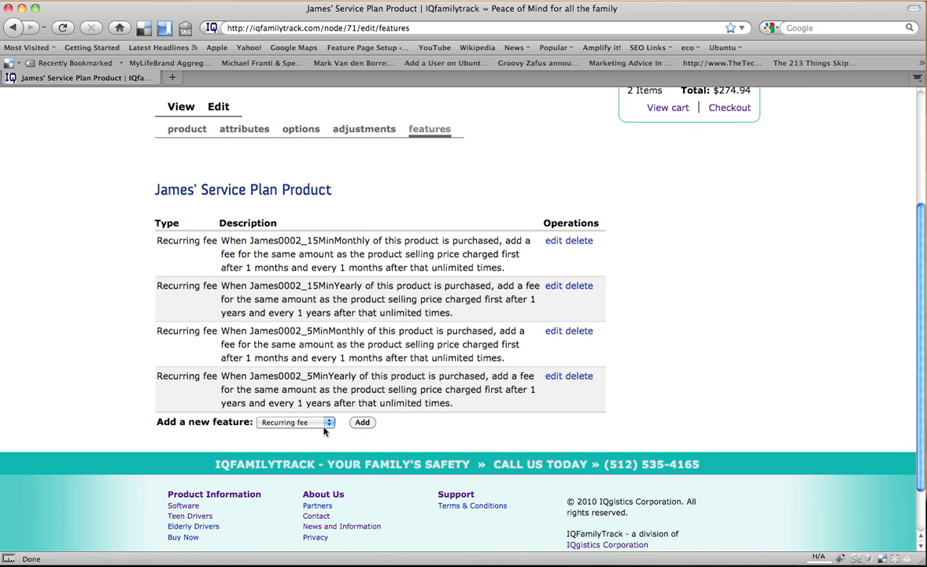
Add a Role assignment feature granting the customer role for Any SKU with global expiration, and save it.
{"action": "left_click", "coordinate": [296, 422]}
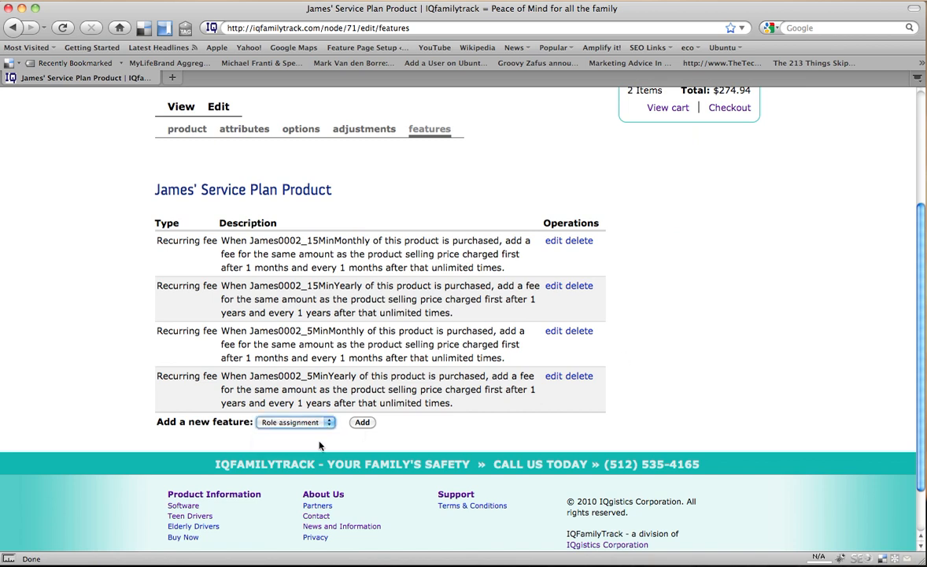
{"action": "left_click", "coordinate": [363, 422]}
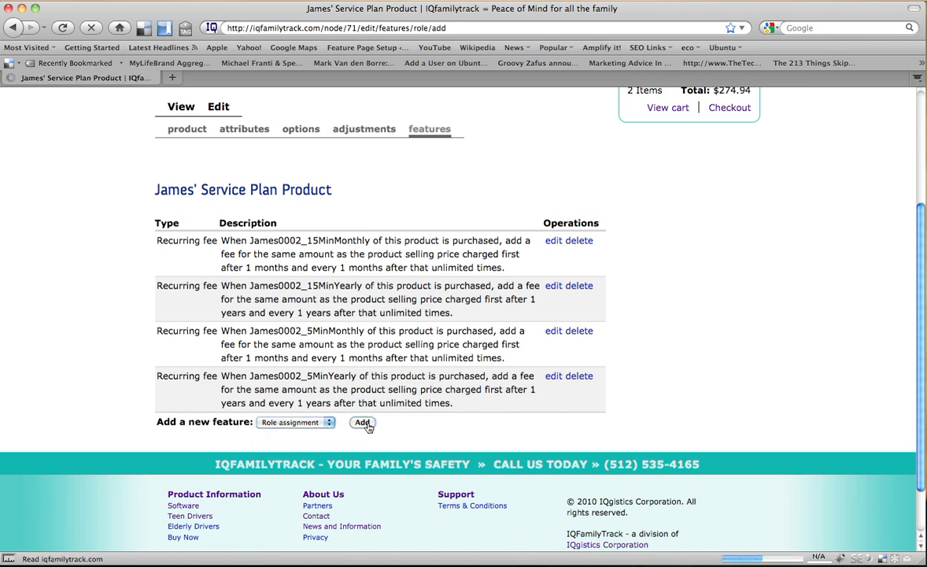
{"action": "left_click", "coordinate": [362, 422]}
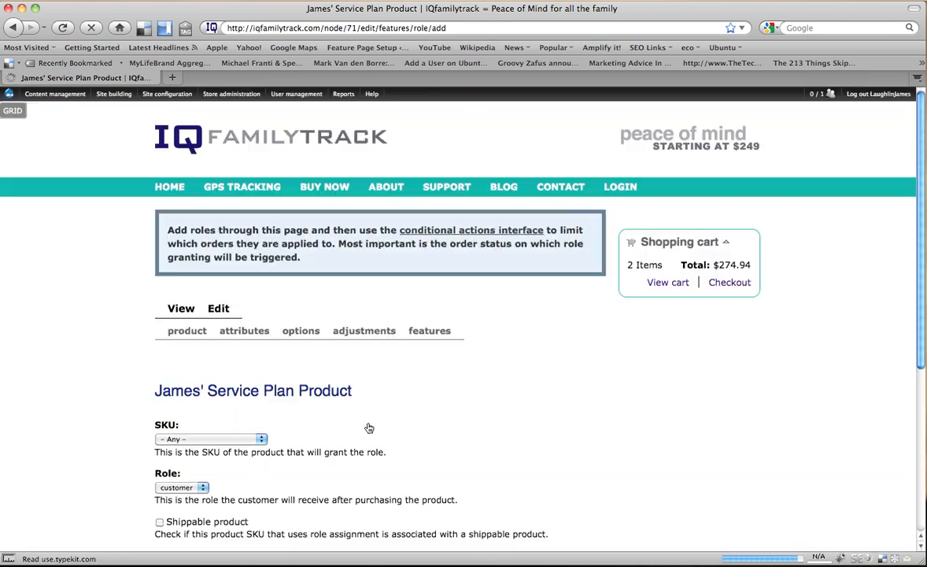
{"action": "scroll", "scroll_direction": "down", "scroll_amount": 3}
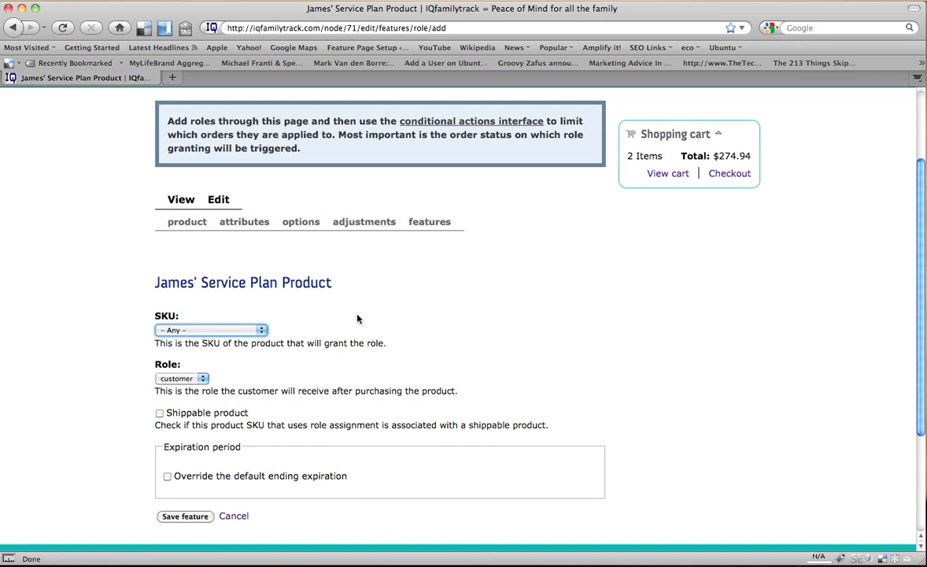
{"action": "scroll", "scroll_direction": "down", "scroll_amount": 3}
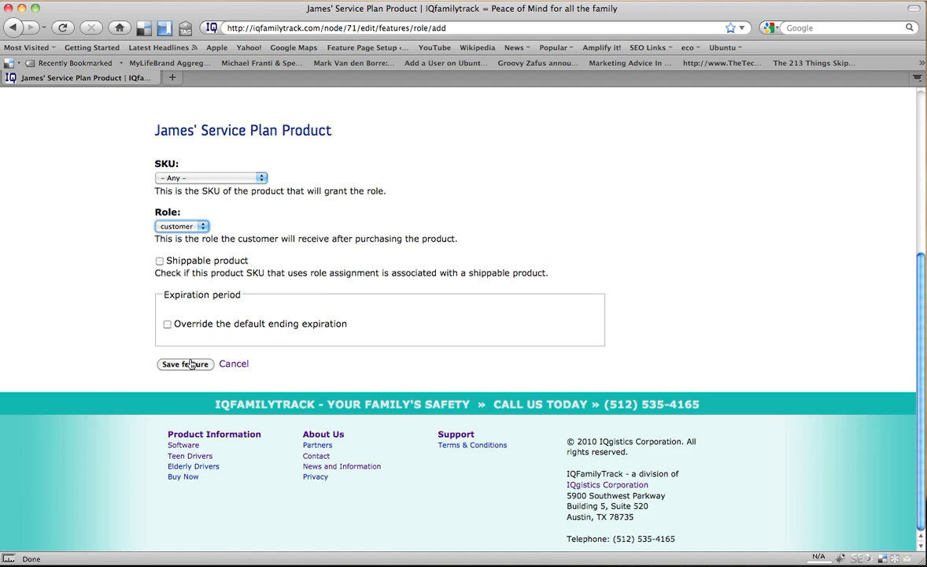
{"action": "left_click", "coordinate": [186, 364]}
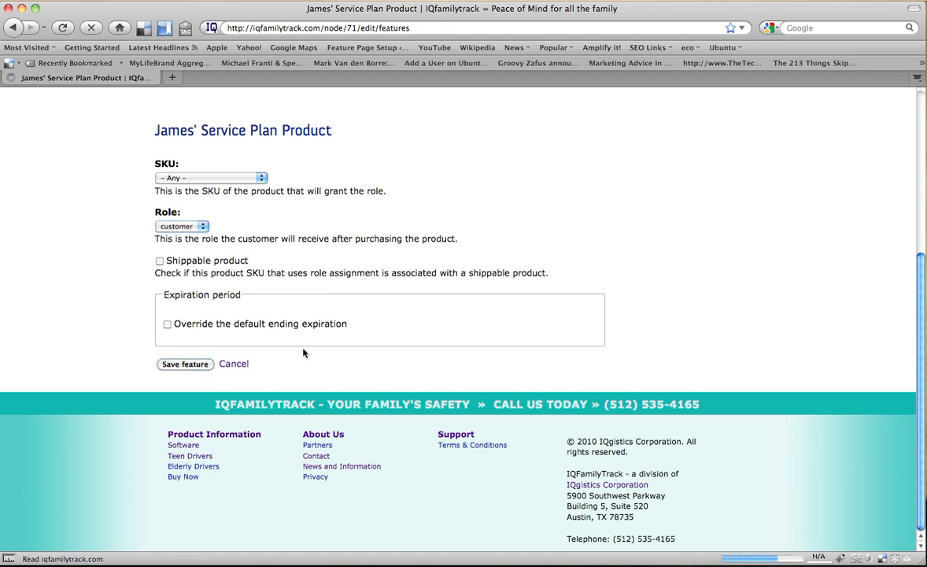
{"action": "left_click", "coordinate": [186, 364]}
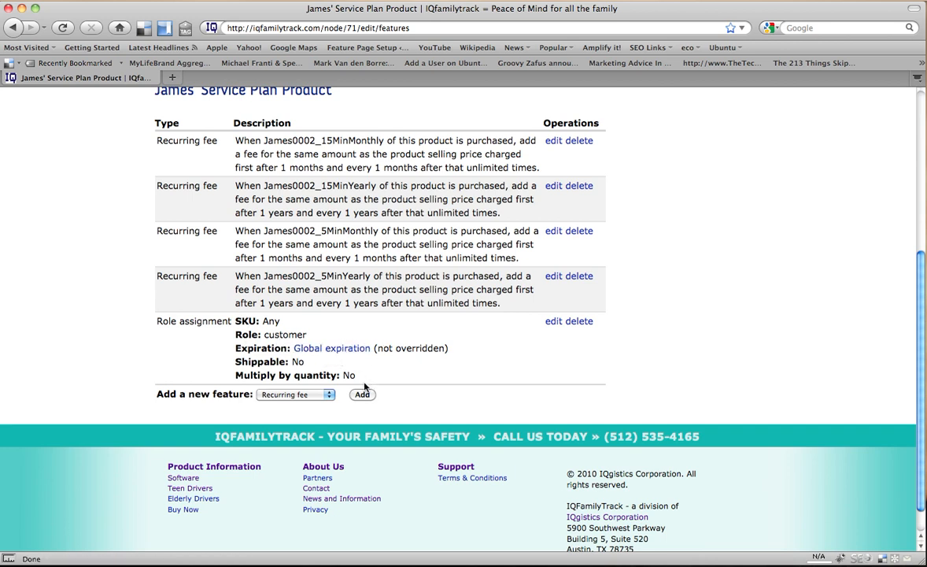
{"action": "mouse_move", "coordinate": [564, 373]}
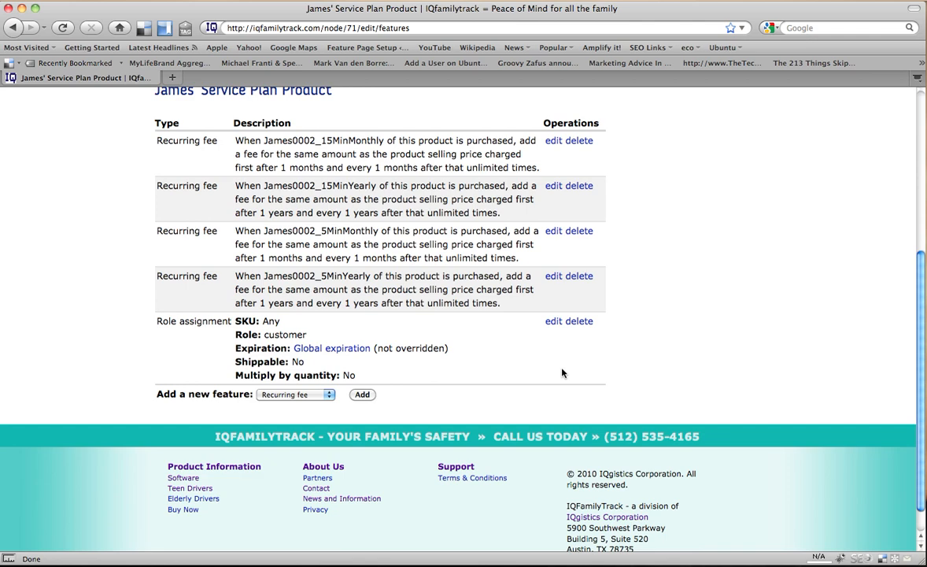
{"action": "left_click", "coordinate": [363, 393]}
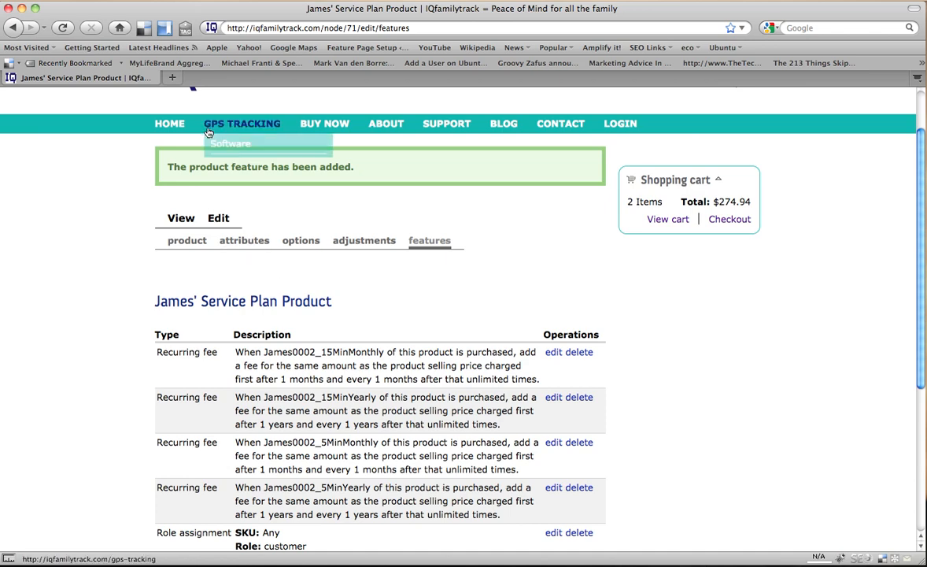
Navigate via the admin toolbar to James' Service Plan Product's storefront page showing the four Terms with prices.
{"action": "left_click", "coordinate": [113, 95]}
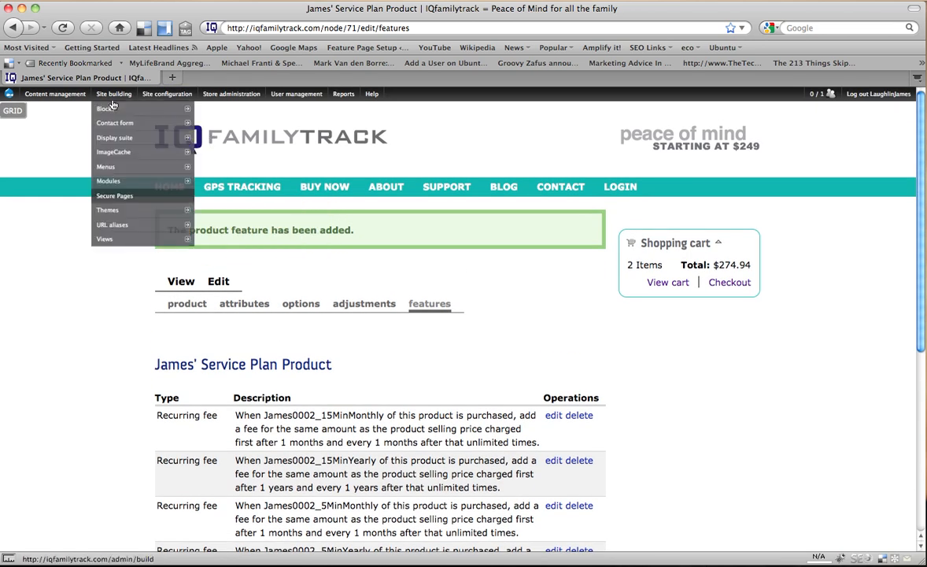
{"action": "mouse_move", "coordinate": [107, 101]}
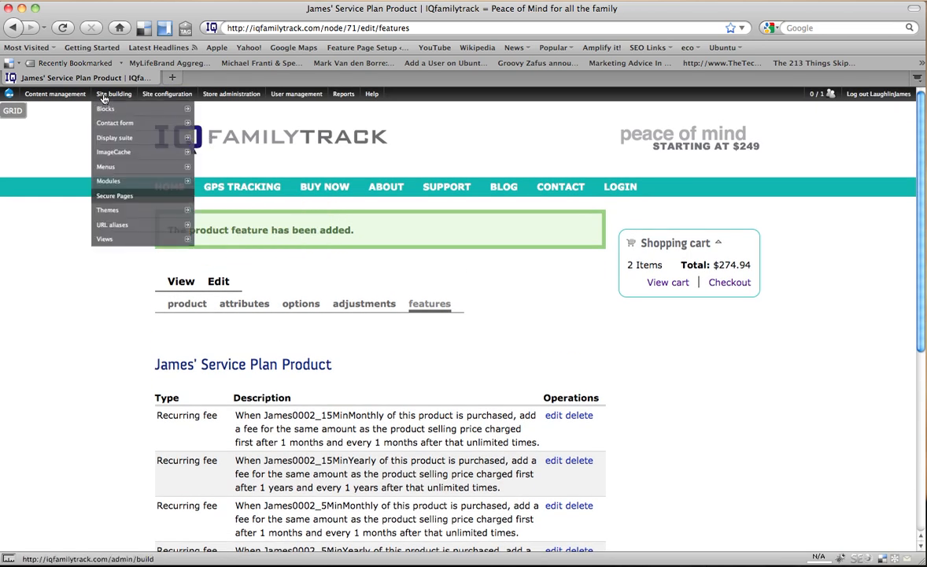
{"action": "left_click", "coordinate": [54, 94]}
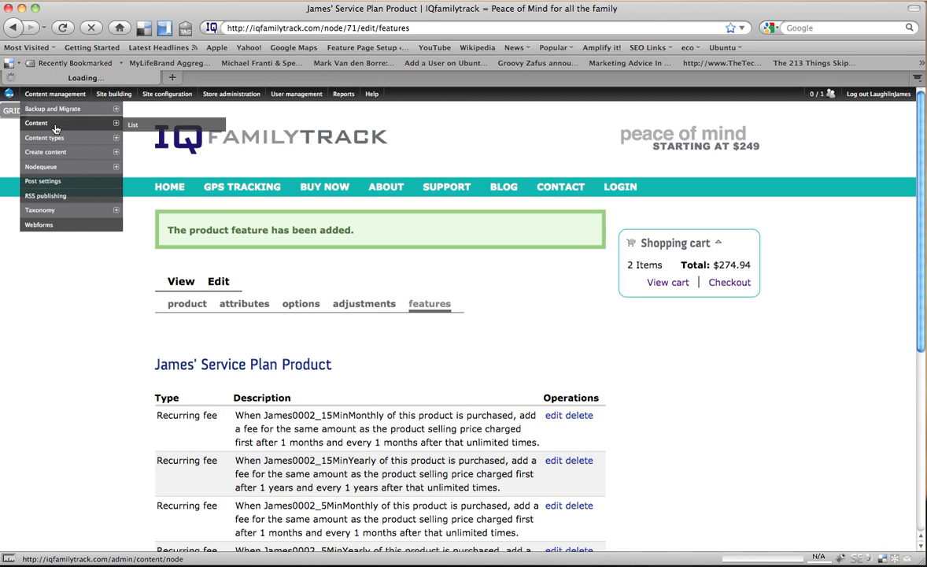
{"action": "left_click", "coordinate": [35, 123]}
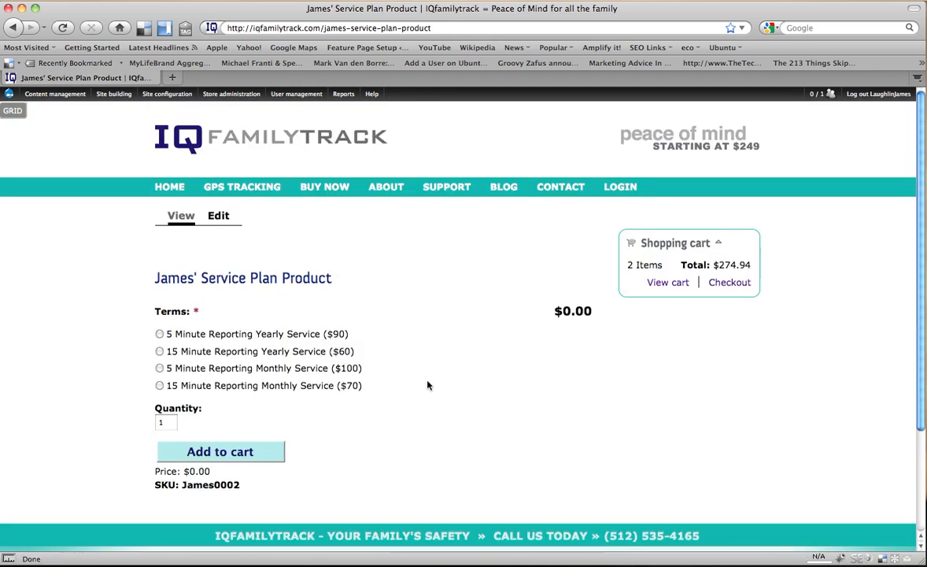
{"action": "mouse_move", "coordinate": [263, 378]}
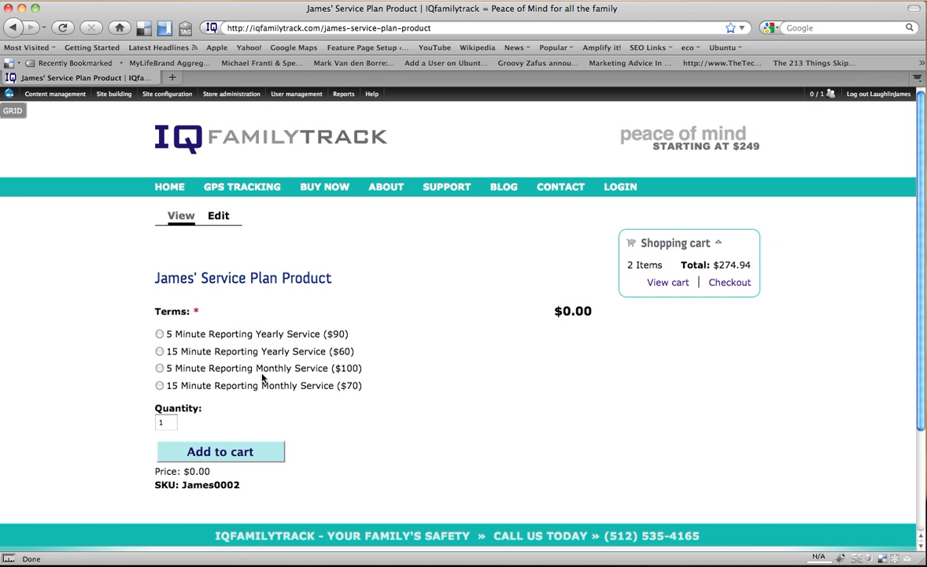
{"action": "mouse_move", "coordinate": [158, 404]}
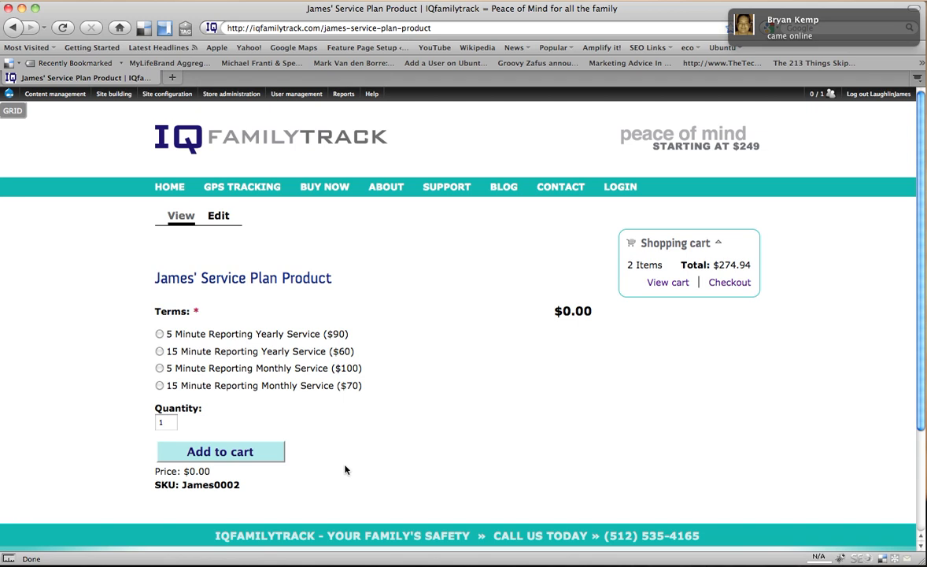
{"action": "mouse_move", "coordinate": [370, 400]}
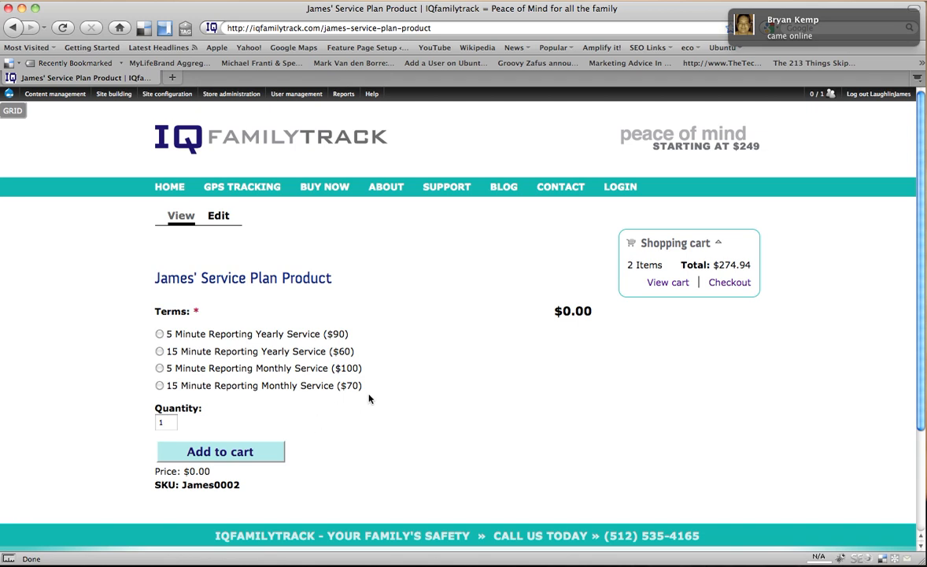